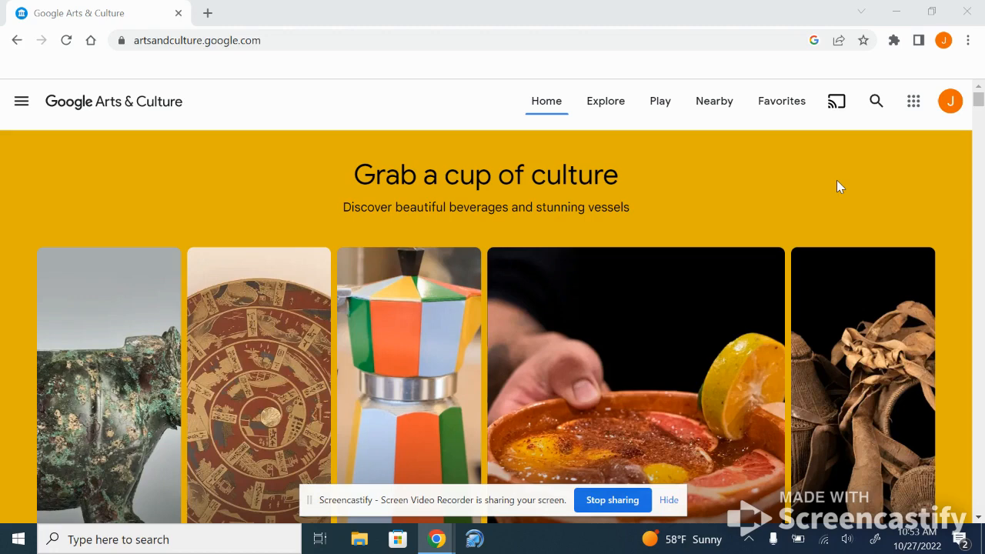
# - Scroll the home page down to the Museums, Artworks, Games and Cultural Sites cards
pyautogui.scroll(-3)
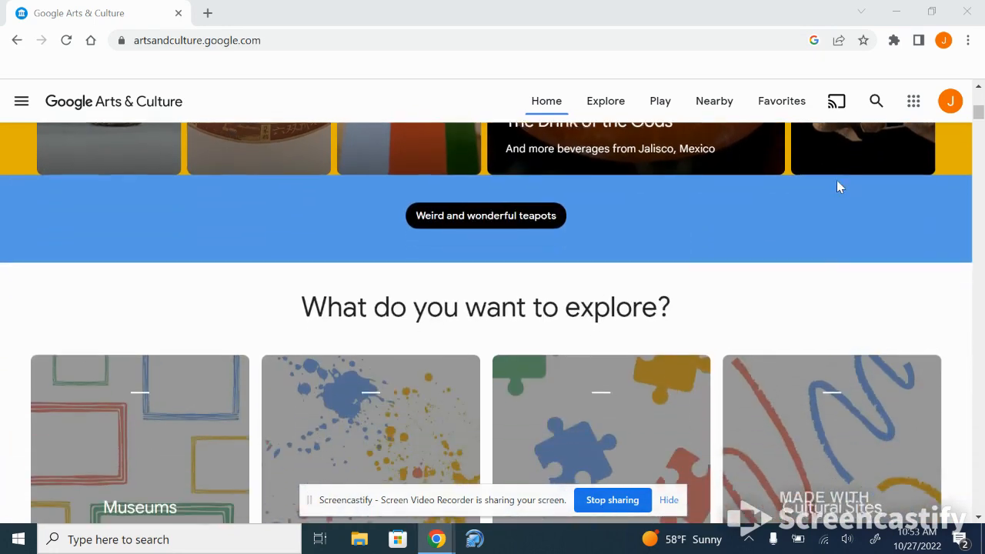
pyautogui.scroll(-3)
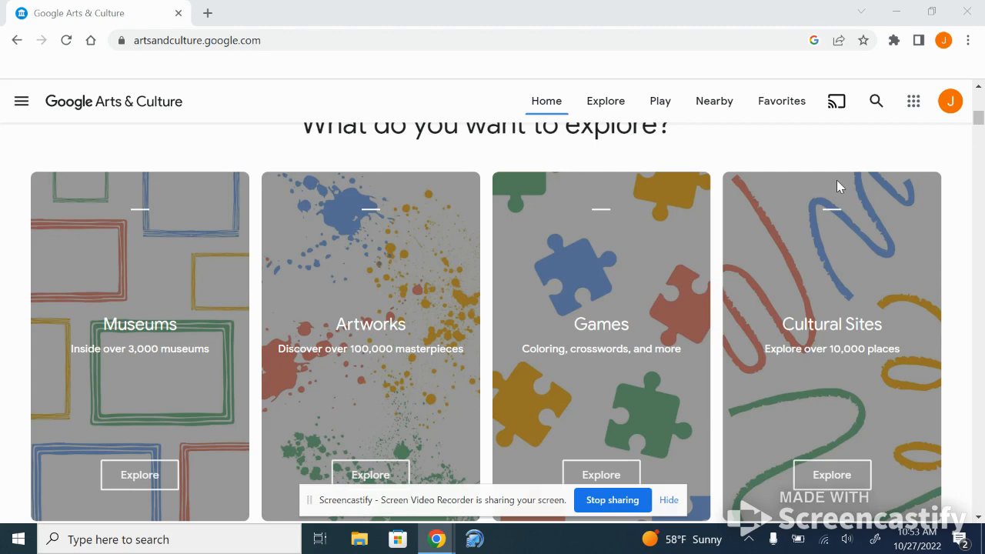
pyautogui.moveTo(850, 258)
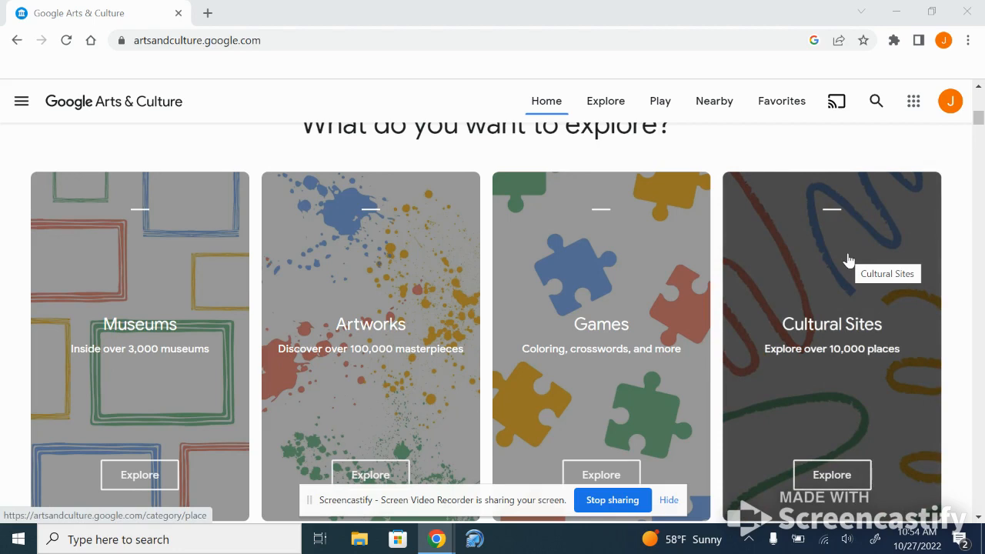
pyautogui.moveTo(162, 326)
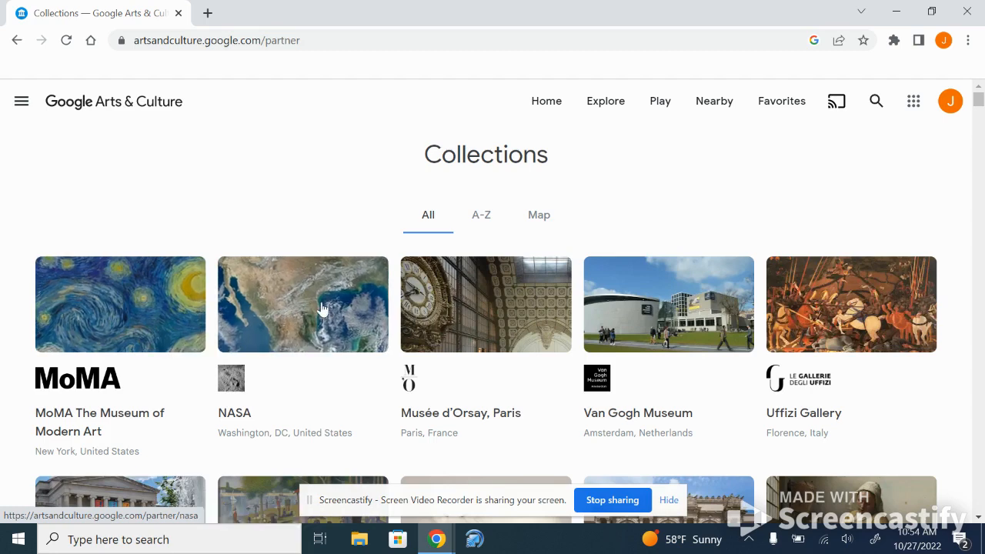
# - View the collections A–Z listing, then the world map of partner locations
pyautogui.scroll(-3)
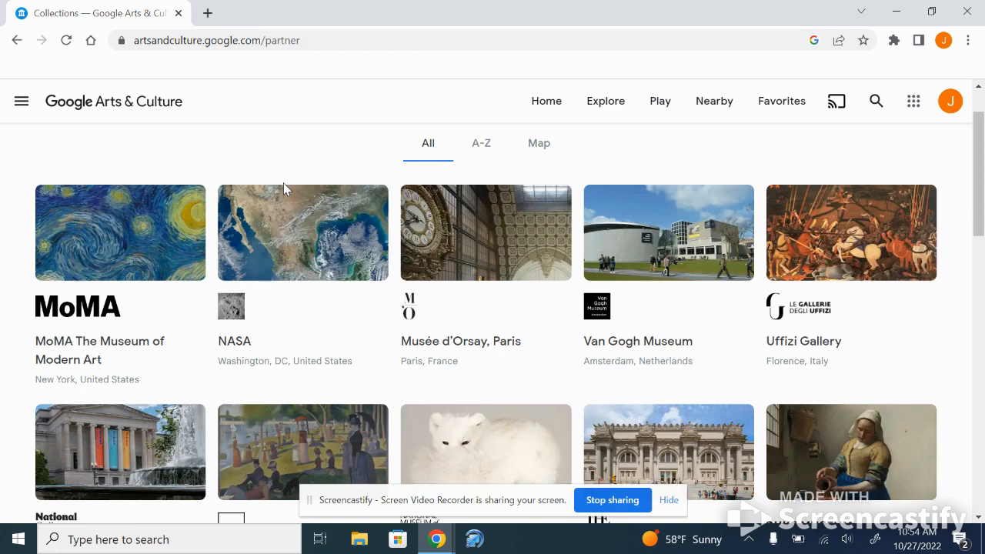
pyautogui.moveTo(480, 152)
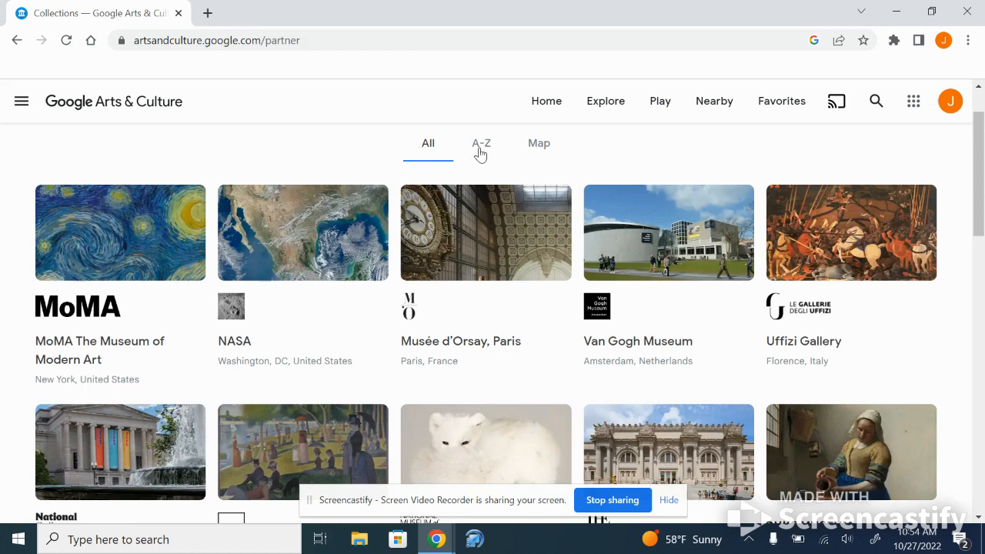
pyautogui.click(480, 143)
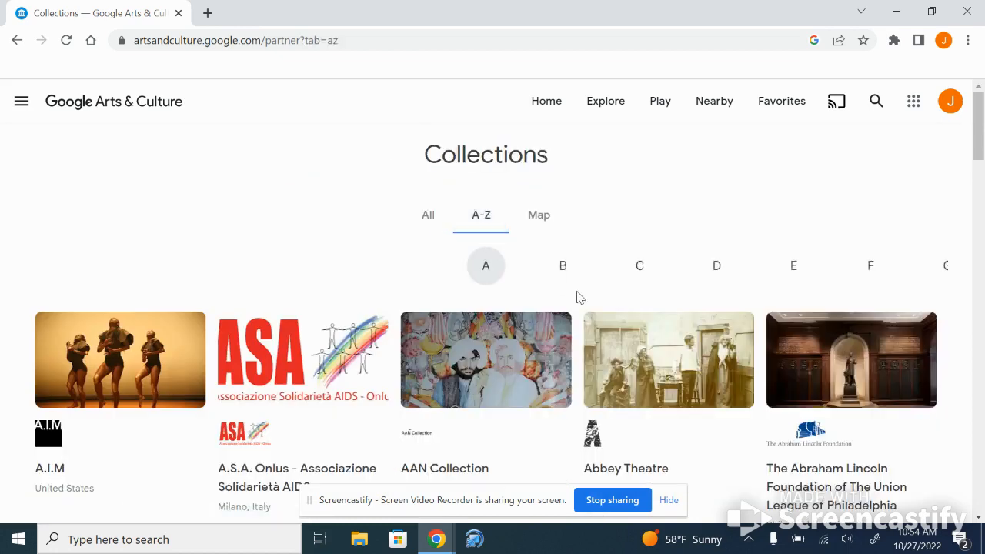
pyautogui.click(539, 216)
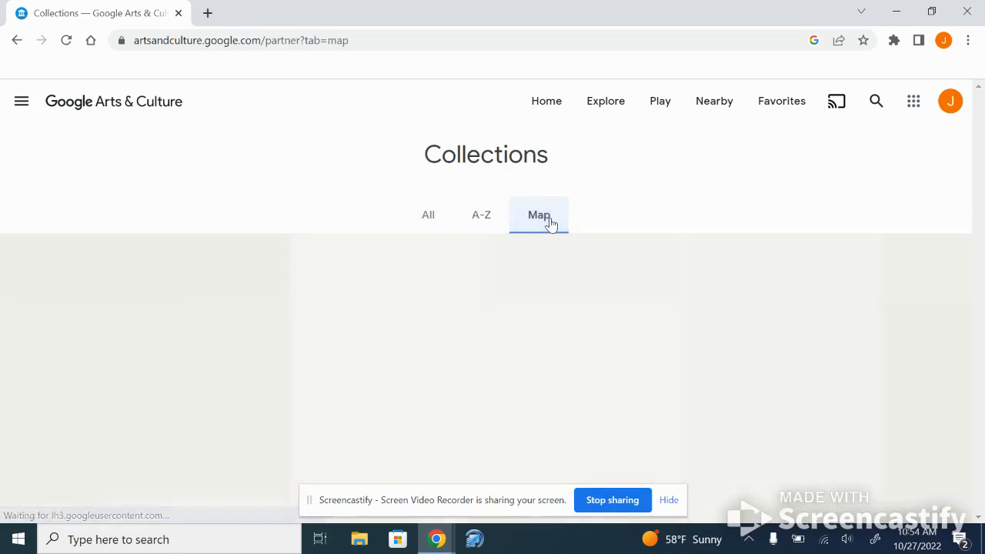
pyautogui.click(539, 216)
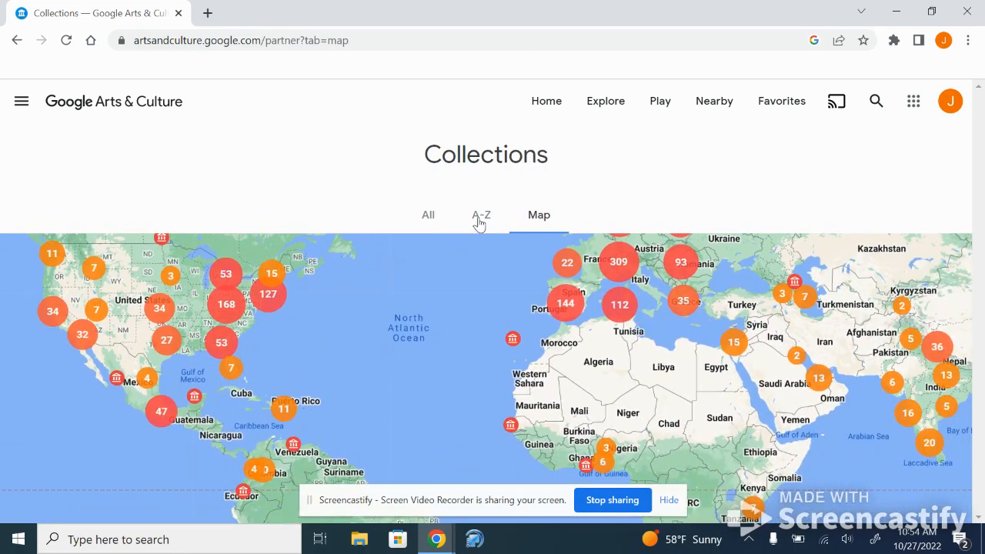
# - Browse the A–Z collections list through the A partners
pyautogui.click(480, 216)
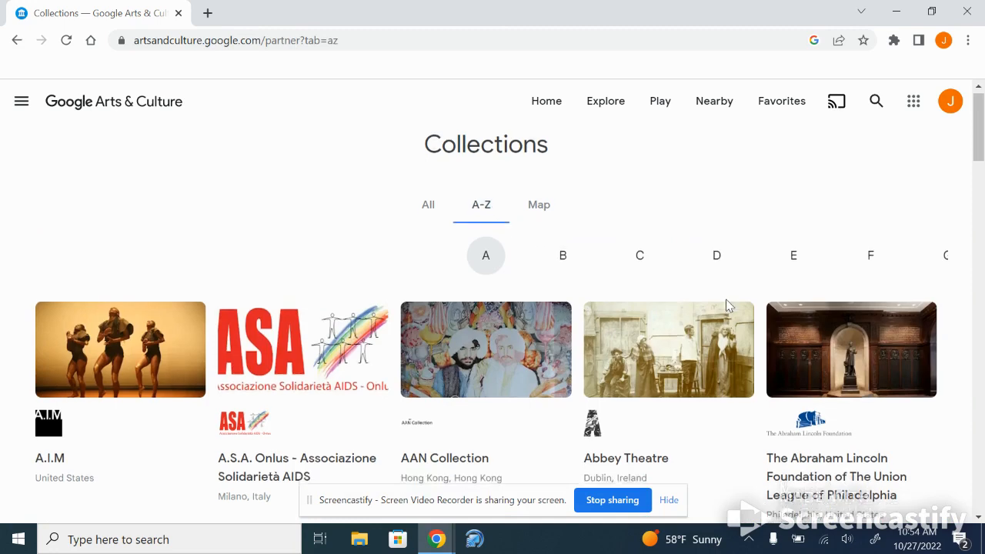
pyautogui.scroll(-3)
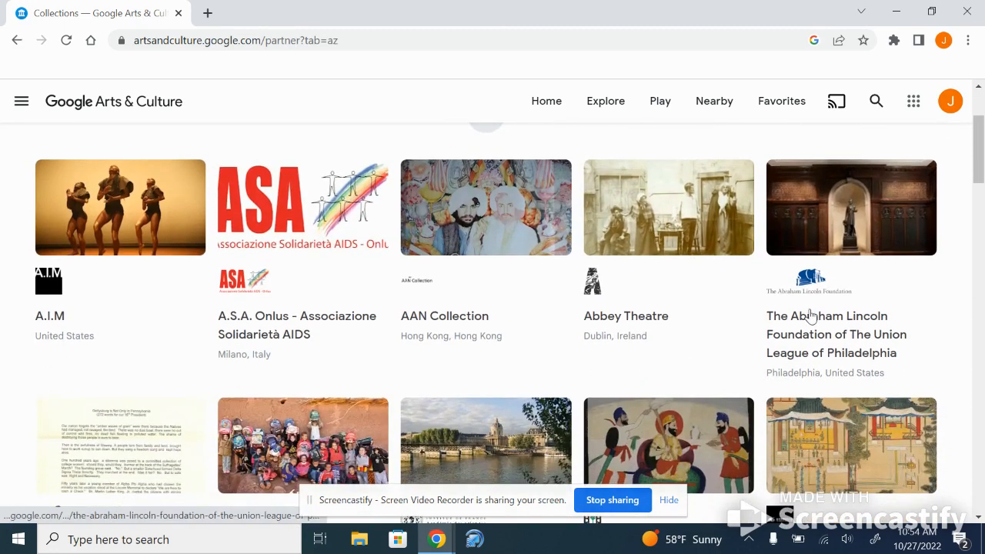
pyautogui.moveTo(700, 357)
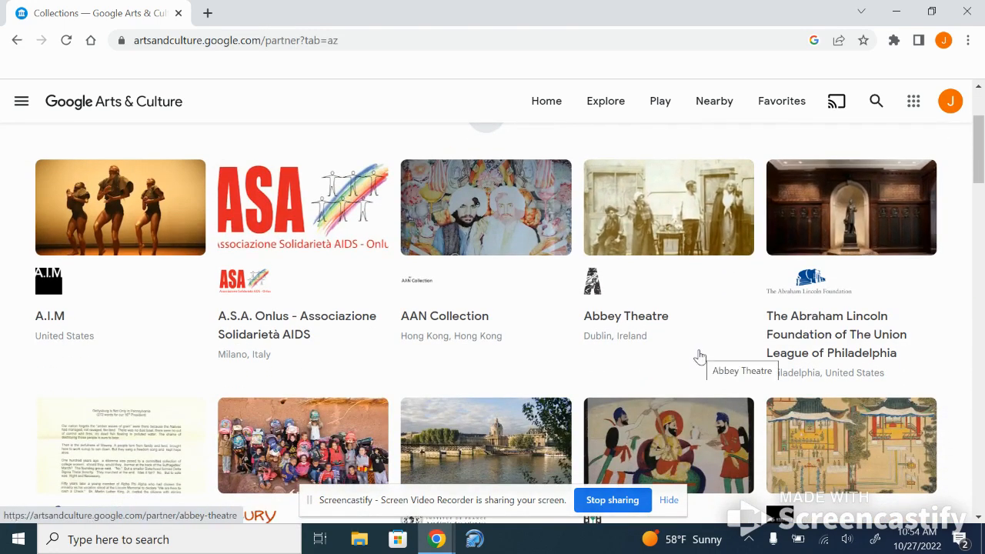
pyautogui.scroll(-3)
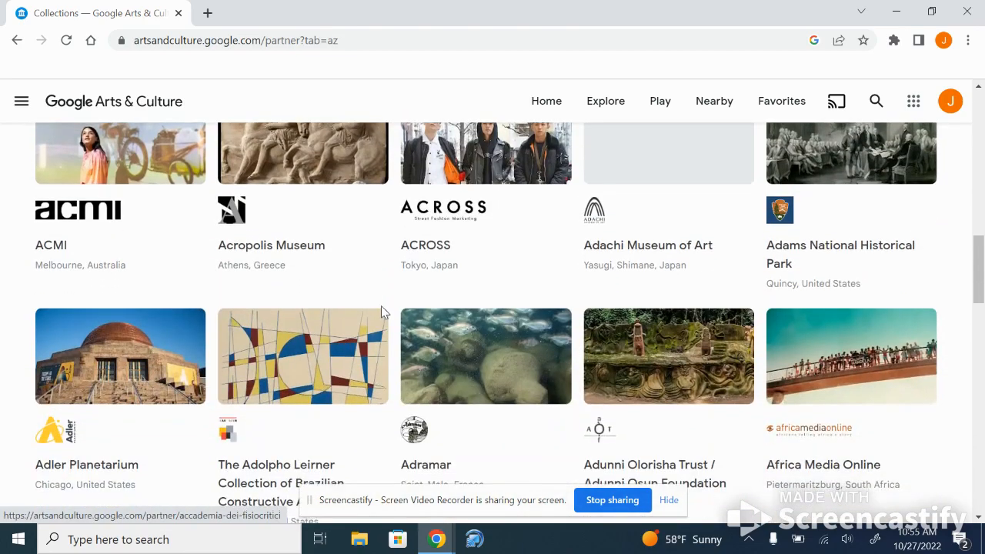
pyautogui.scroll(-3)
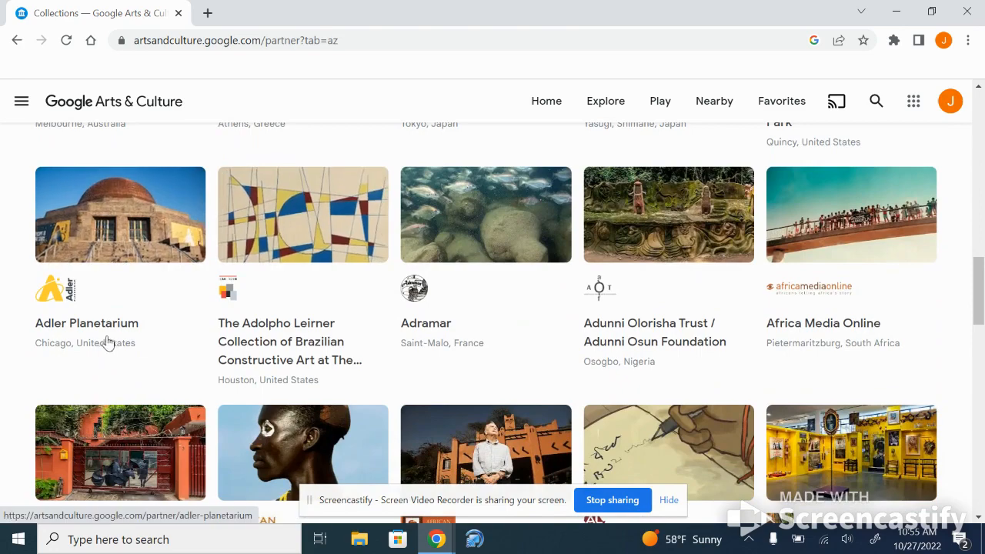
pyautogui.moveTo(106, 339)
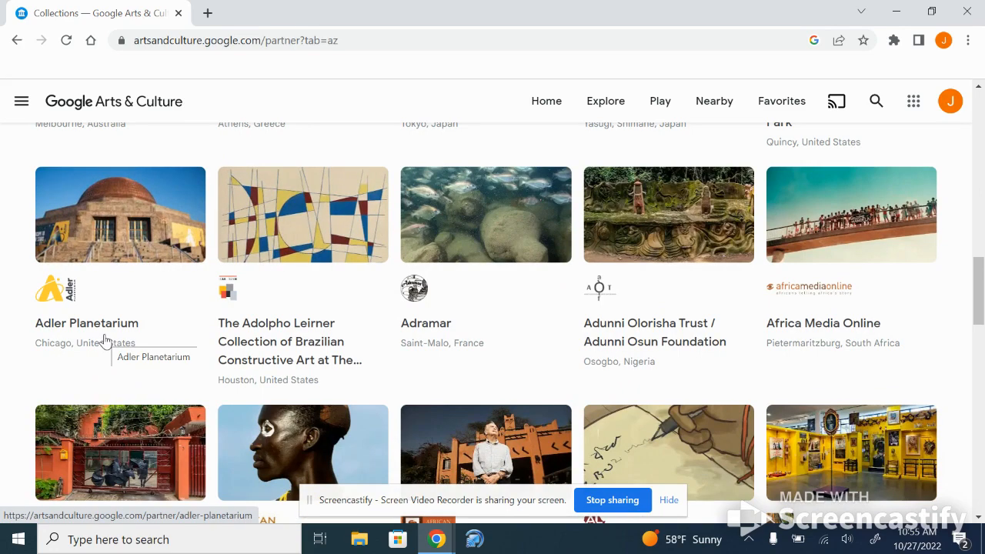
pyautogui.scroll(-3)
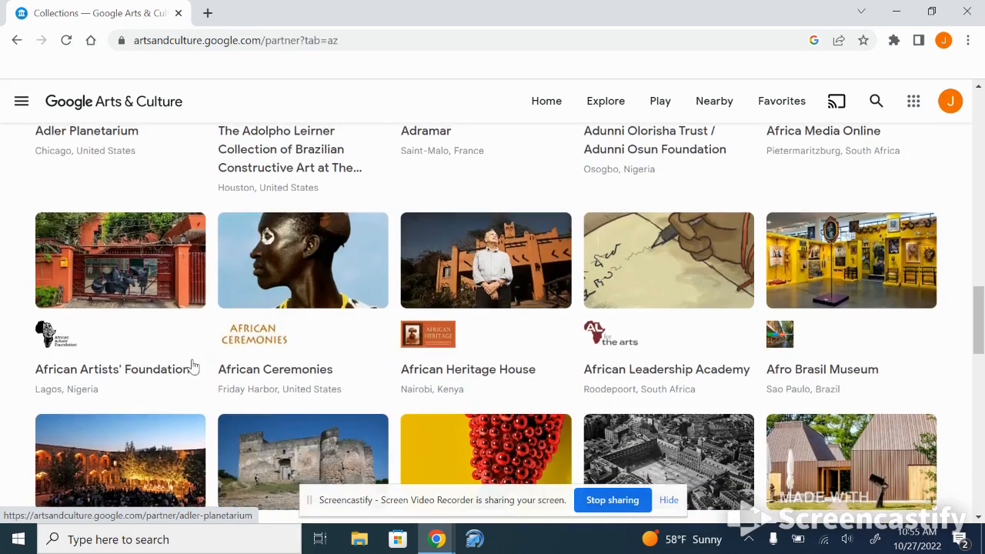
pyautogui.scroll(-3)
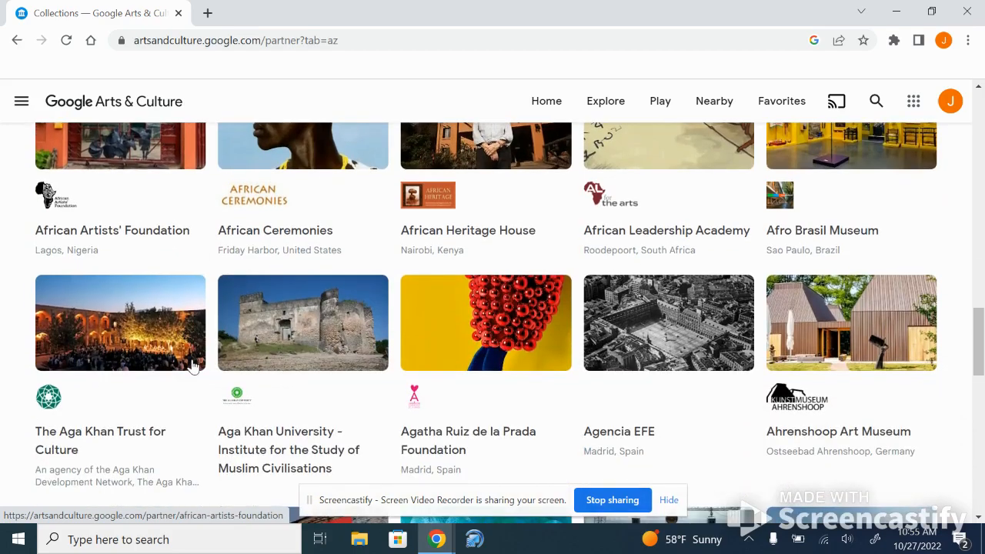
pyautogui.scroll(-3)
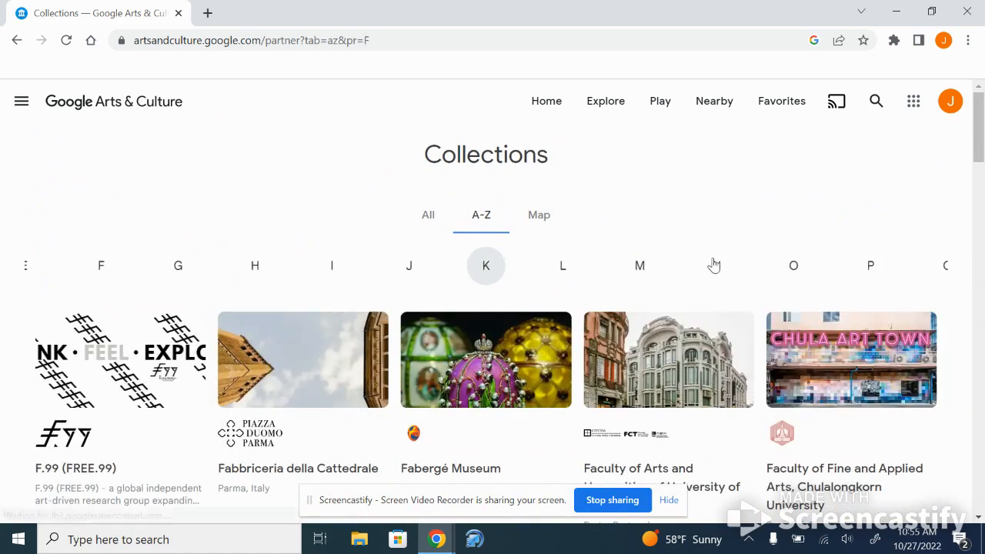
# - Jump to the N partners, where NASA and the Nasher Museum appear
pyautogui.click(486, 265)
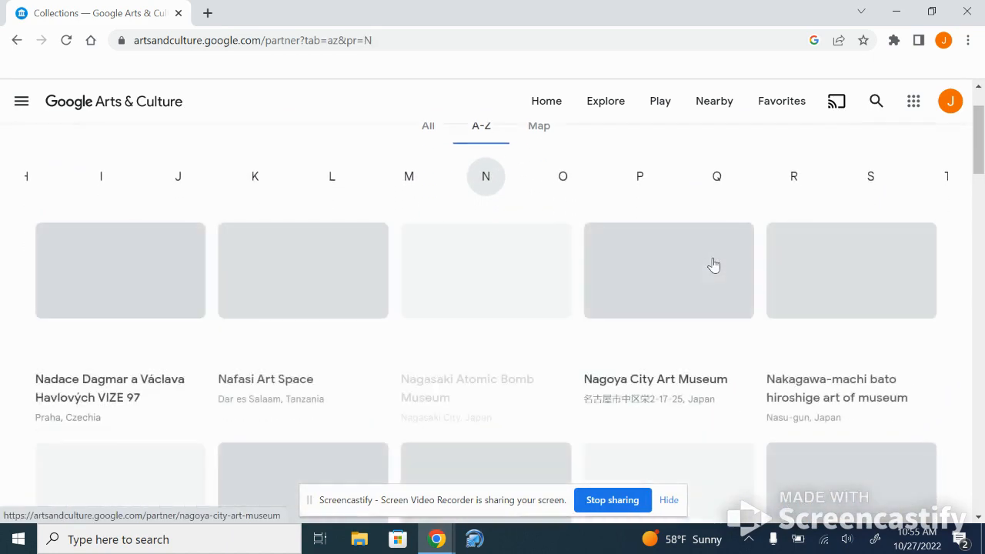
pyautogui.scroll(-3)
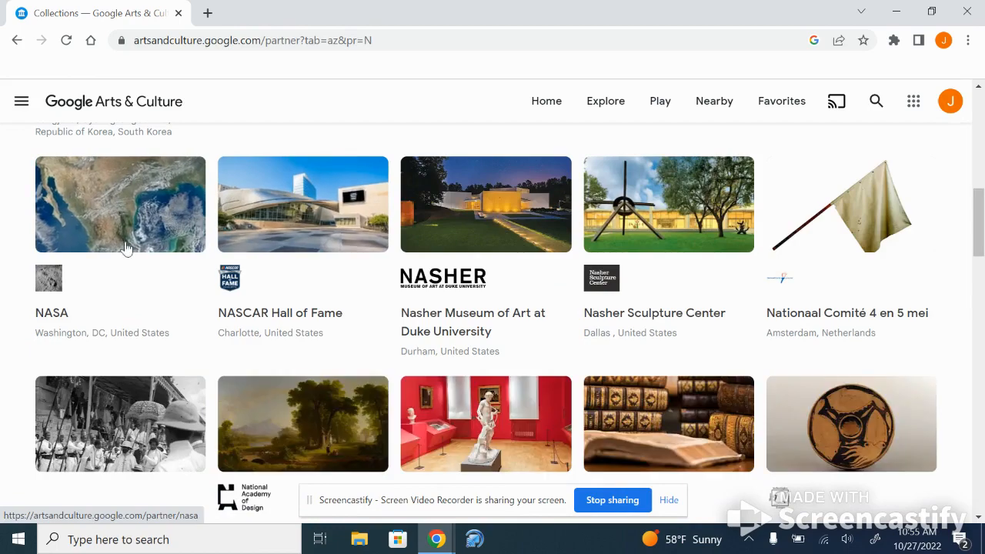
# - View NASA's partner page and advance its 59-story carousel past the first exhibits
pyautogui.click(120, 203)
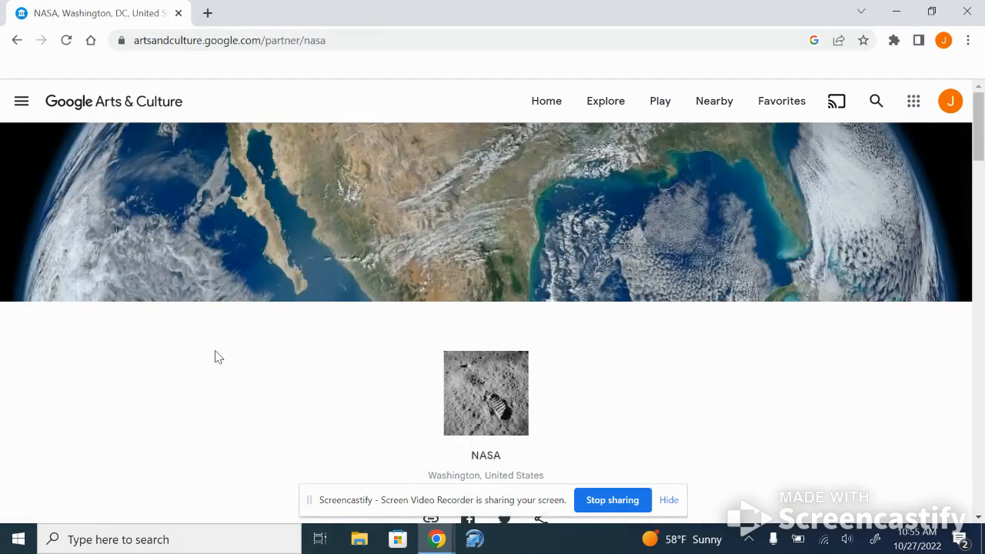
pyautogui.scroll(-3)
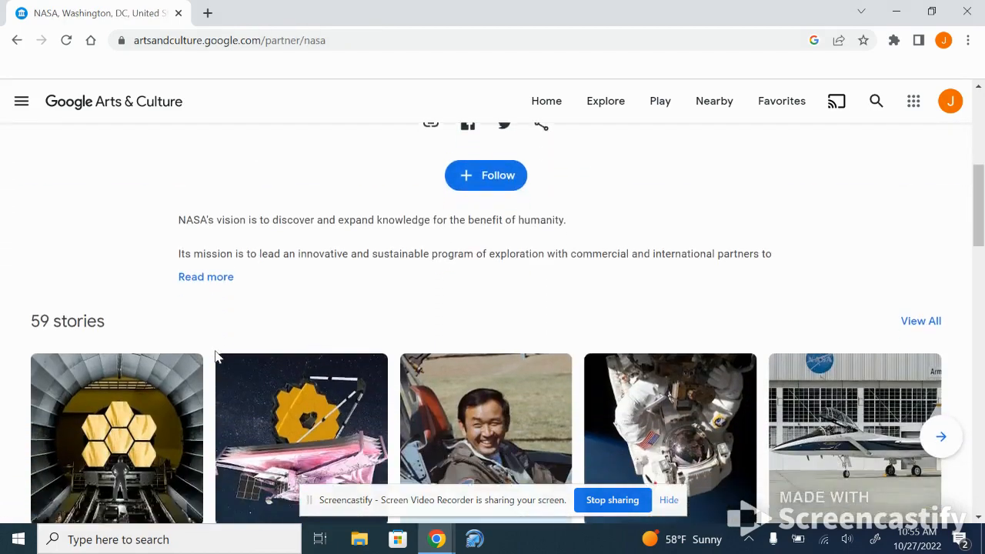
pyautogui.scroll(-3)
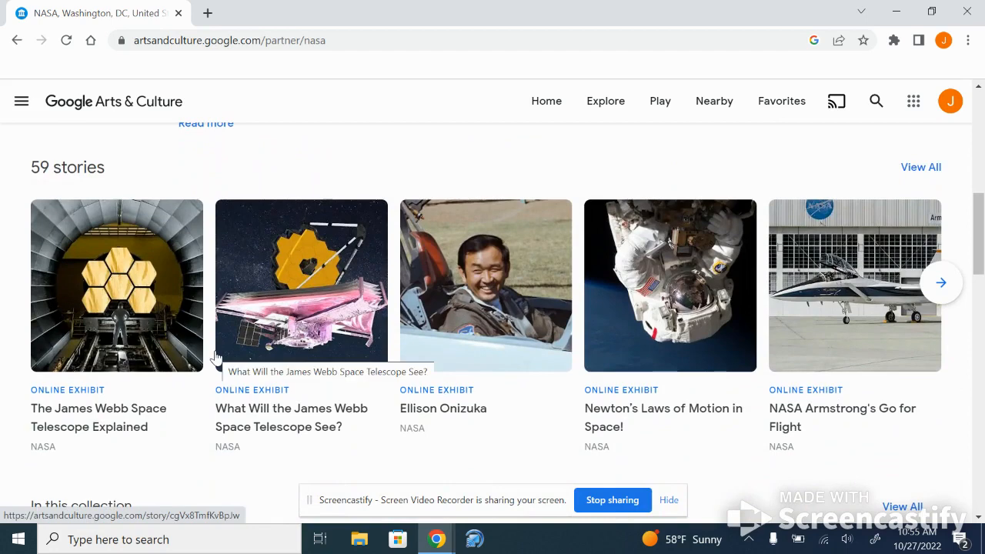
pyautogui.scroll(-3)
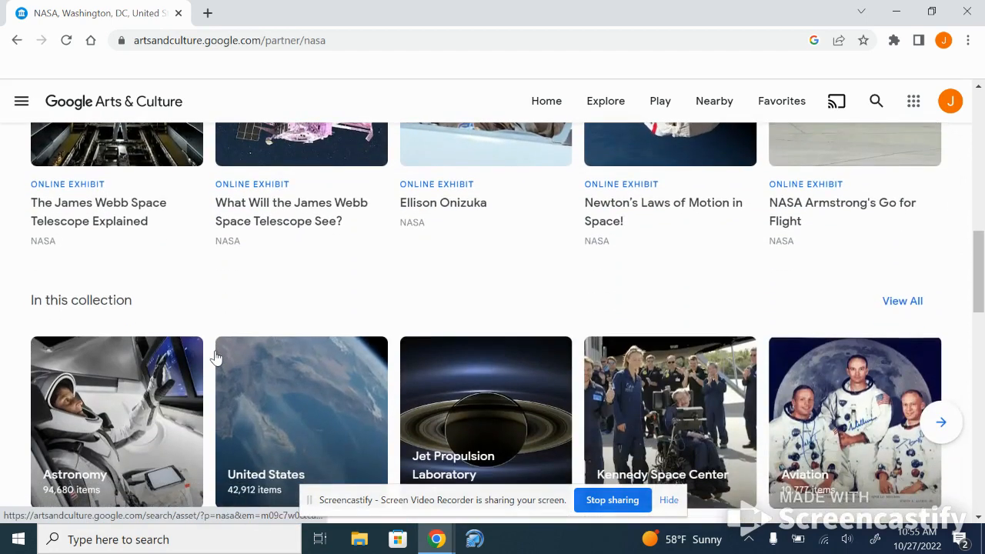
pyautogui.scroll(-3)
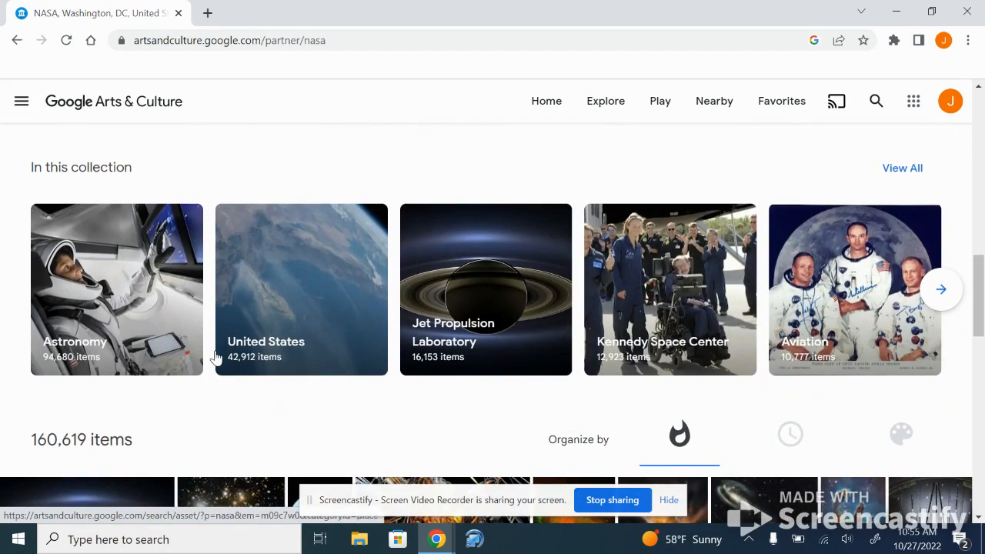
pyautogui.scroll(-3)
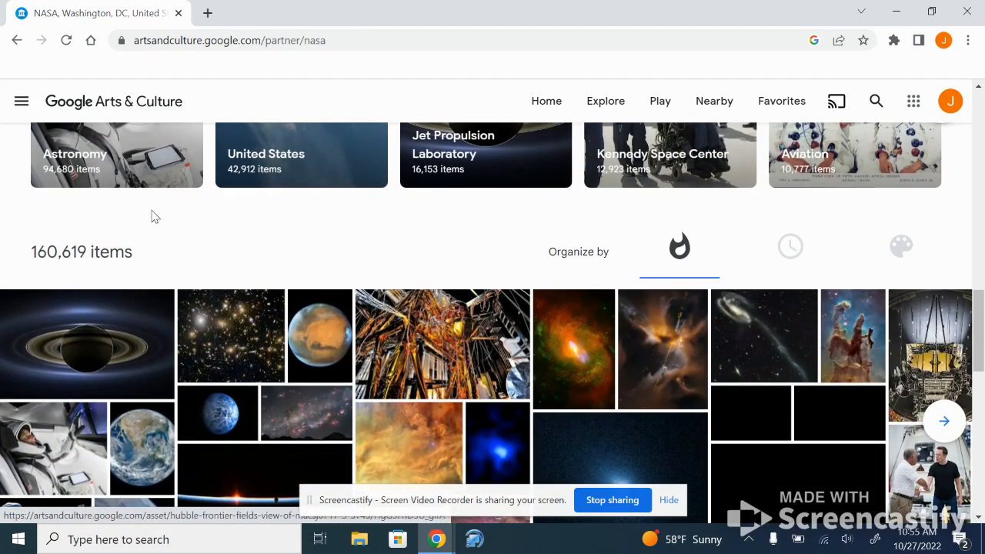
pyautogui.moveTo(276, 269)
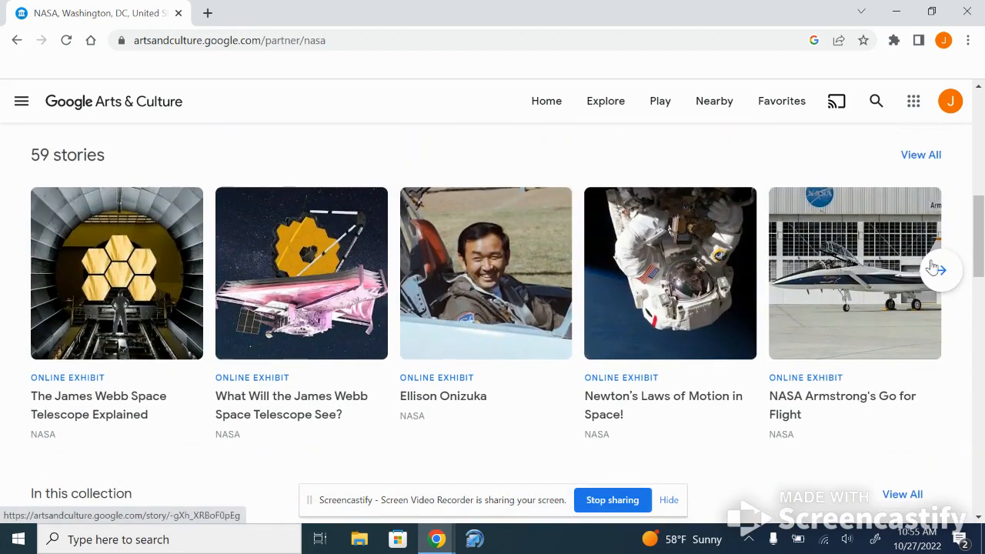
pyautogui.click(941, 271)
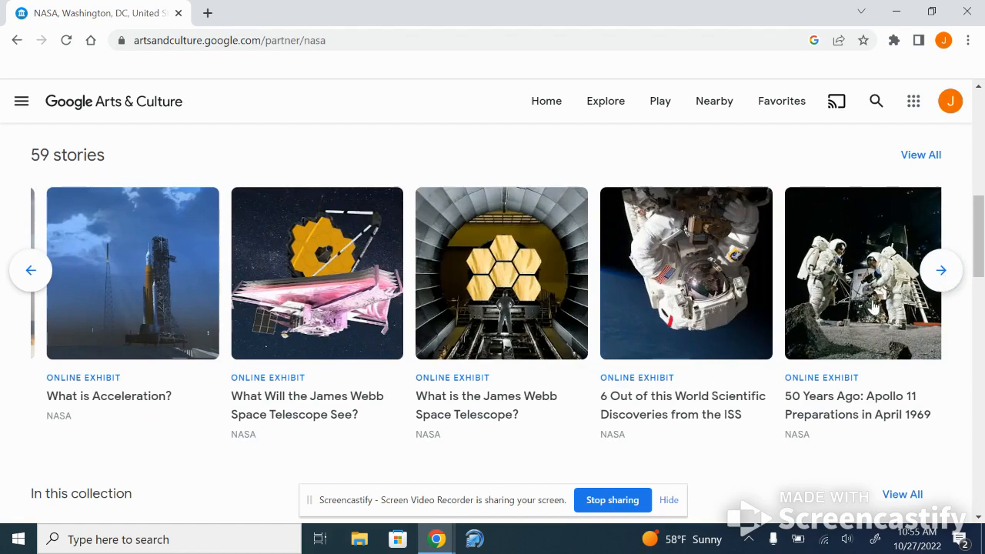
# - Read '50 Years Ago: Apollo 11 Preparations' through its credits to the Stories from NASA row
pyautogui.click(862, 274)
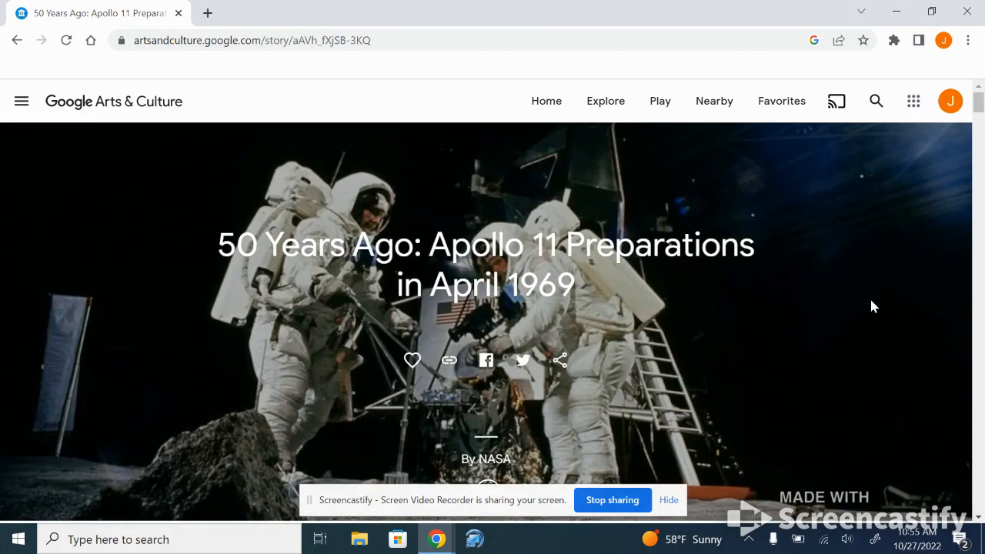
pyautogui.scroll(-3)
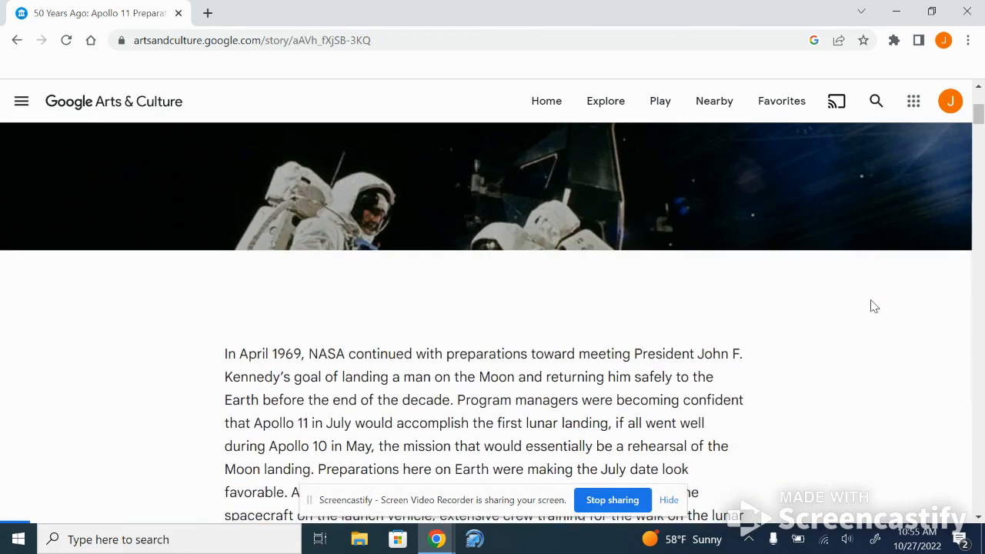
pyautogui.scroll(-3)
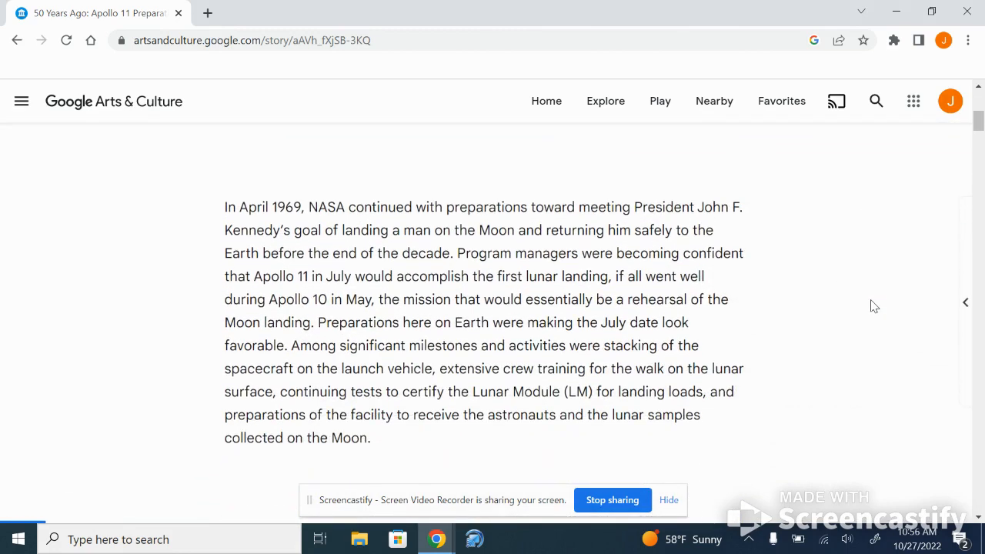
pyautogui.scroll(-3)
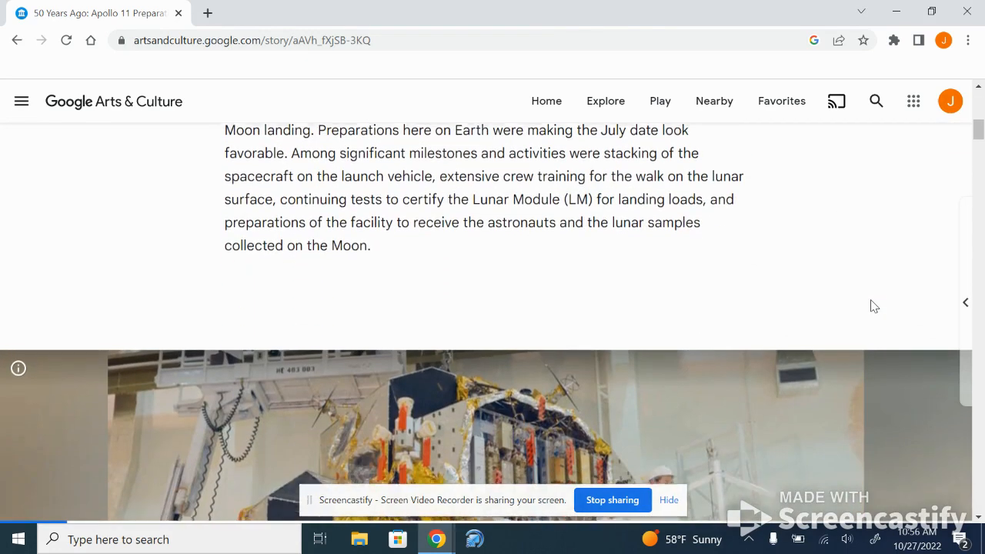
pyautogui.scroll(-3)
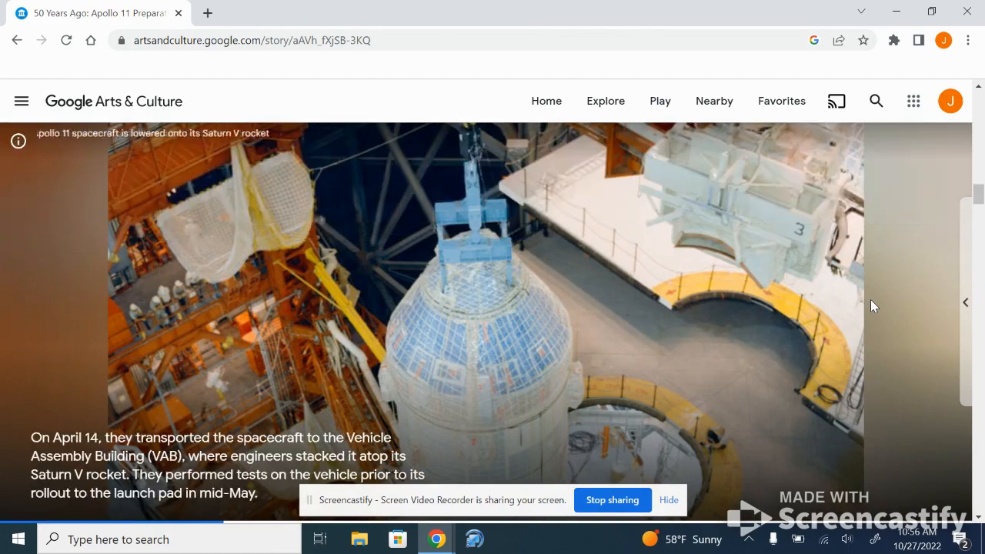
pyautogui.scroll(-3)
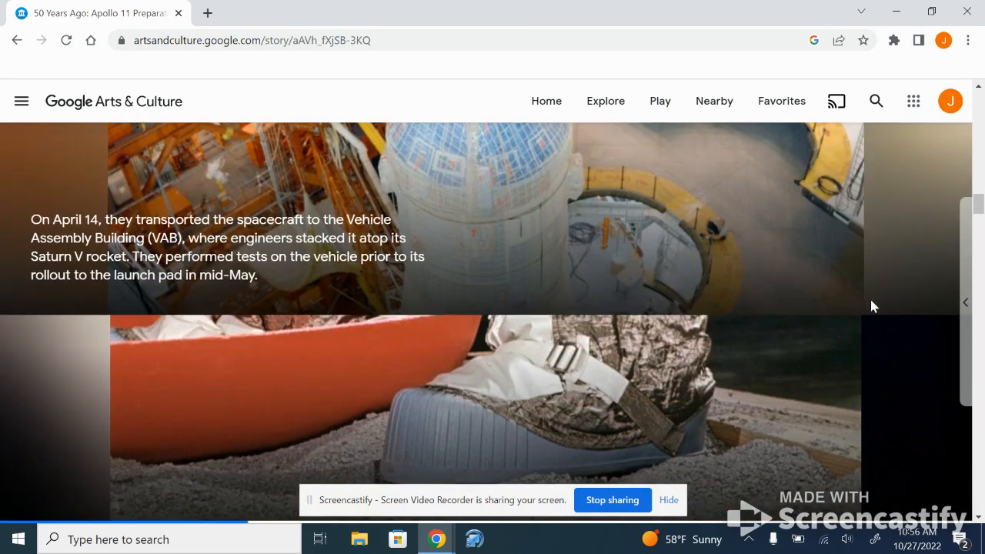
pyautogui.scroll(-3)
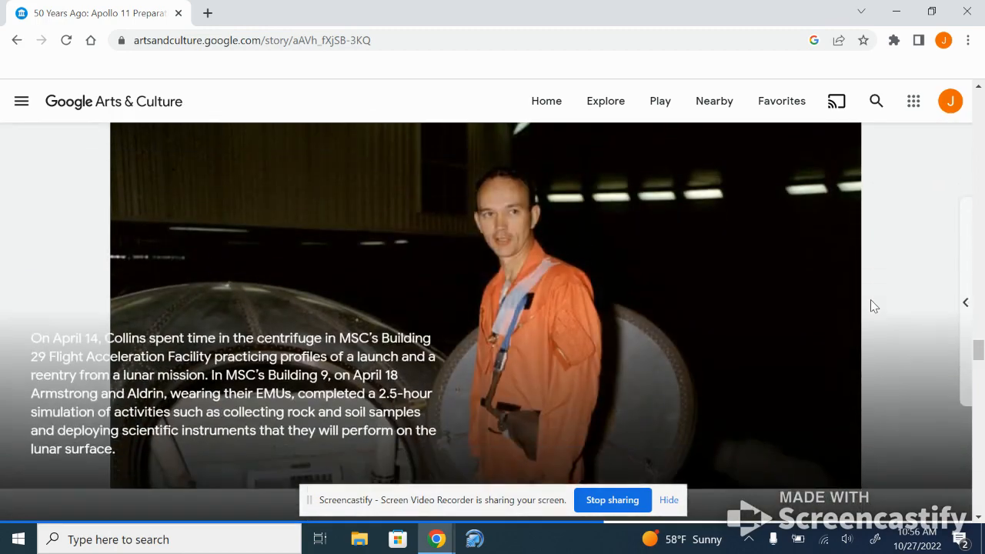
pyautogui.scroll(-3)
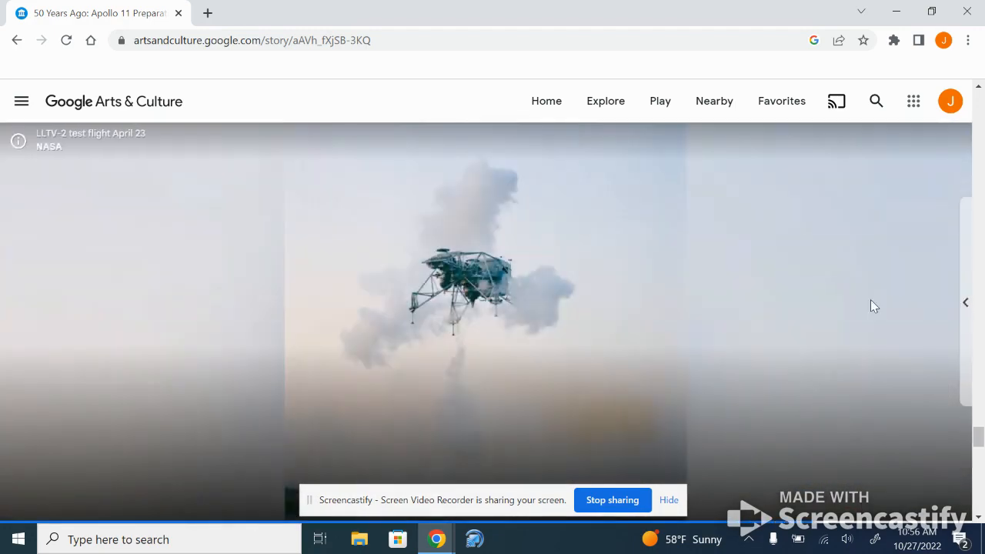
pyautogui.scroll(-3)
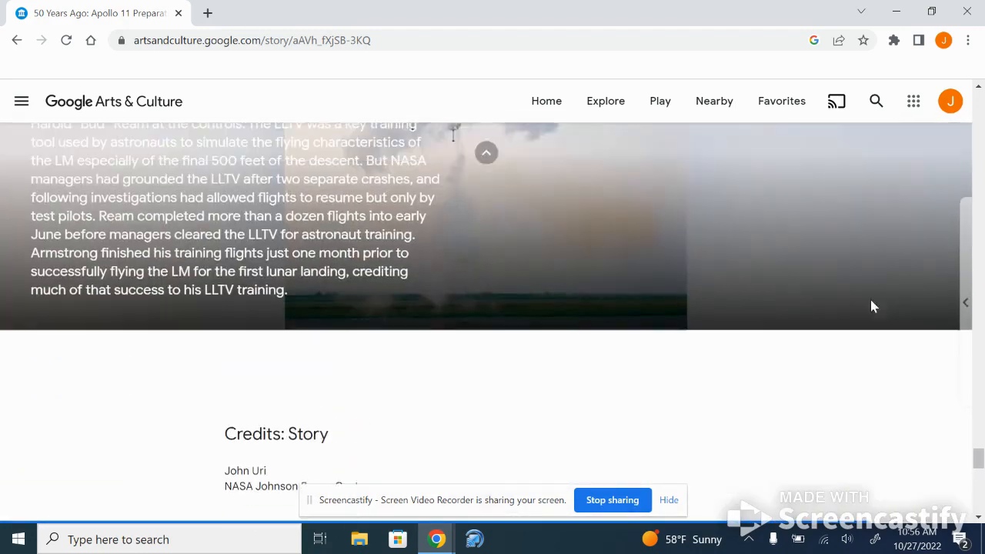
pyautogui.scroll(-3)
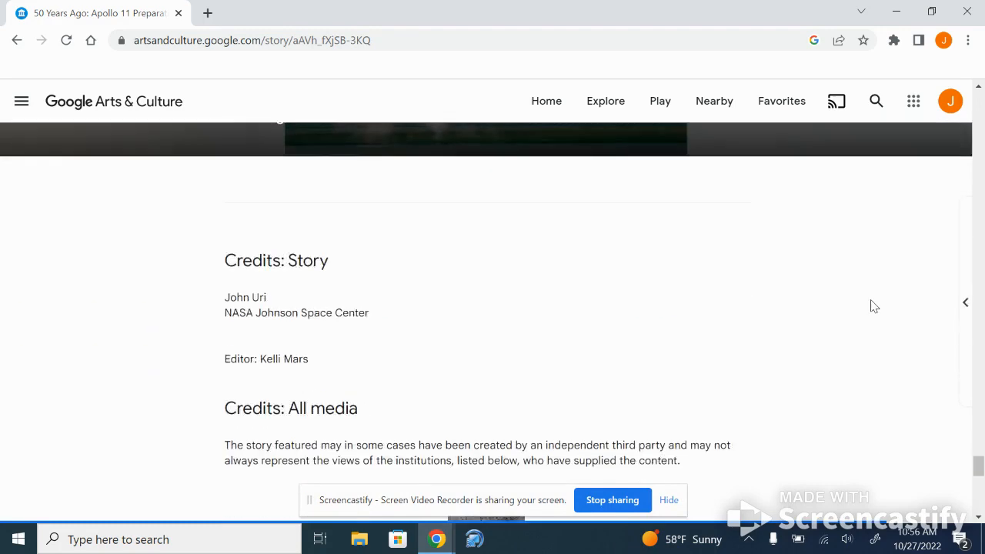
pyautogui.scroll(-3)
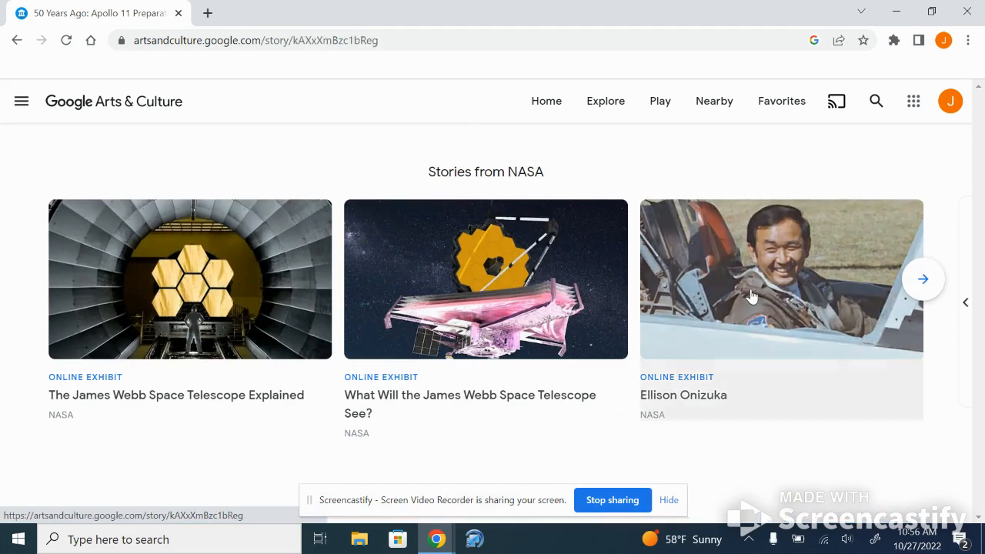
# - Read the Ellison Onizuka story to its end and the related NASA stories
pyautogui.click(782, 278)
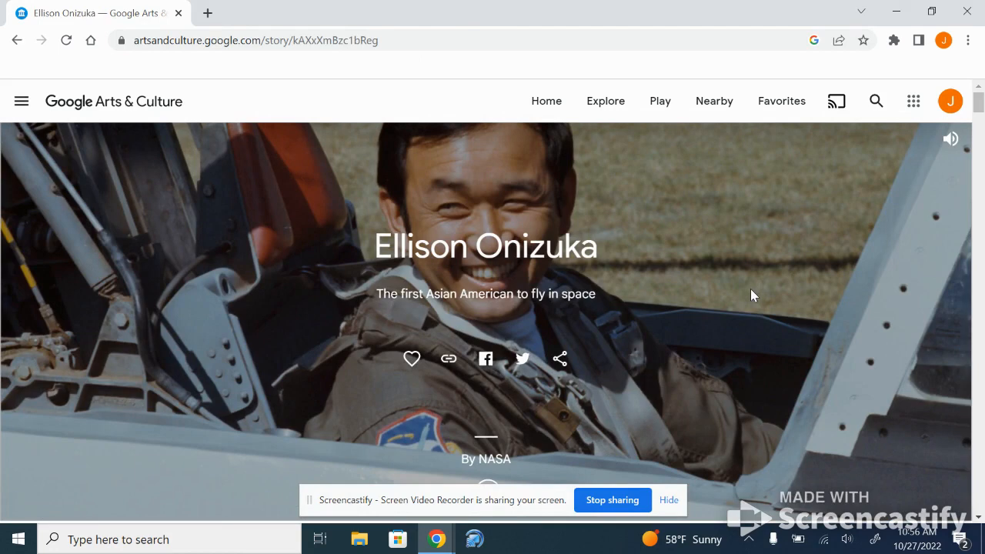
pyautogui.scroll(-3)
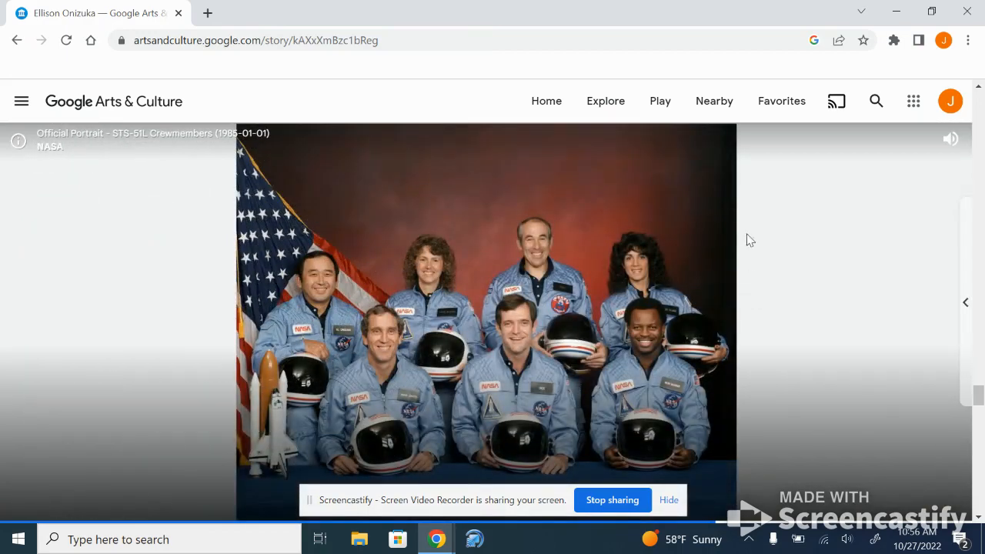
pyautogui.scroll(-3)
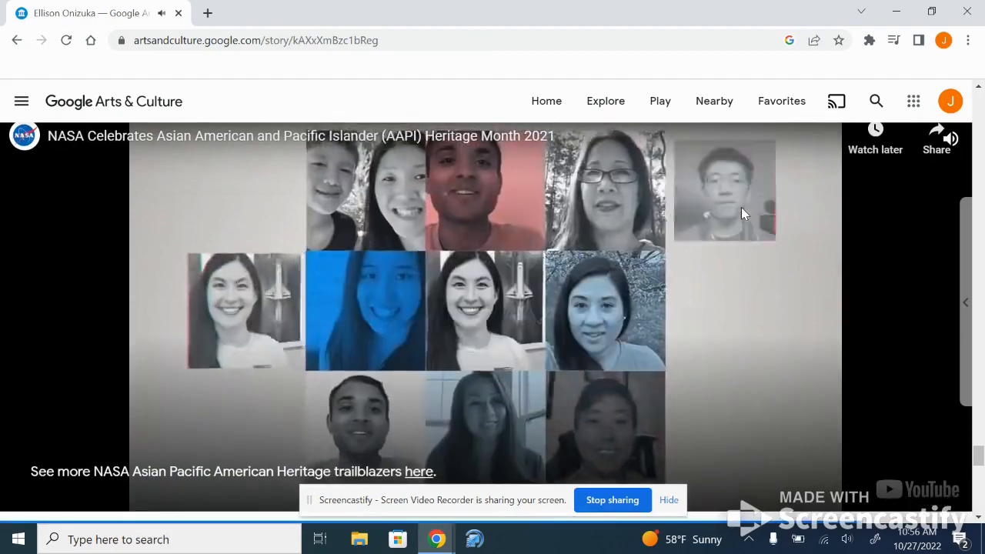
pyautogui.scroll(-3)
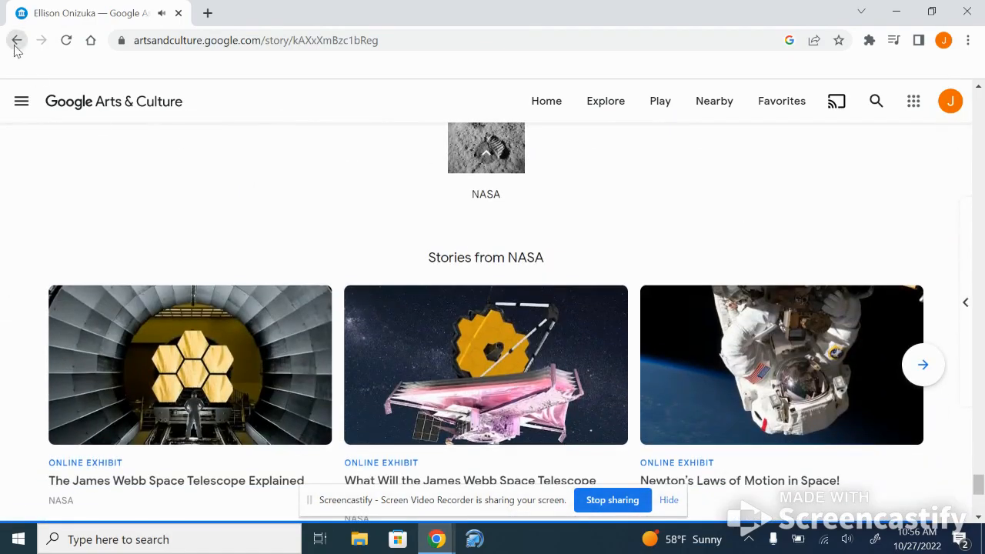
# - Back on NASA's page, browse the Earth science items in its 160,619-item gallery
pyautogui.click(17, 40)
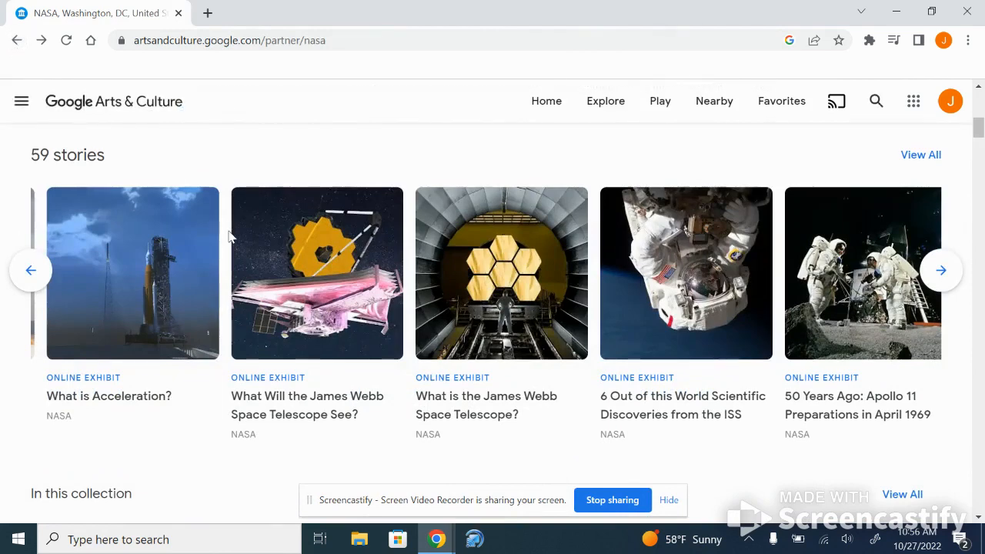
pyautogui.scroll(-3)
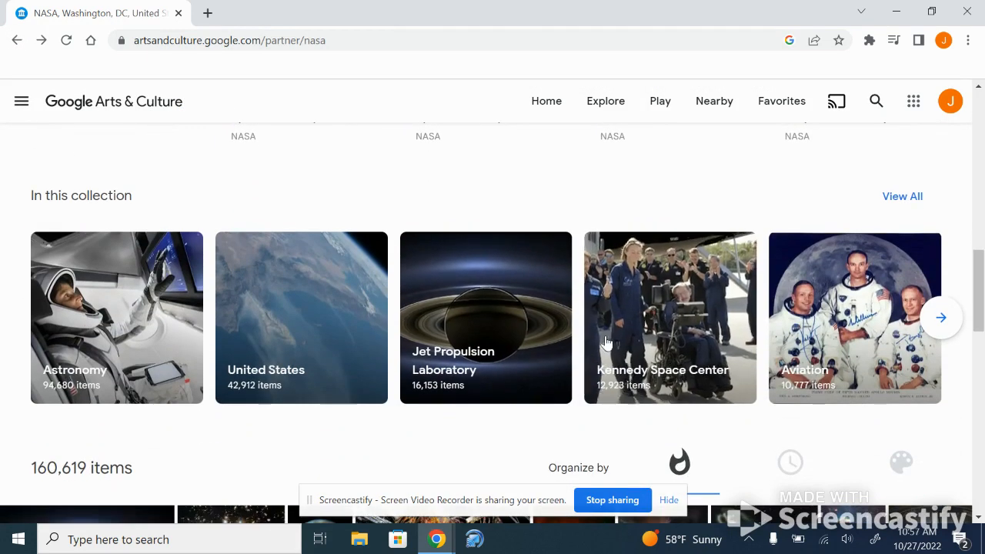
pyautogui.click(941, 317)
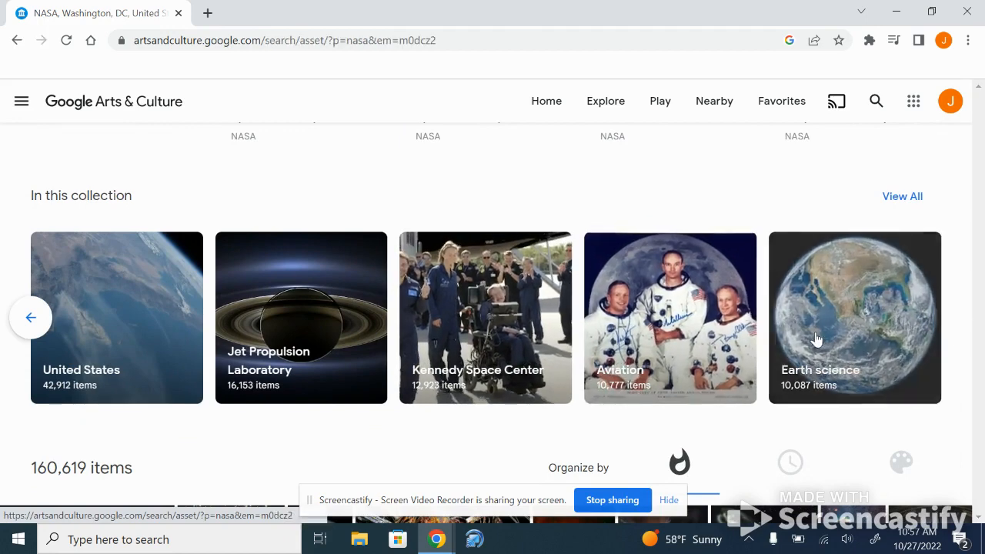
pyautogui.click(854, 317)
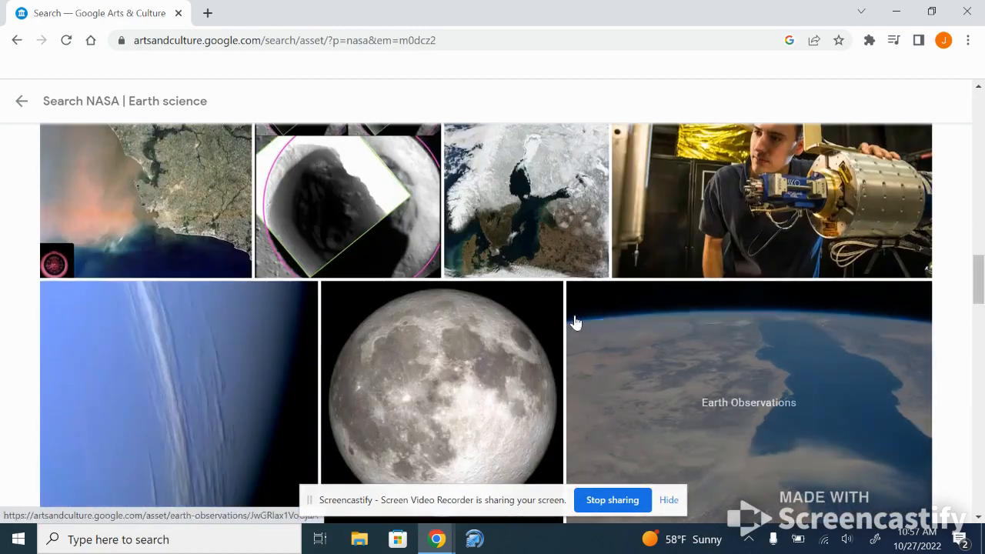
pyautogui.scroll(-3)
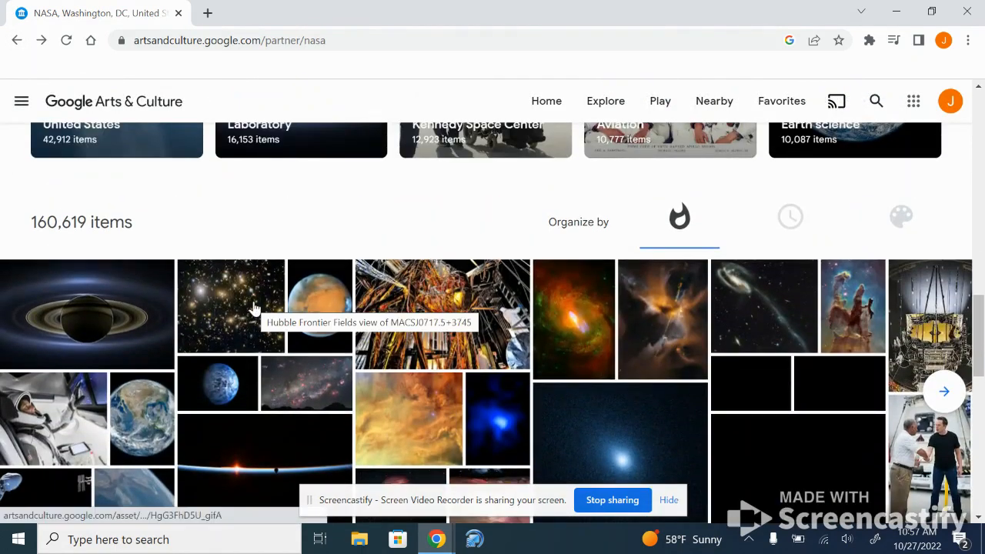
pyautogui.moveTo(699, 219)
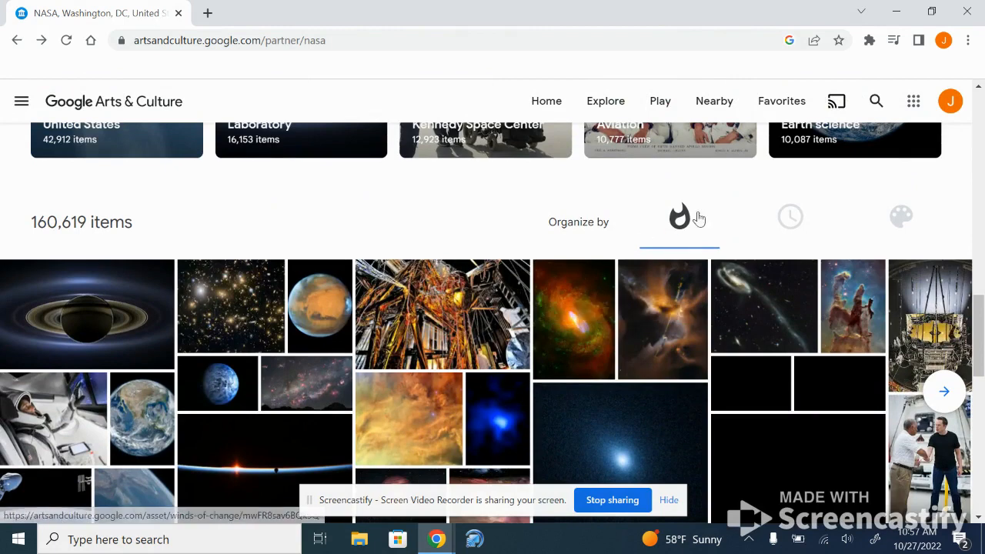
pyautogui.moveTo(800, 228)
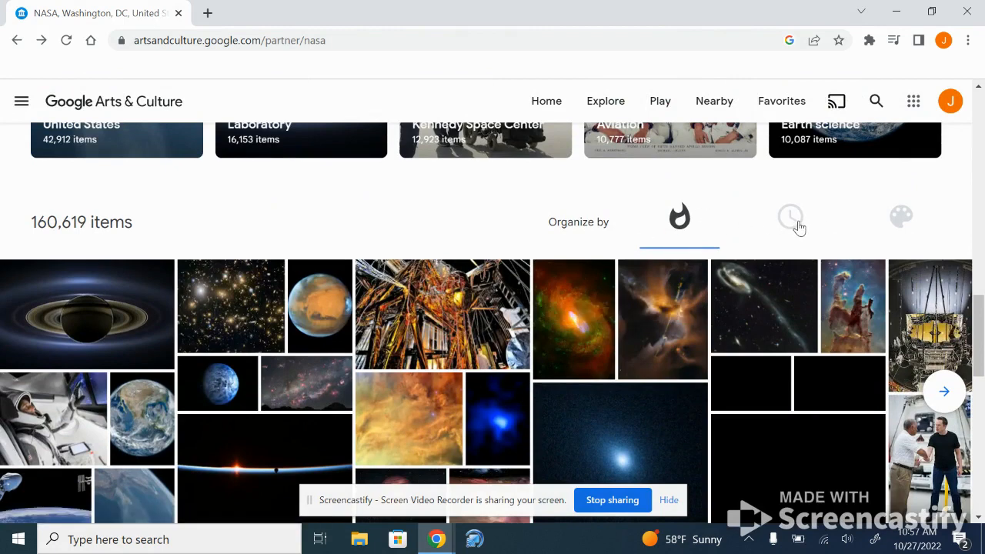
pyautogui.moveTo(838, 219)
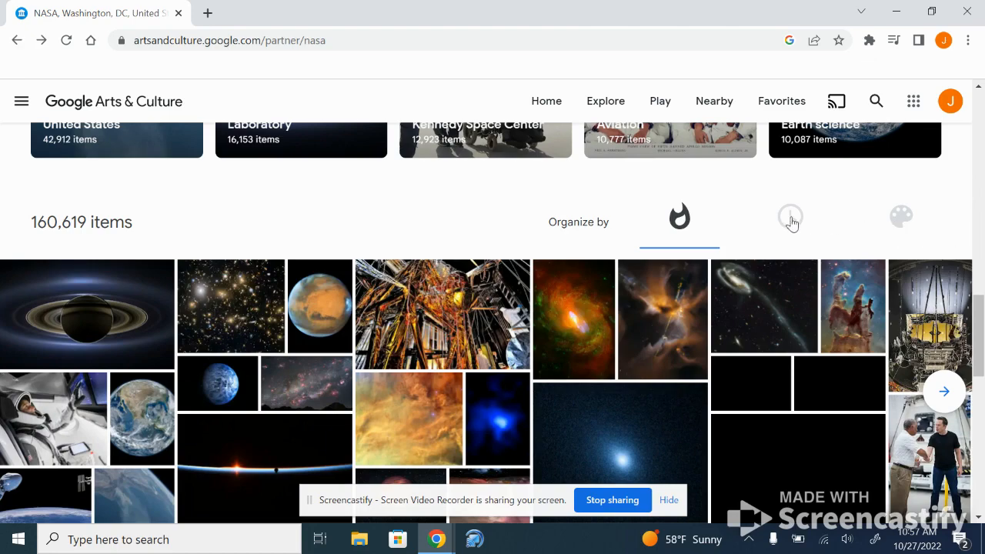
# - Organize NASA's 160,619 items by date on the timeline
pyautogui.click(790, 217)
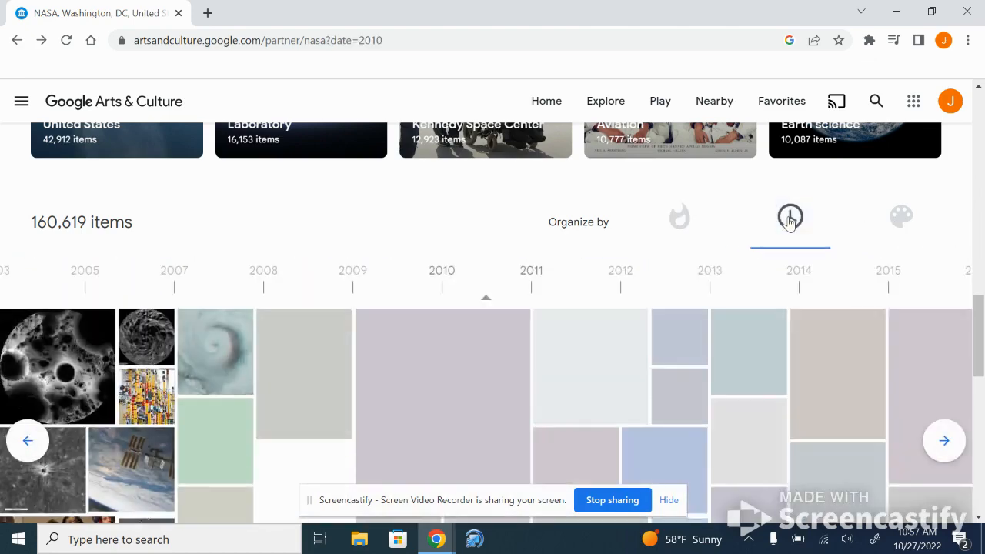
pyautogui.click(790, 217)
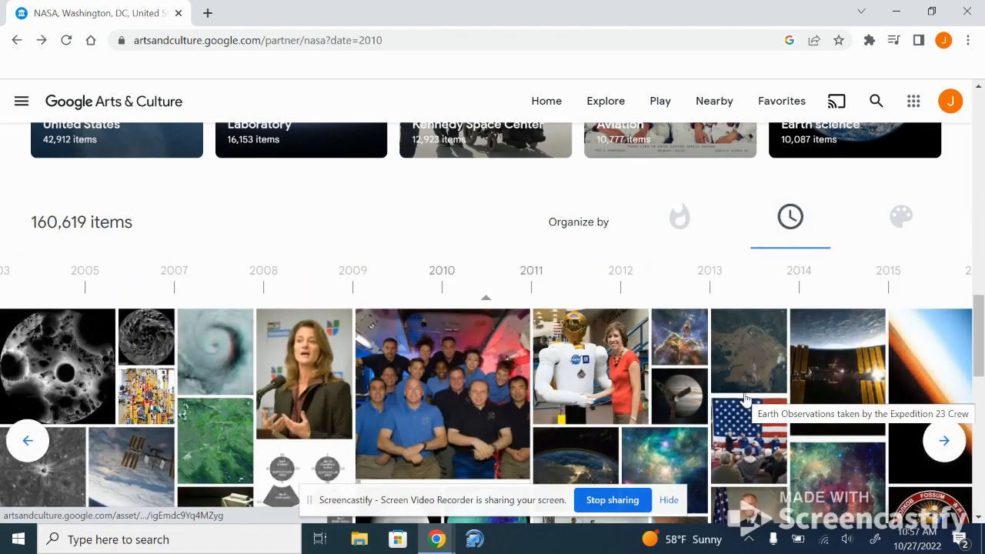
pyautogui.moveTo(434, 298)
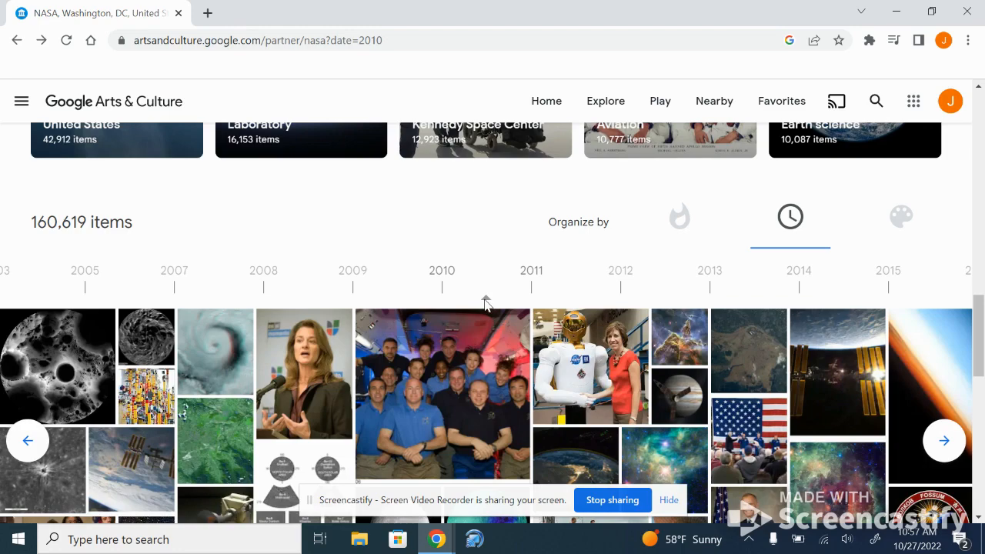
pyautogui.moveTo(468, 302)
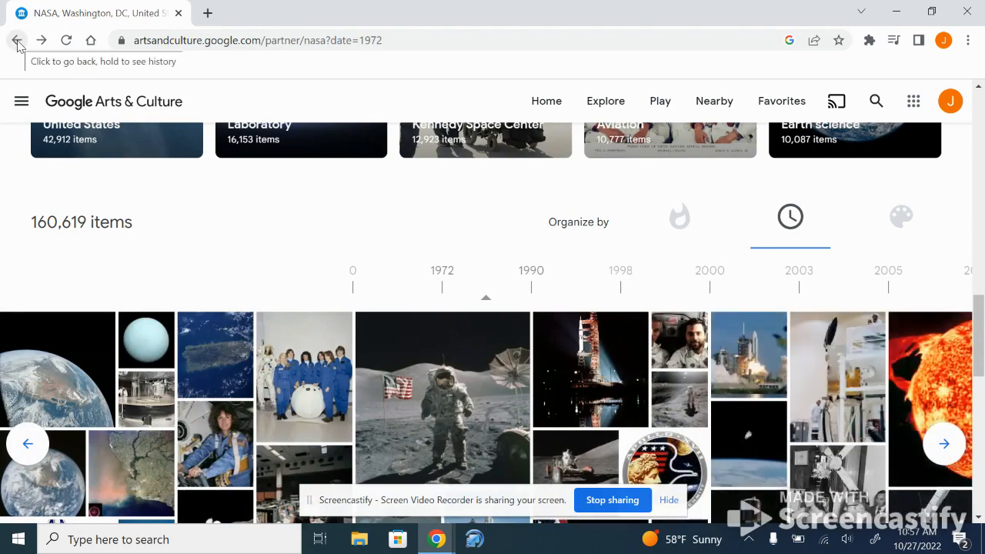
# - Return to the A–Z collections list and jump to the M partners
pyautogui.click(17, 40)
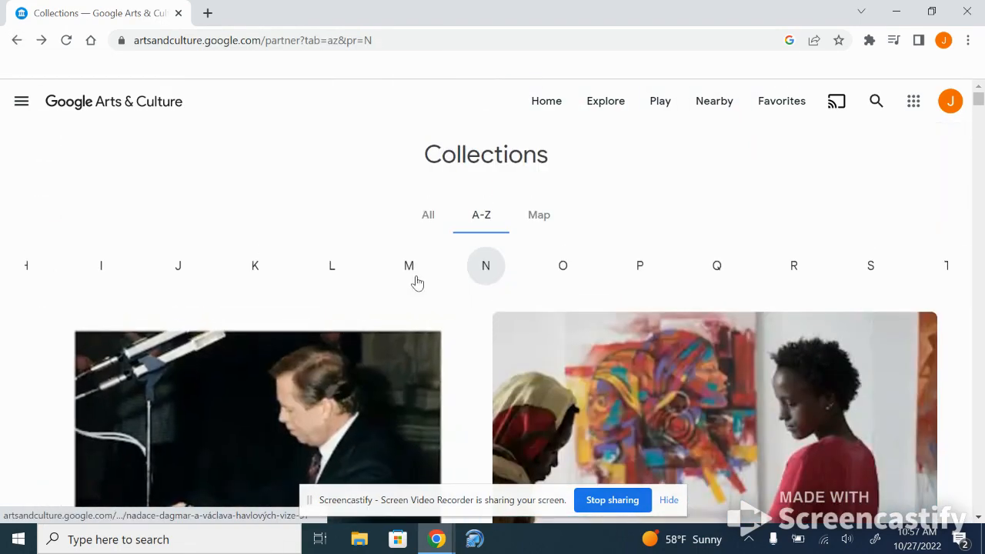
pyautogui.click(409, 265)
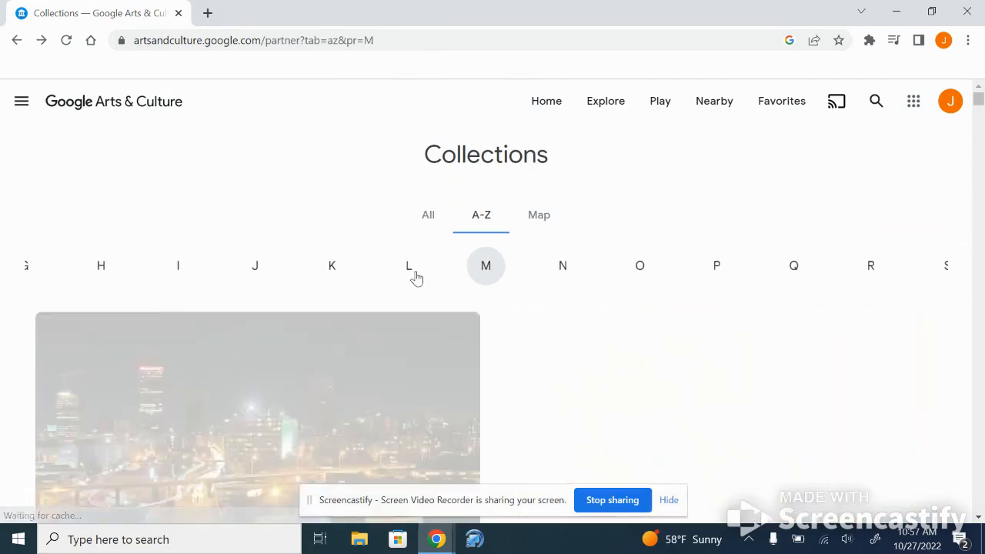
# - Scroll the M partners down to The Metropolitan Museum of Art tile
pyautogui.scroll(-3)
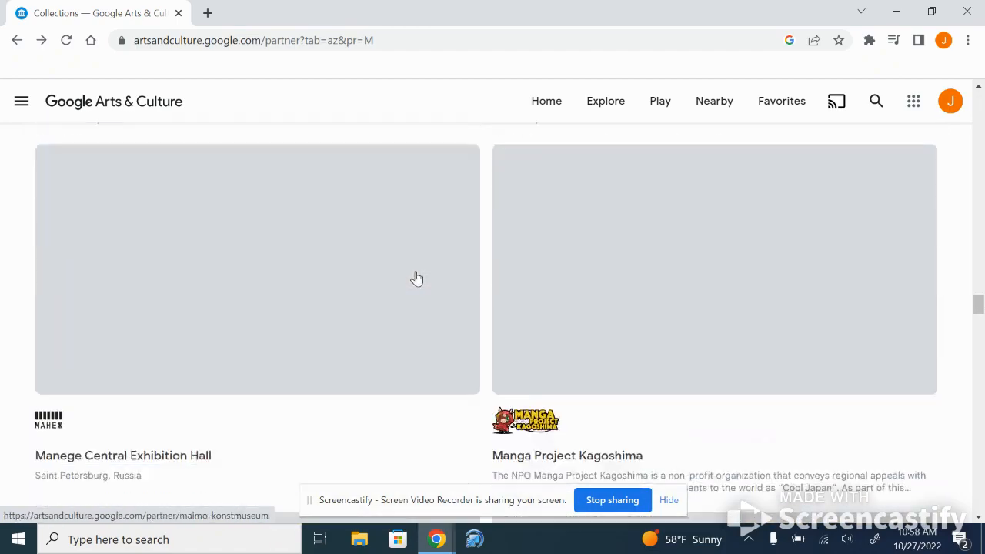
pyautogui.scroll(-3)
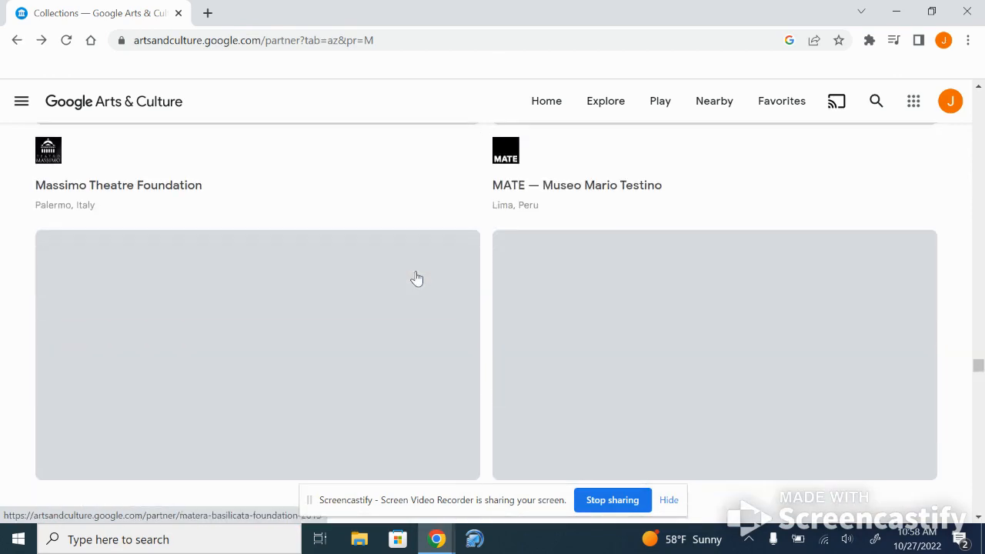
pyautogui.scroll(-3)
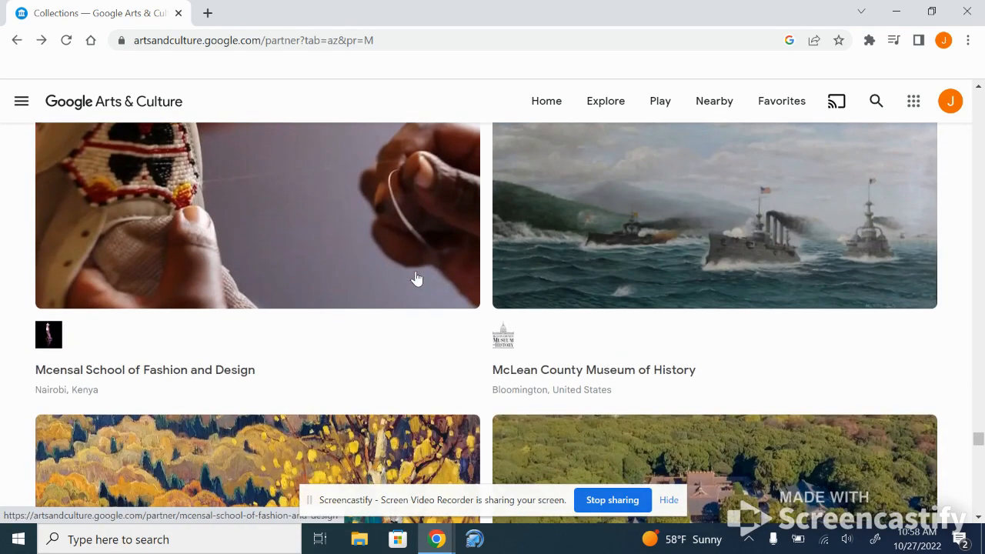
pyautogui.scroll(-3)
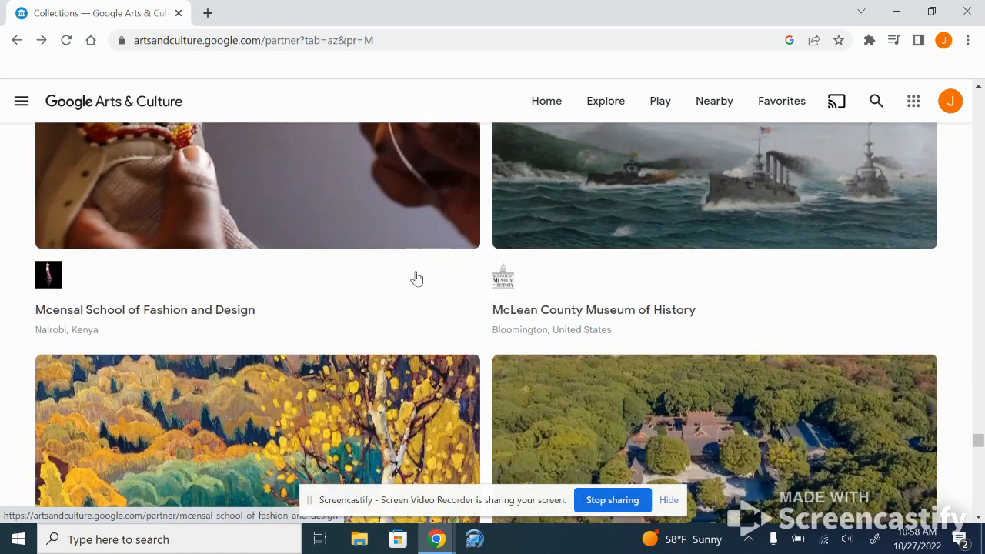
pyautogui.scroll(-3)
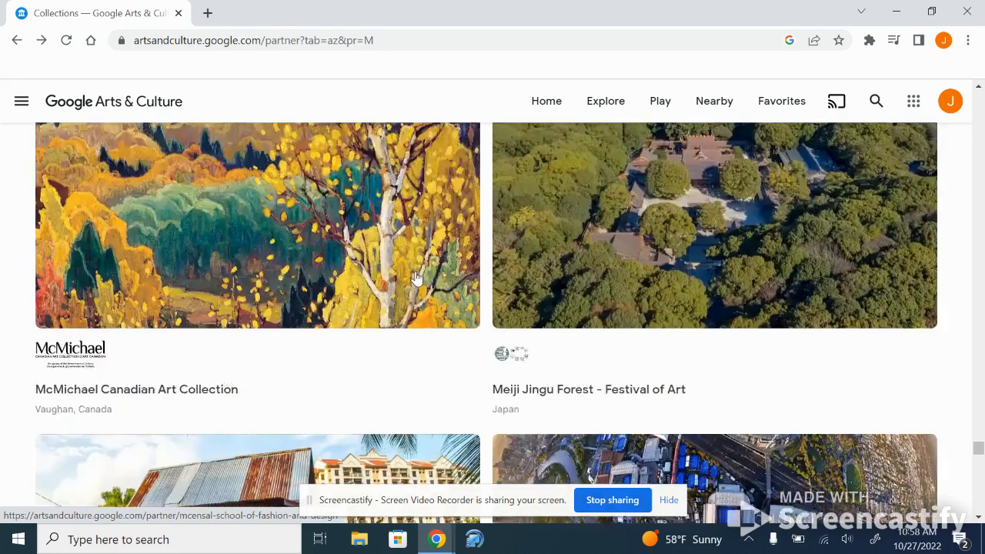
pyautogui.scroll(-3)
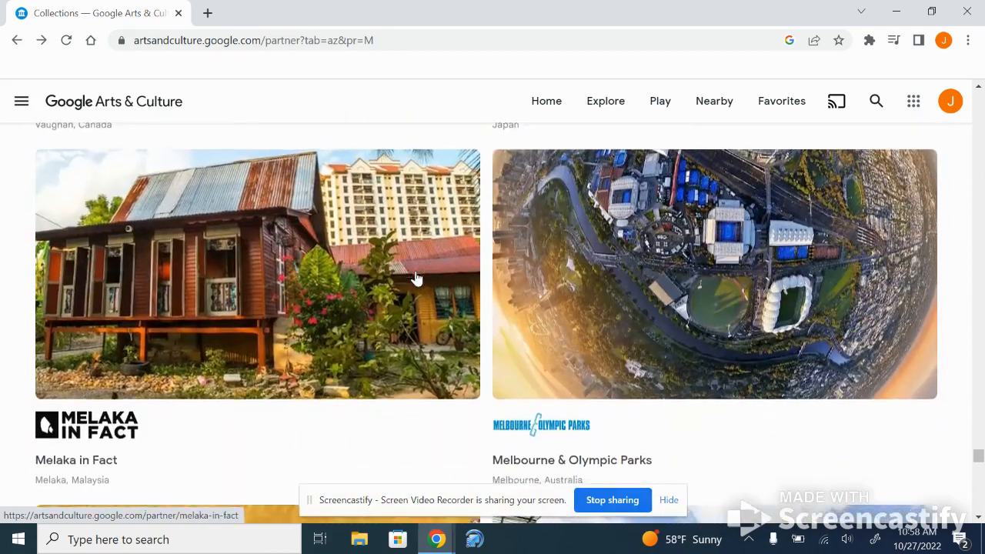
pyautogui.scroll(-3)
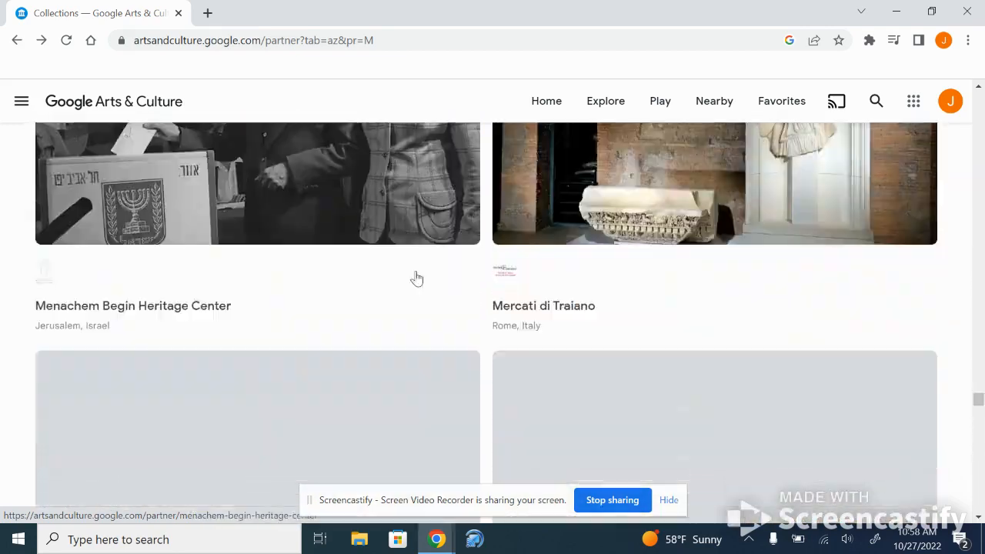
pyautogui.scroll(-3)
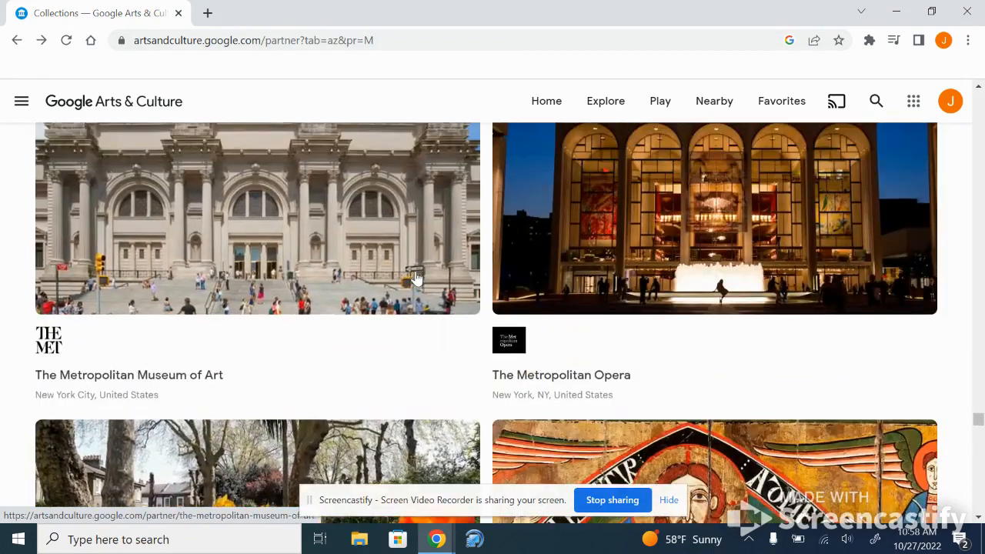
# - View The Metropolitan Museum of Art's page with its 37 stories and collection categories
pyautogui.click(257, 219)
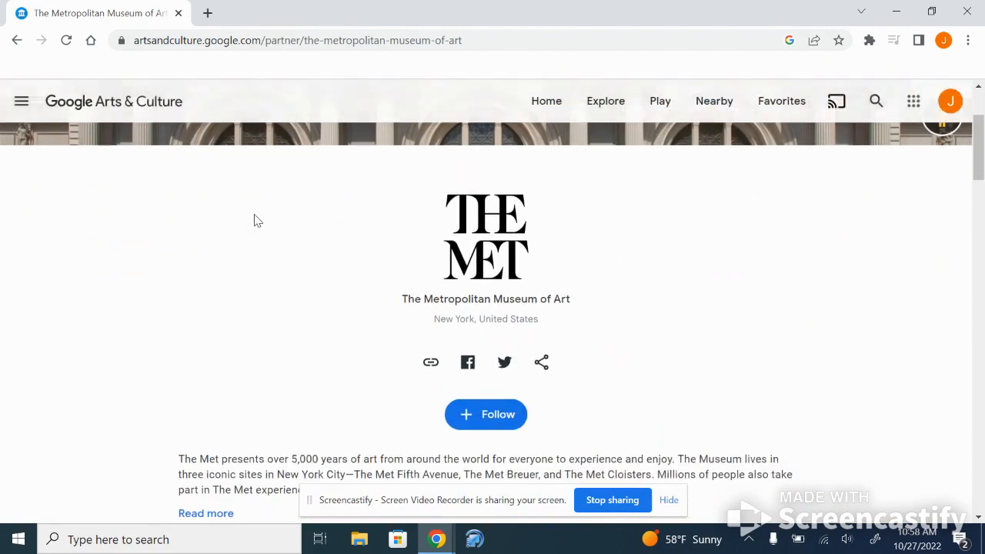
pyautogui.scroll(-3)
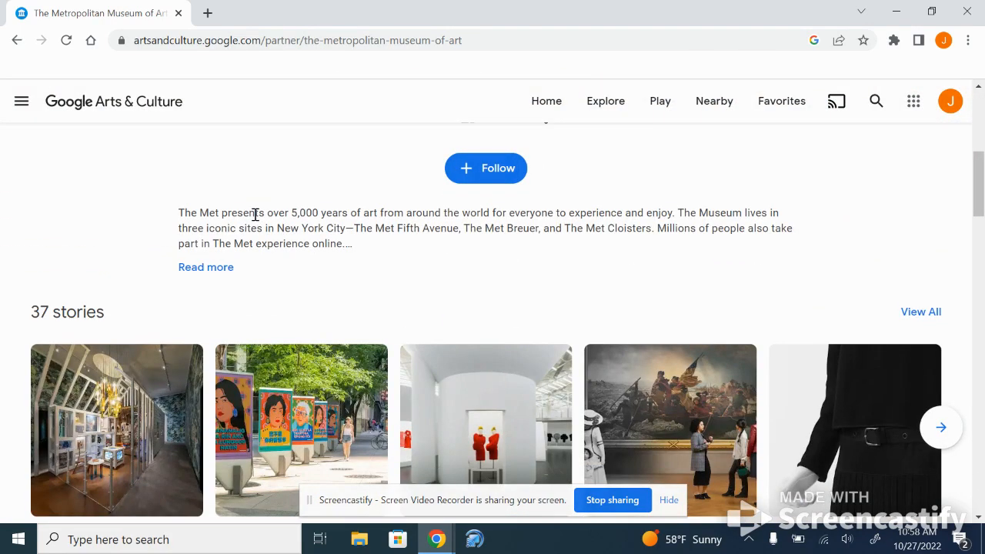
pyautogui.scroll(-3)
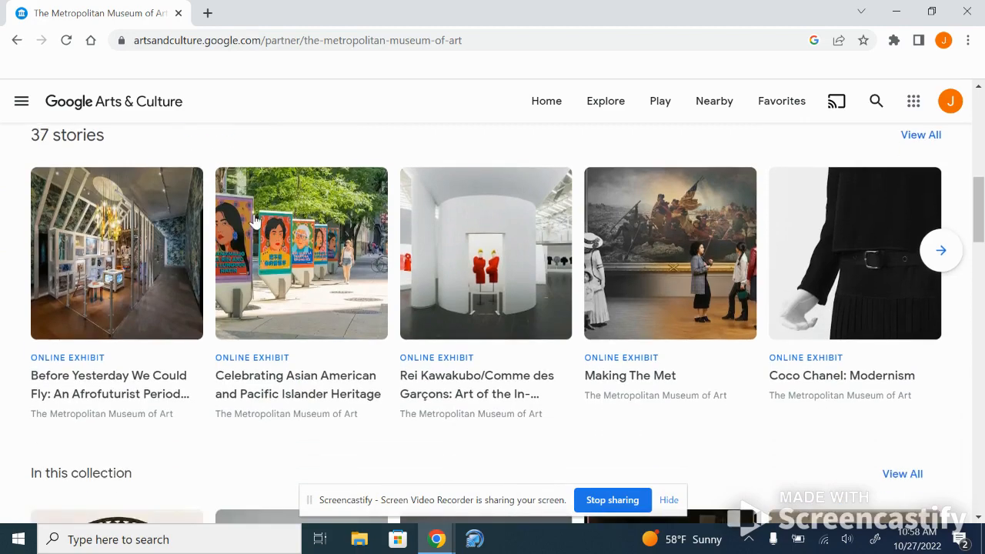
pyautogui.scroll(-3)
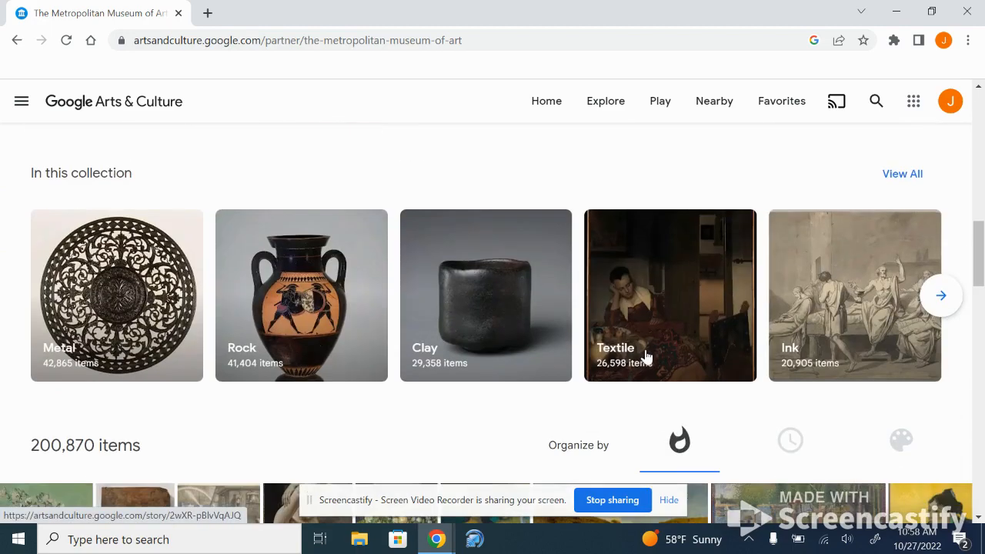
pyautogui.scroll(-3)
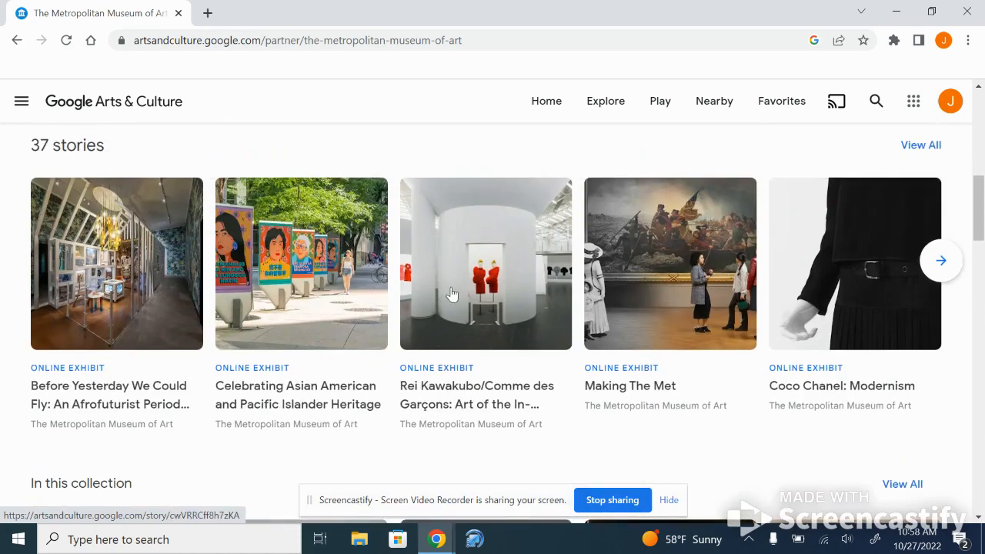
# - Scroll through the Making The Met story, then go back to the home page
pyautogui.click(670, 263)
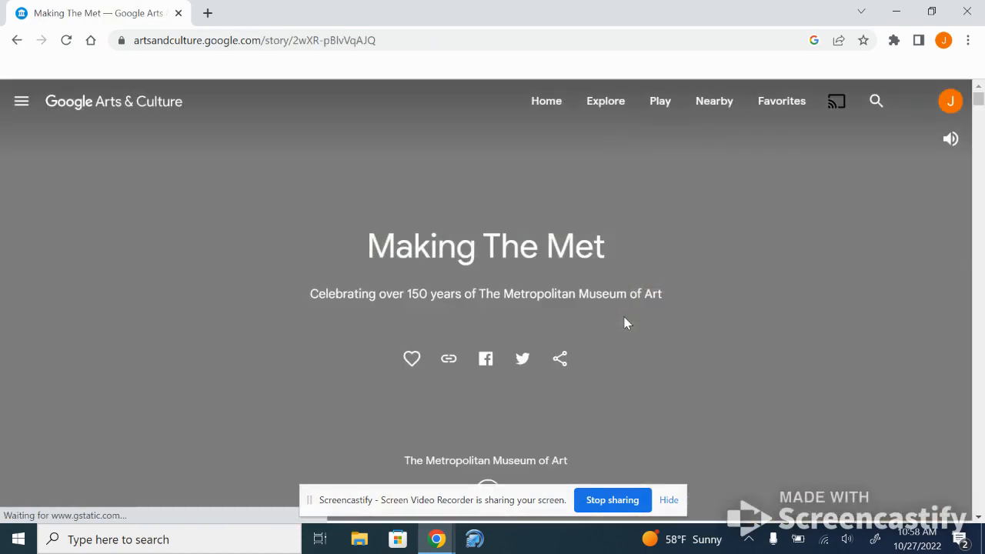
pyautogui.scroll(-3)
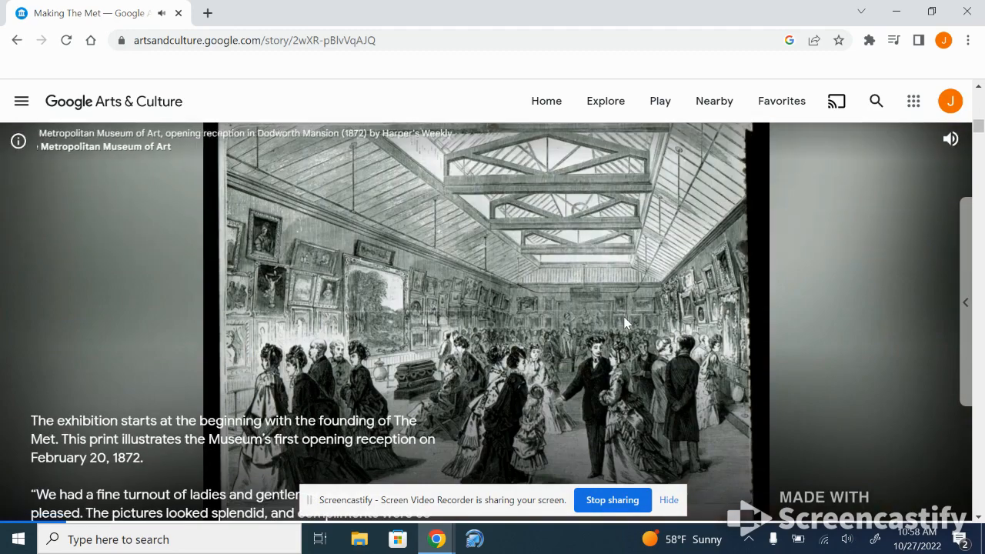
pyautogui.scroll(-3)
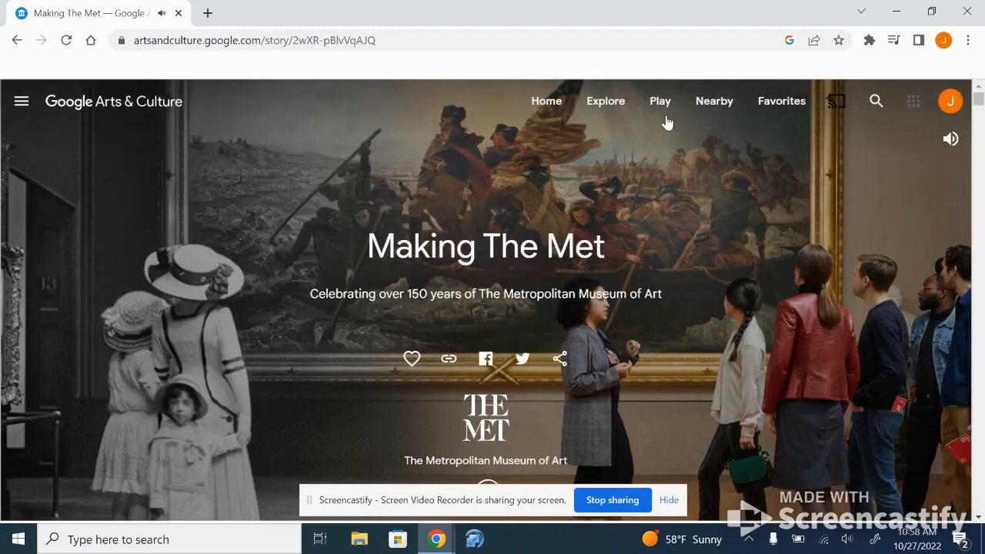
pyautogui.click(545, 102)
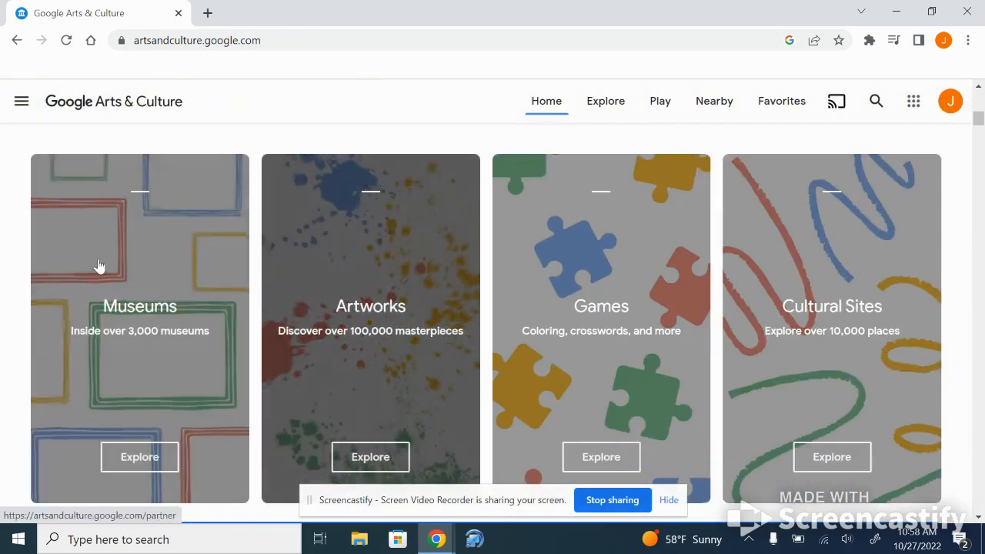
pyautogui.moveTo(372, 284)
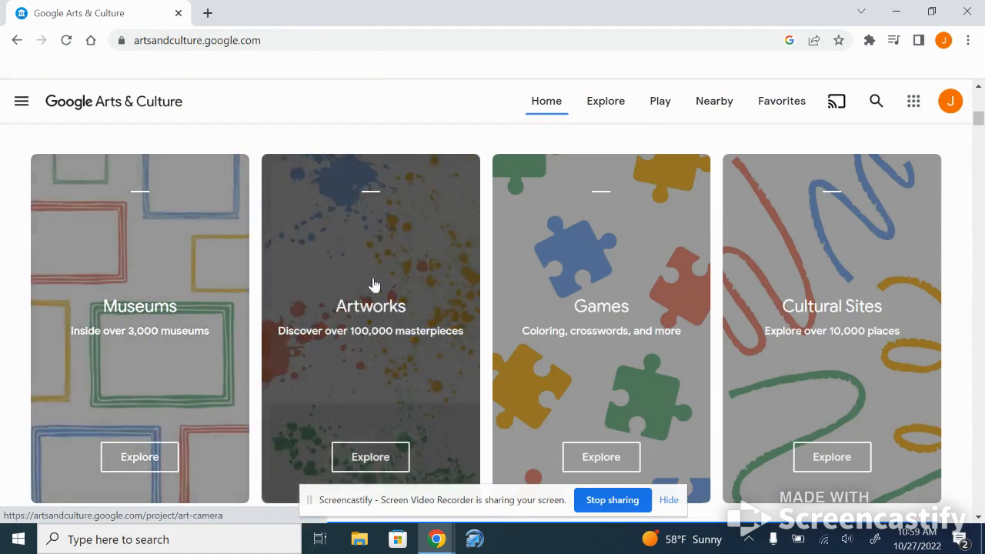
# - Enter the Artworks section to reach the Art Camera page and its zoom feature banner
pyautogui.click(370, 285)
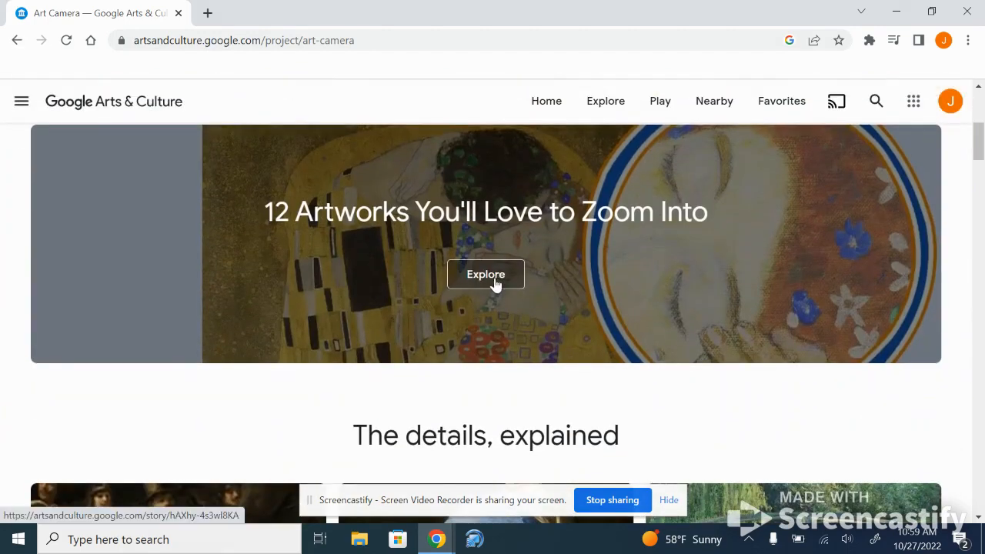
pyautogui.scroll(-3)
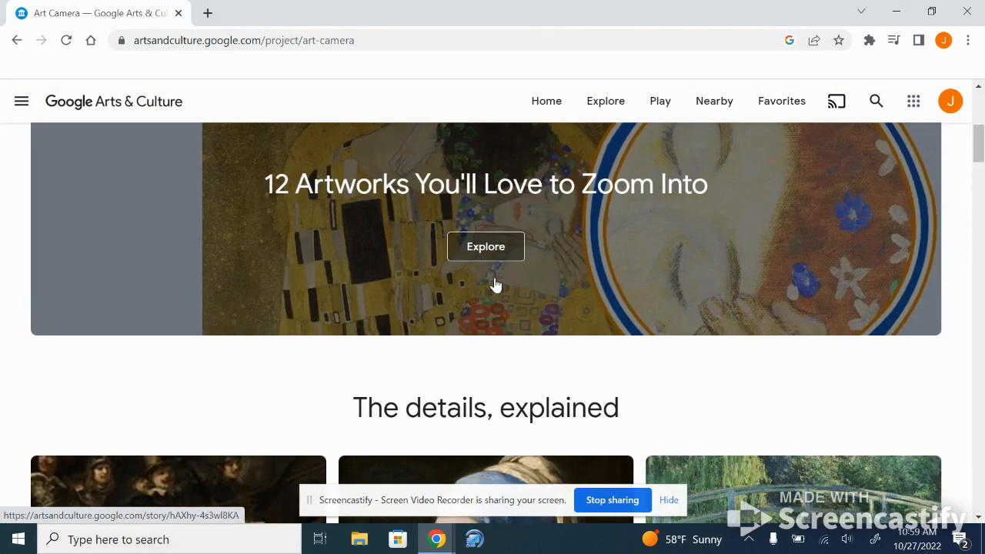
# - Scroll the 12 Artworks zoom story past Starry Night and The Tower of Babel
pyautogui.click(487, 246)
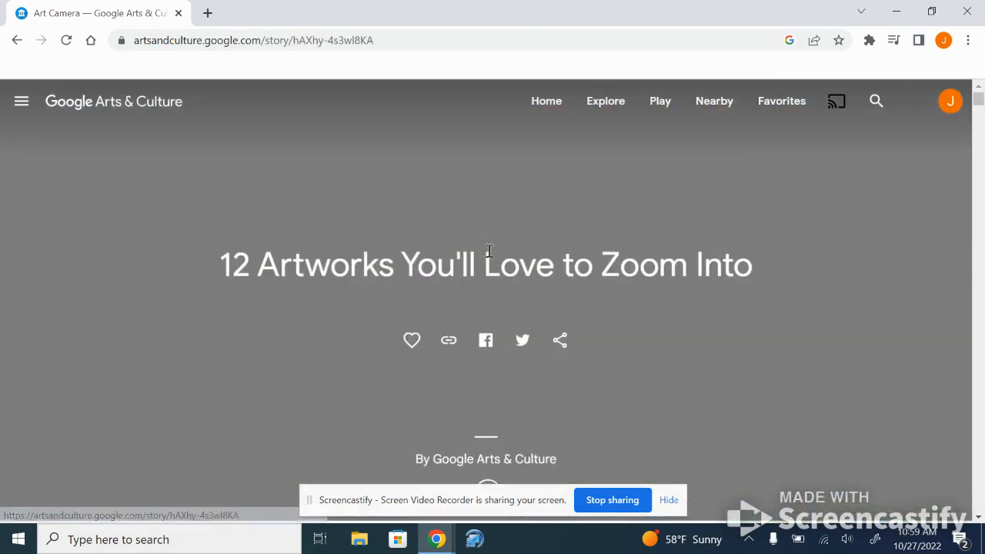
pyautogui.scroll(-3)
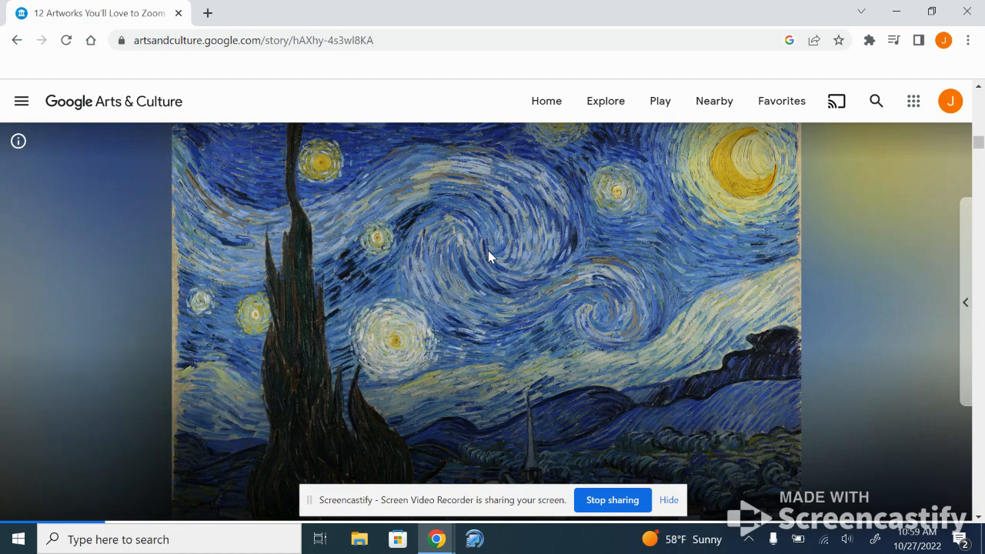
pyautogui.scroll(-3)
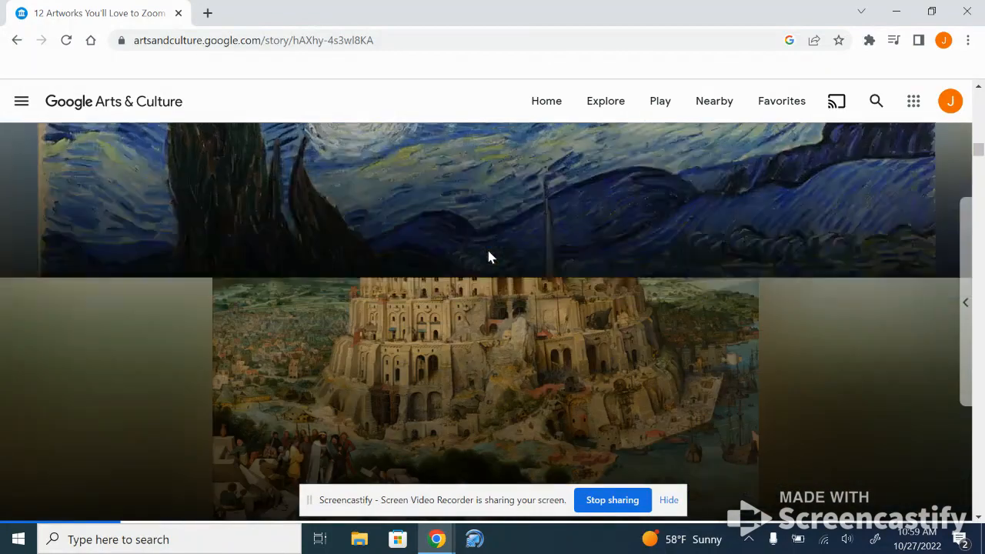
pyautogui.scroll(-3)
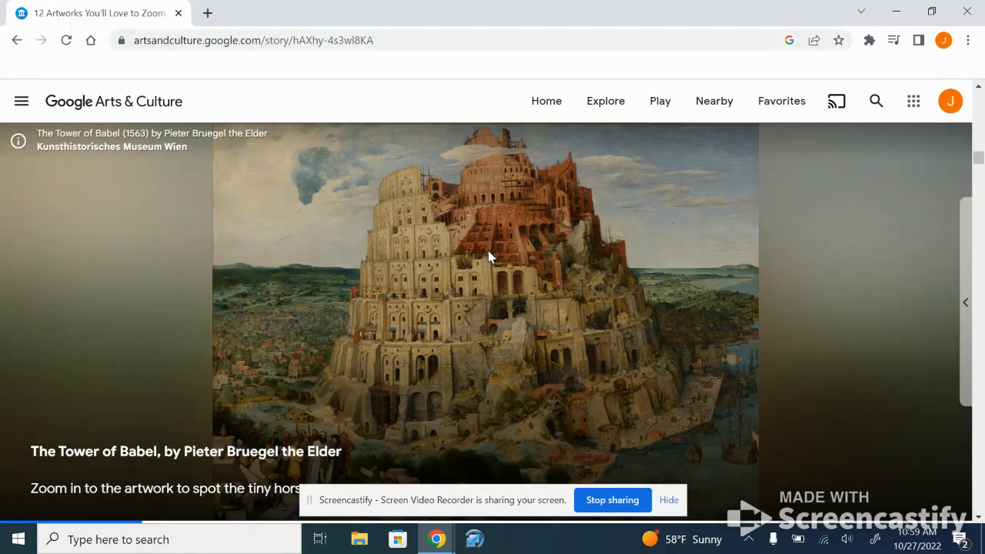
pyautogui.scroll(-3)
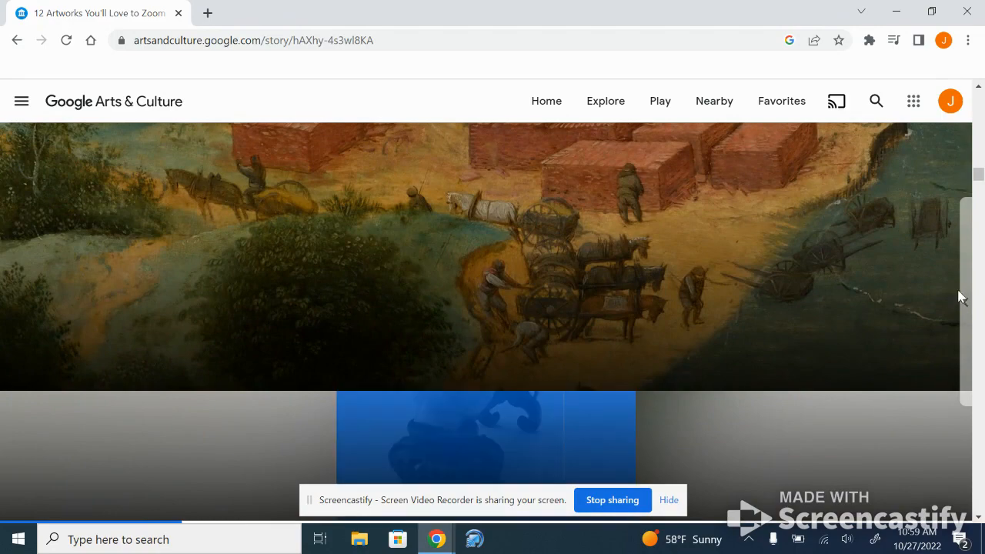
pyautogui.scroll(-3)
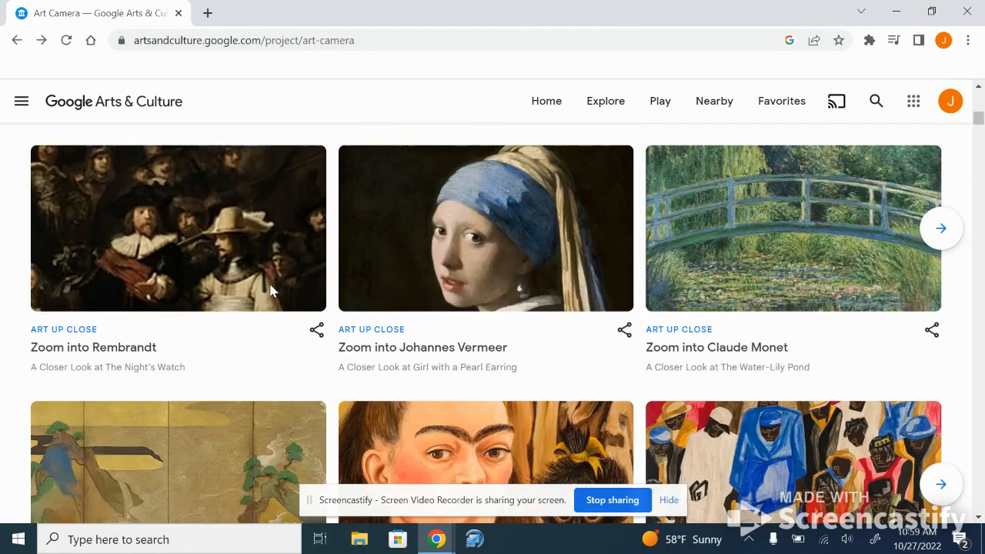
# - Read the Night Watch zoom story into Rembrandt's lighting details, then return home
pyautogui.scroll(-3)
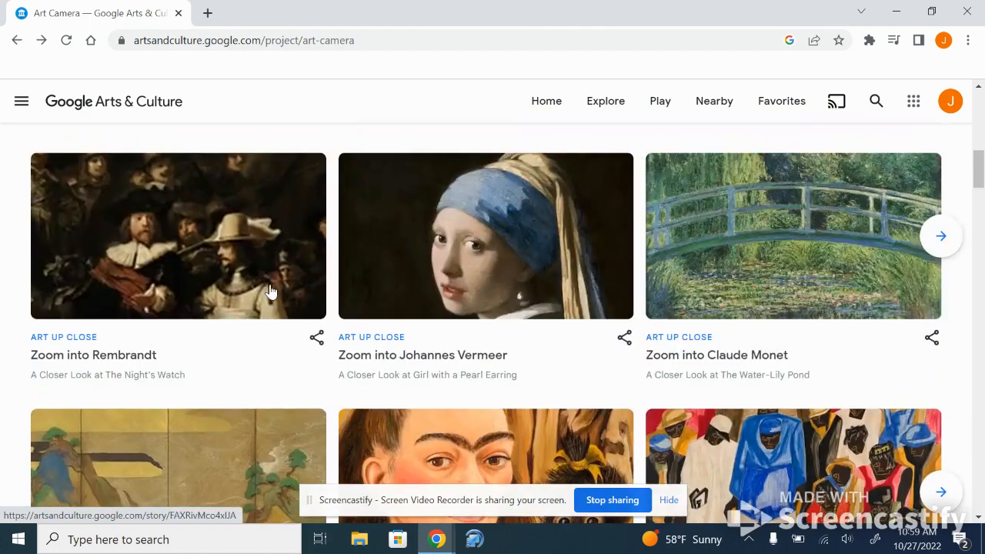
pyautogui.click(178, 237)
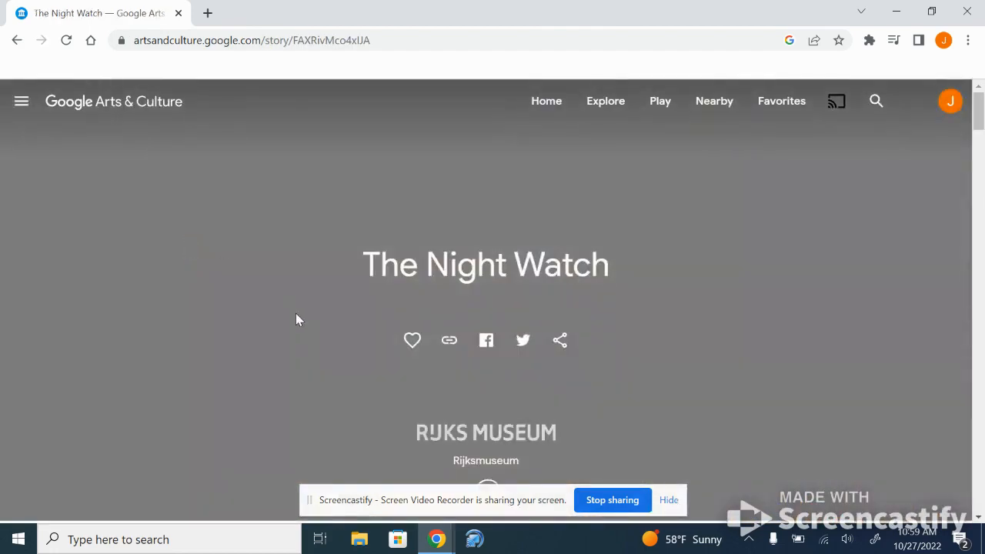
pyautogui.scroll(-3)
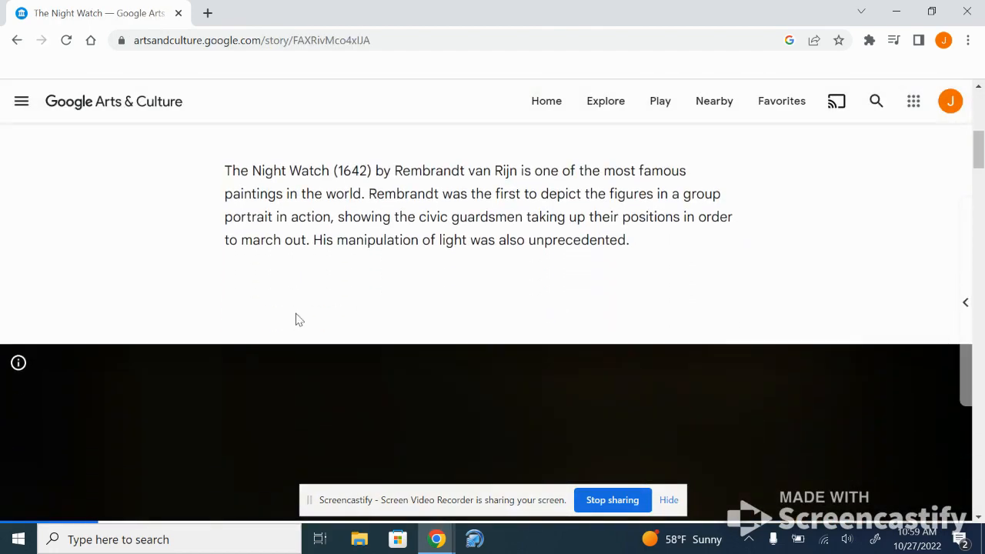
pyautogui.scroll(-3)
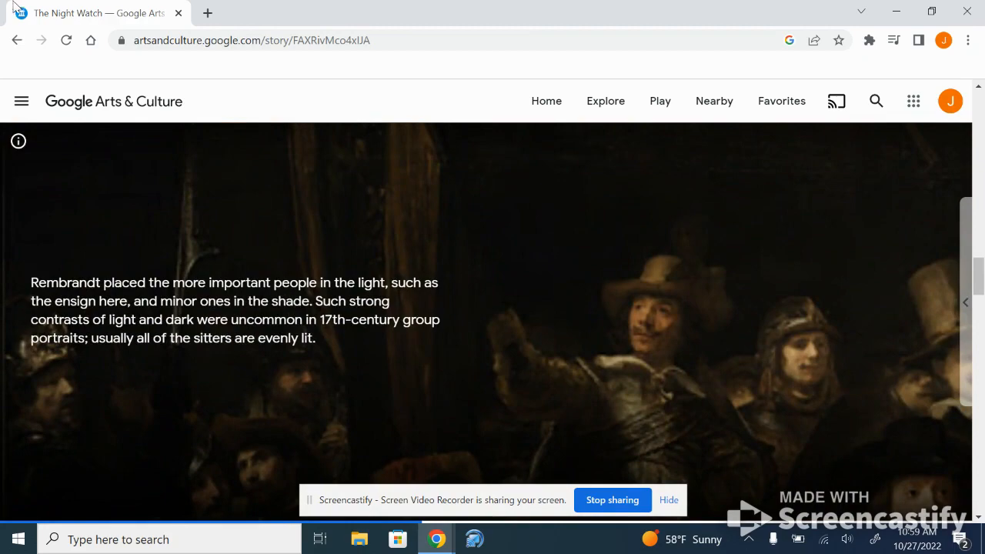
pyautogui.click(17, 40)
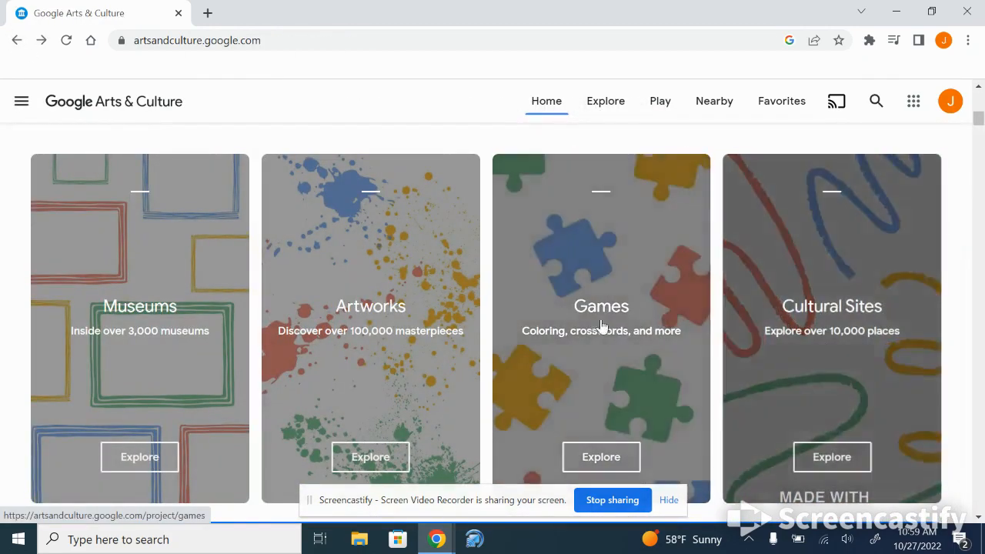
# - Browse the Places directory via its A–Z listing filtered to the letter C
pyautogui.click(831, 304)
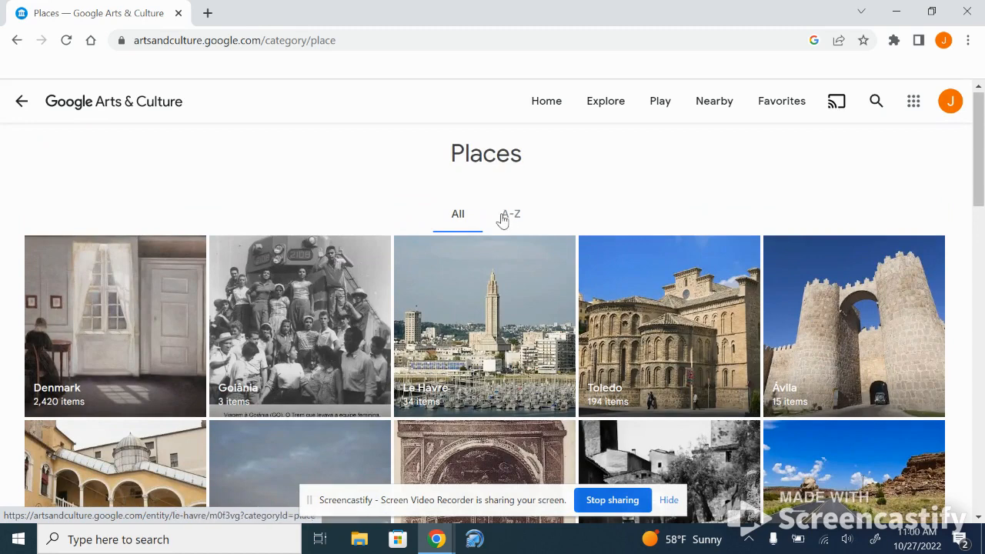
pyautogui.click(511, 214)
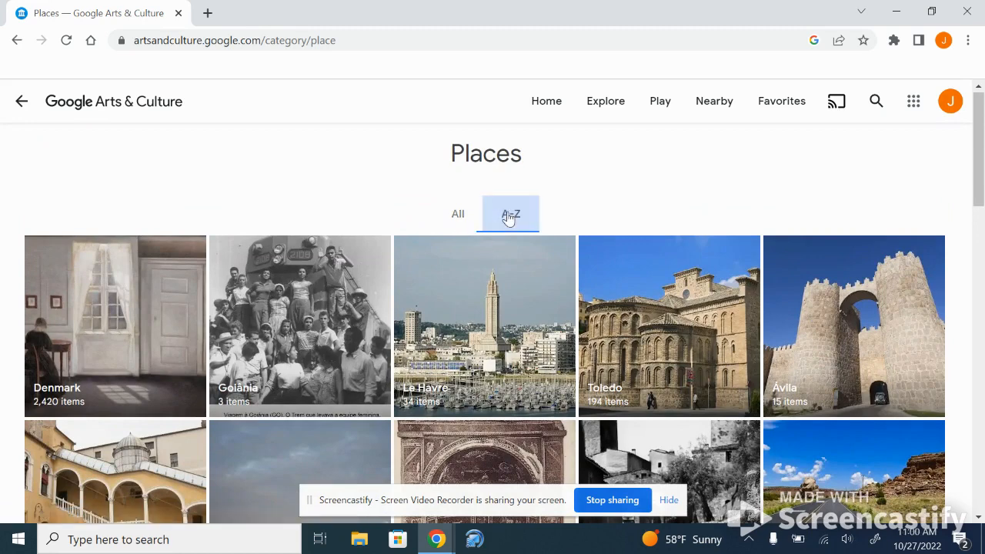
pyautogui.click(511, 214)
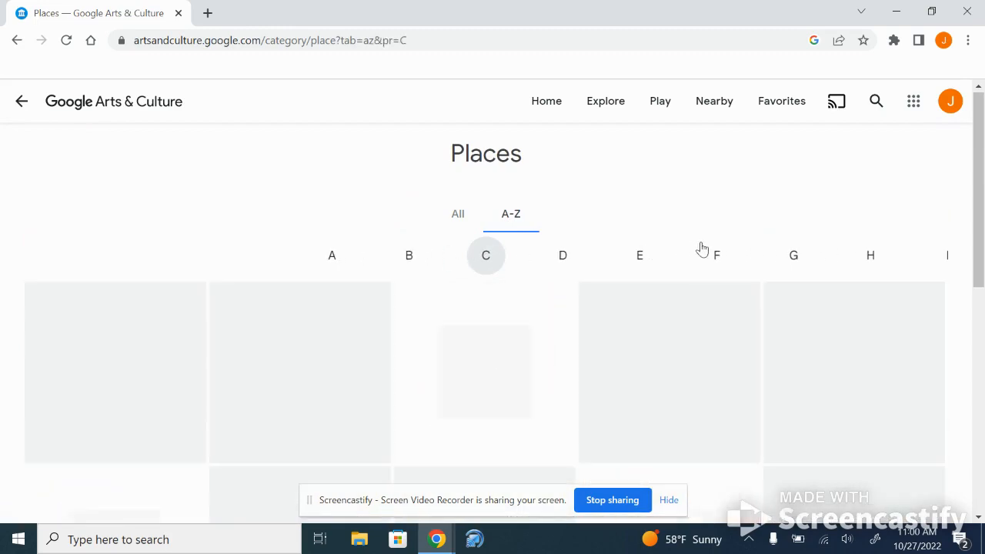
pyautogui.scroll(-3)
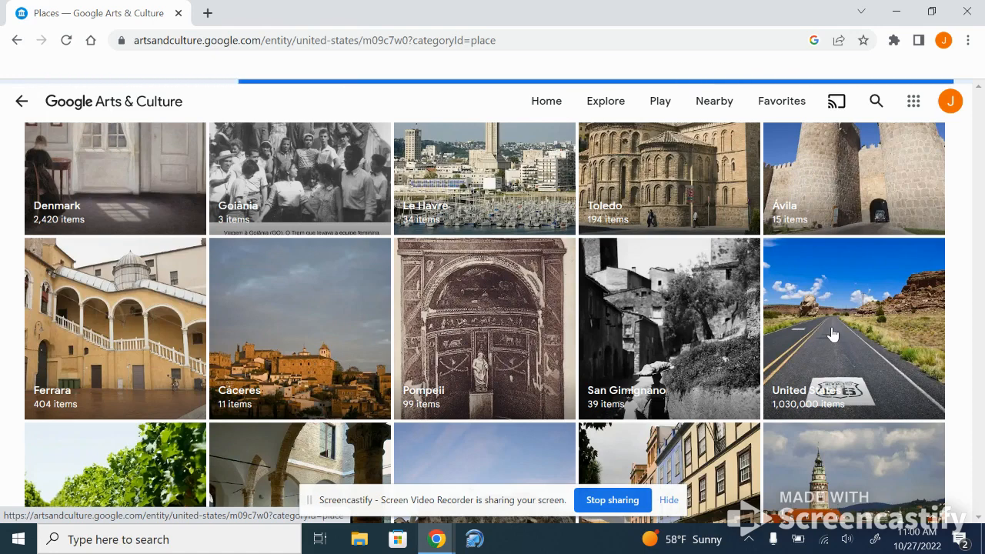
# - From the United States place page, launch the United States of America sculpture story
pyautogui.click(853, 330)
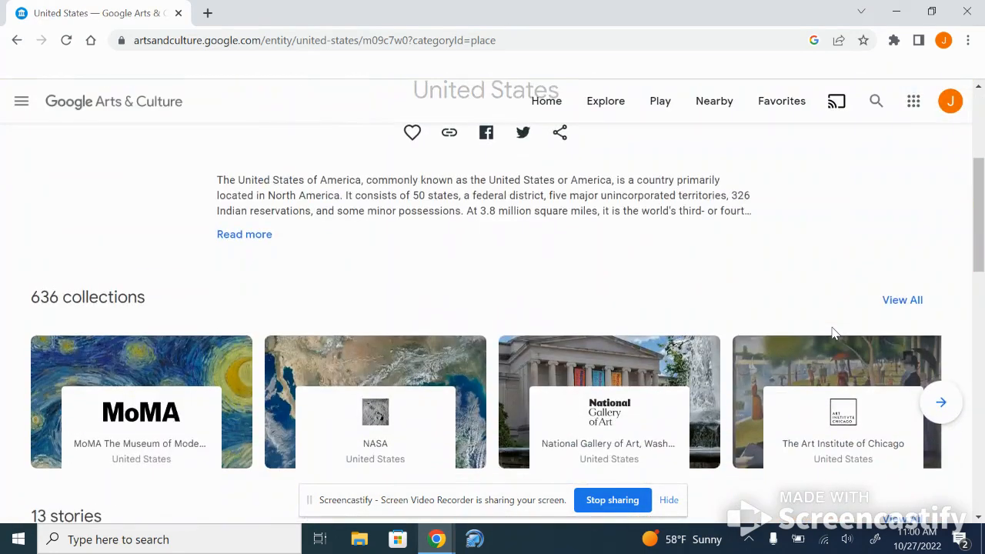
pyautogui.scroll(-3)
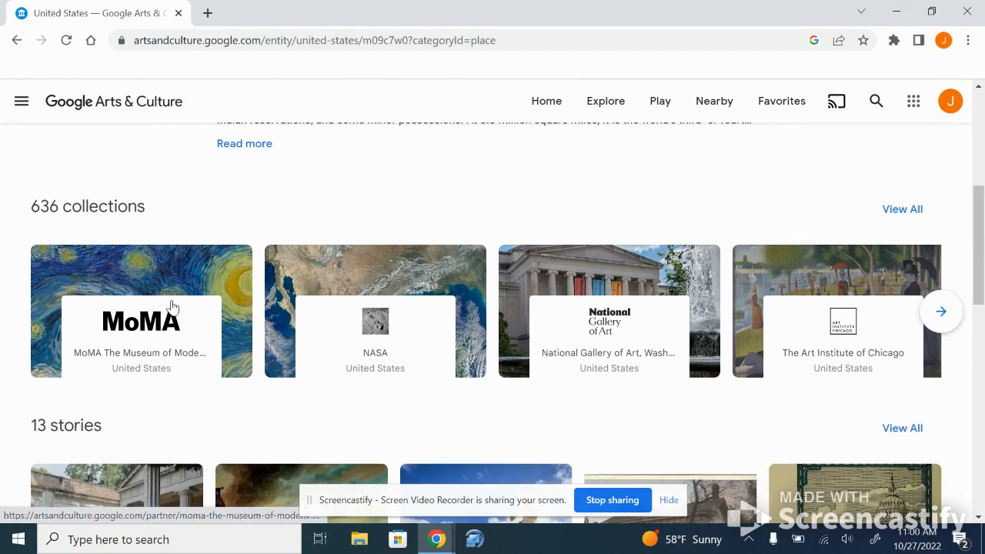
pyautogui.scroll(-3)
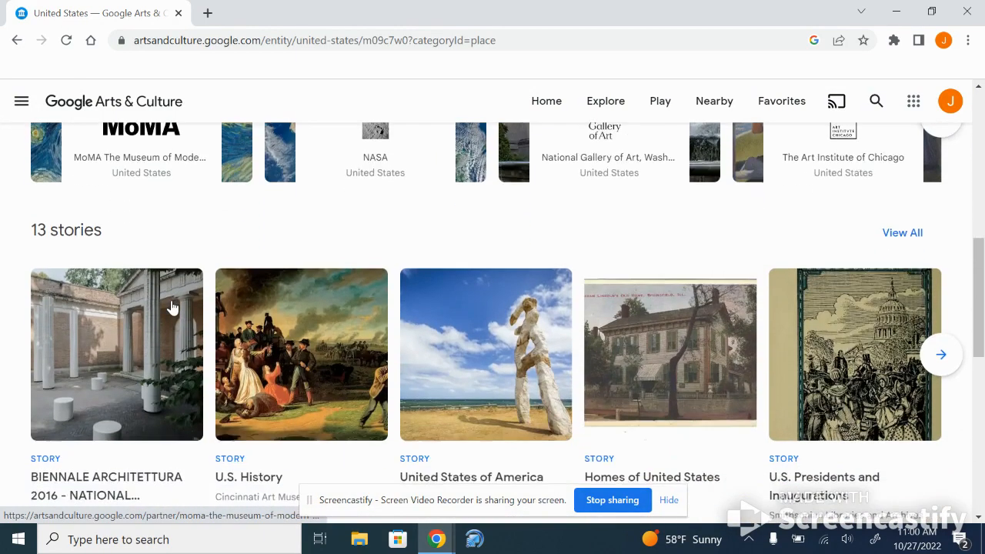
pyautogui.scroll(-3)
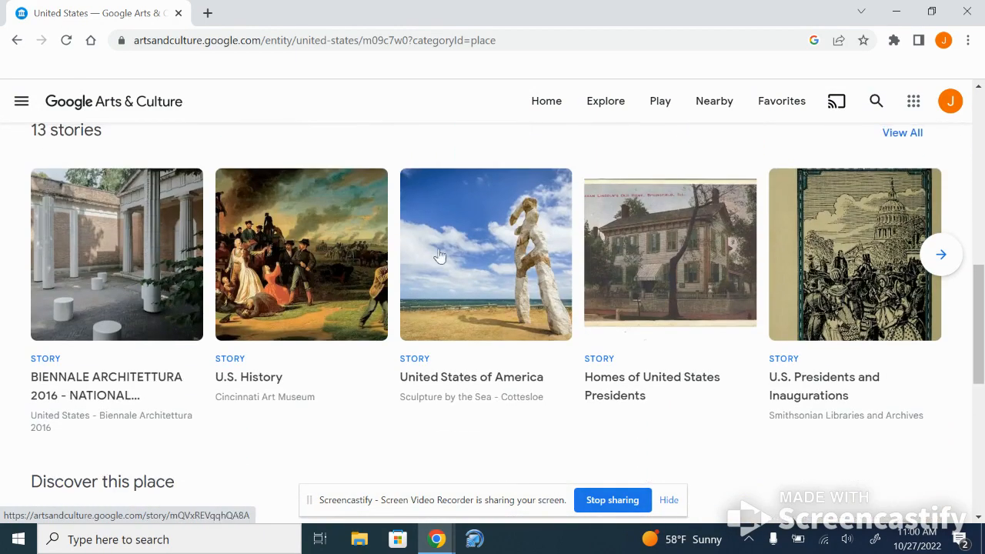
pyautogui.click(486, 255)
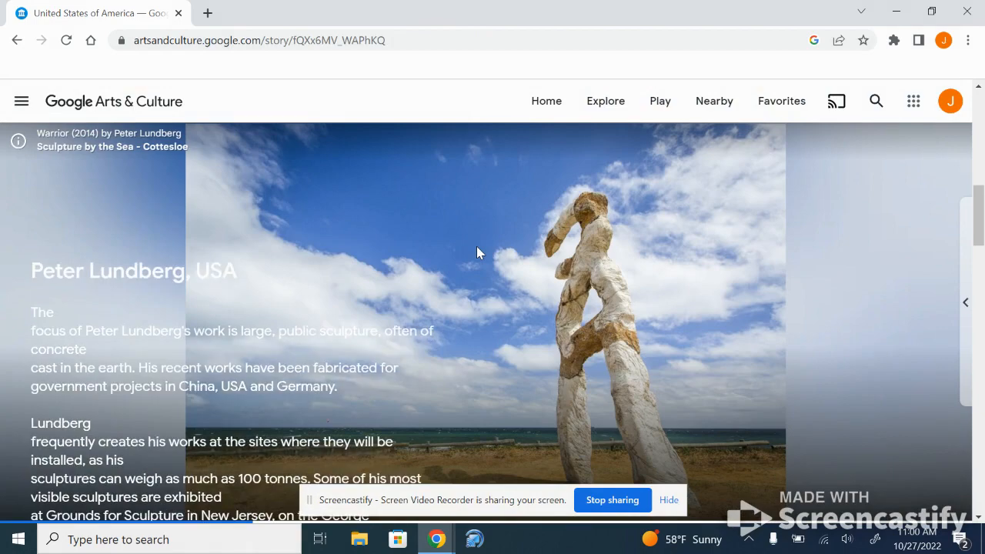
# - Scroll the Sculpture by the Sea – Cottesloe story down to its credits and back up
pyautogui.scroll(-3)
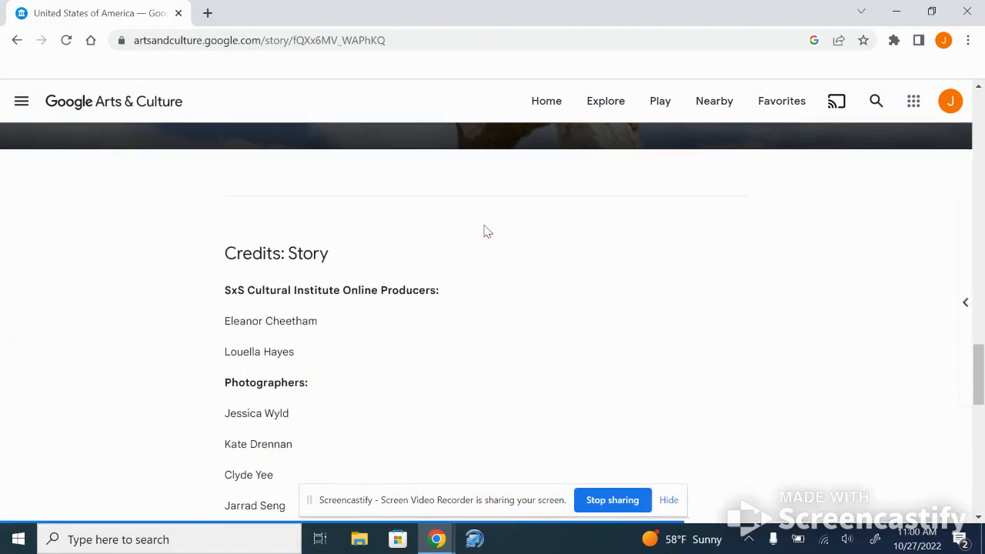
pyautogui.scroll(3)
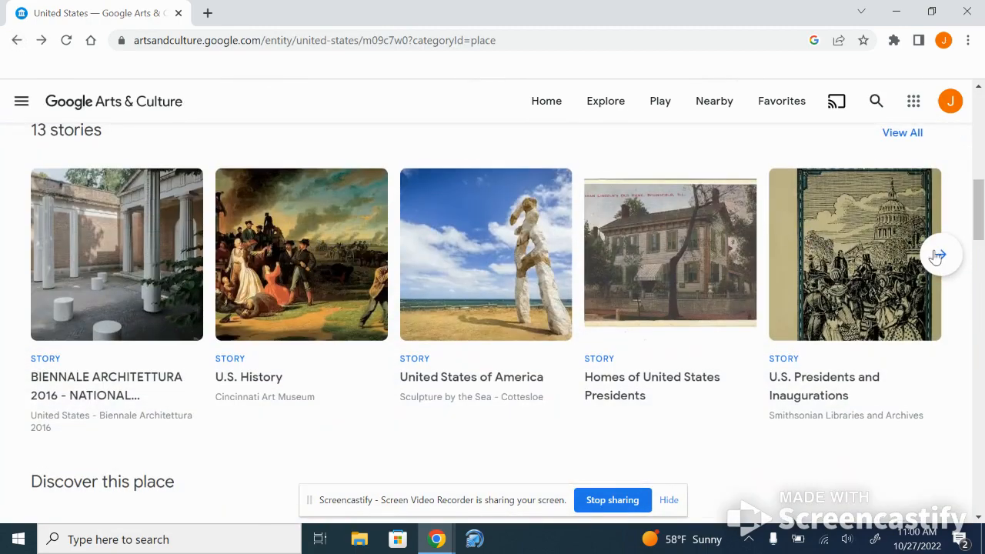
# - Read U.S. Presidents and Inaugurations from Washington to Jackson, then go back to United States
pyautogui.click(938, 254)
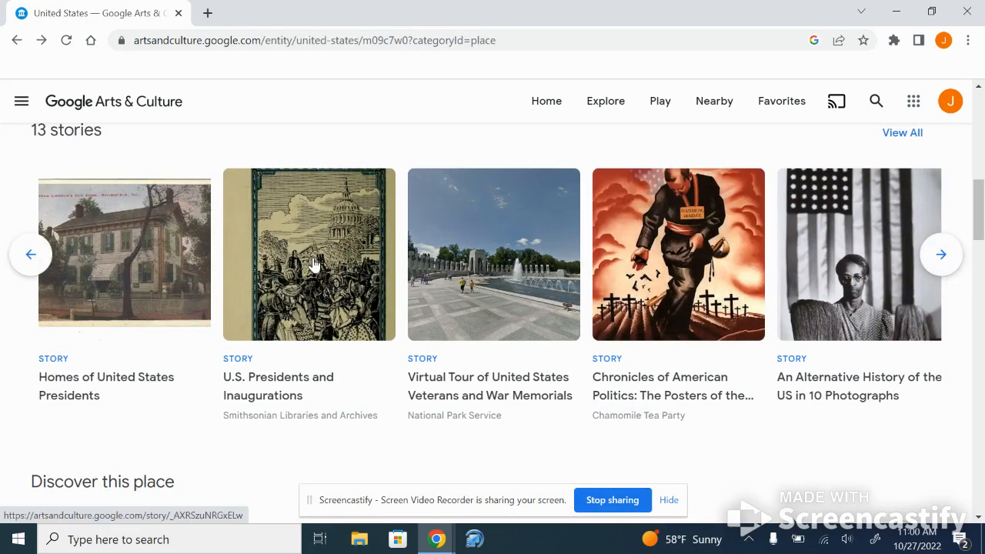
pyautogui.click(308, 254)
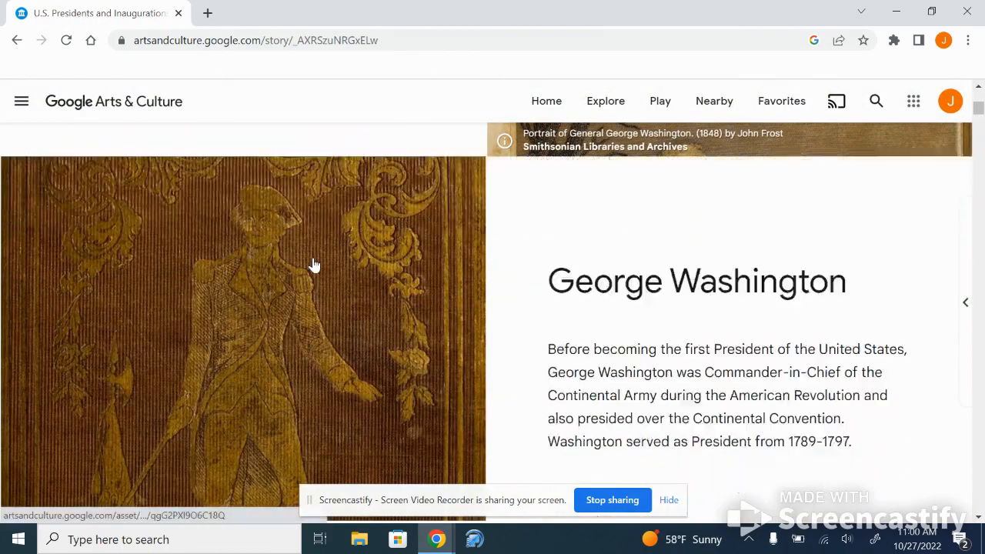
pyautogui.scroll(-3)
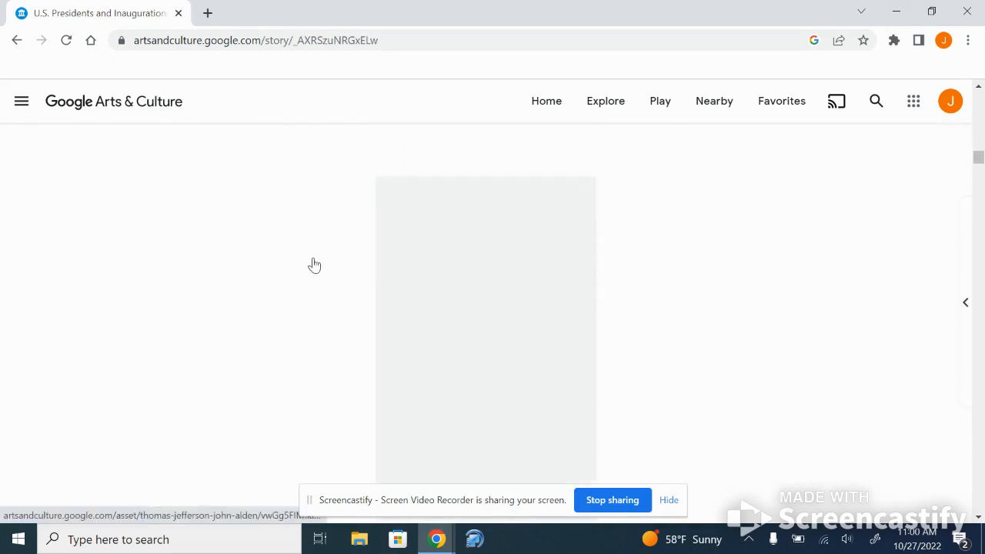
pyautogui.scroll(-3)
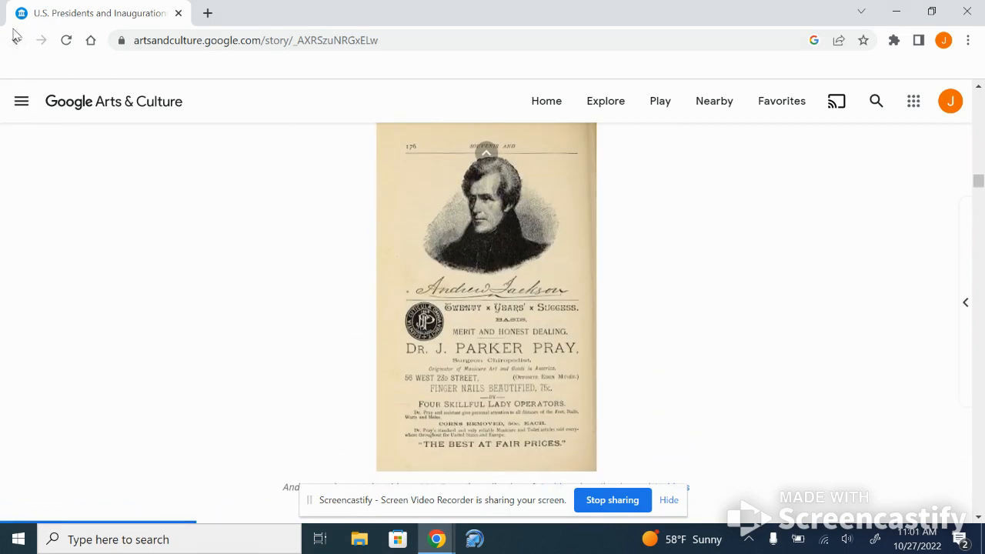
pyautogui.click(17, 40)
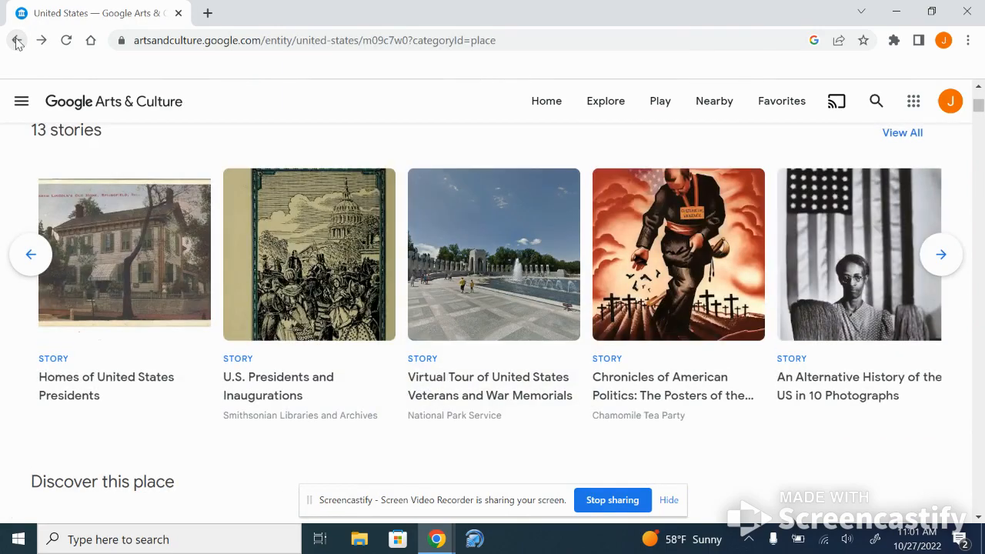
# - Scroll the United States items gallery, then return to the home page via the logo
pyautogui.scroll(-3)
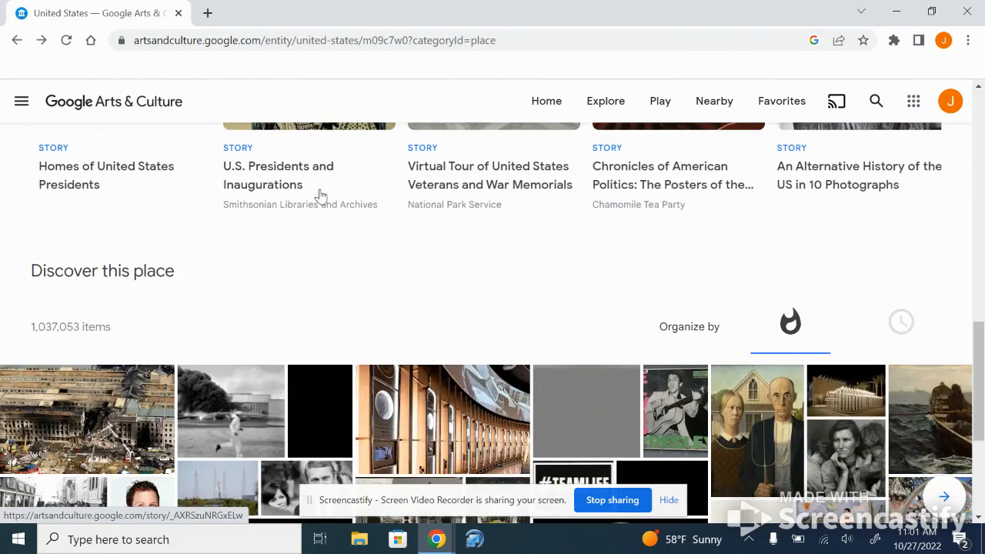
pyautogui.scroll(-3)
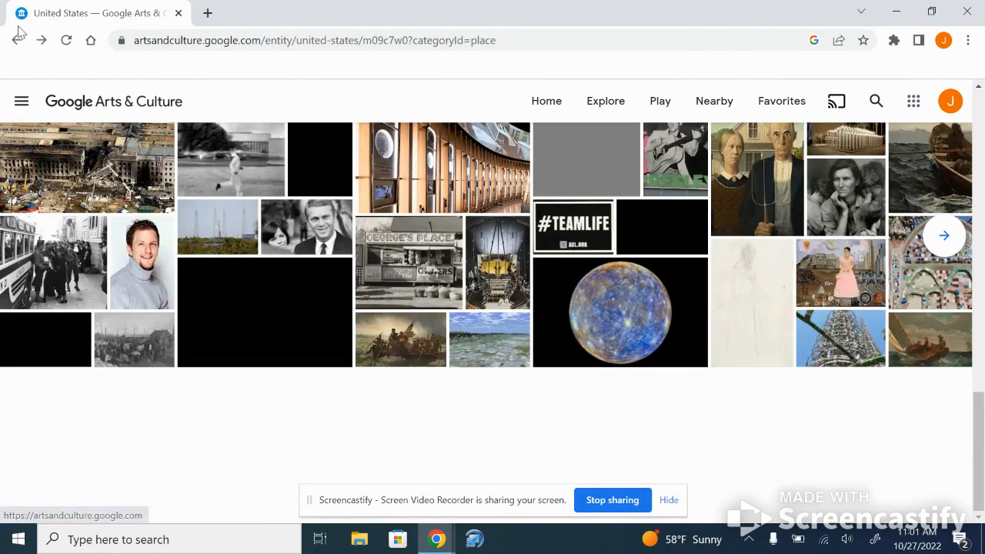
pyautogui.click(19, 40)
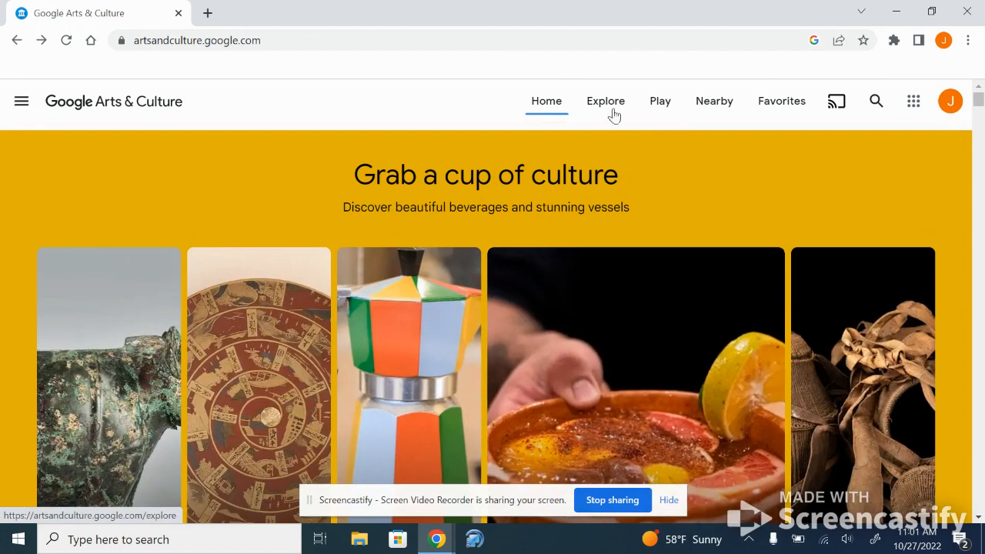
# - Reach the 360° videos collection through the Explore page's highlights
pyautogui.click(606, 102)
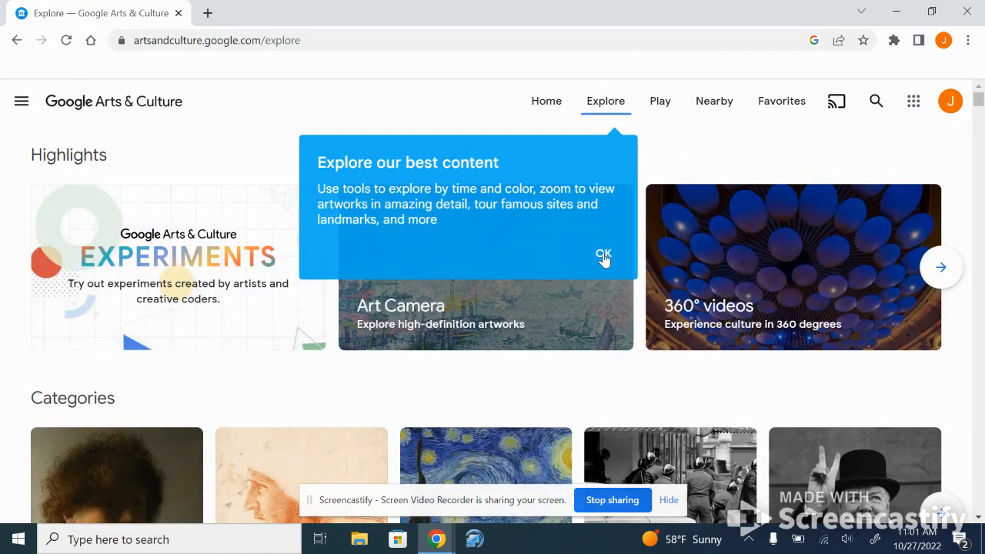
pyautogui.moveTo(940, 268)
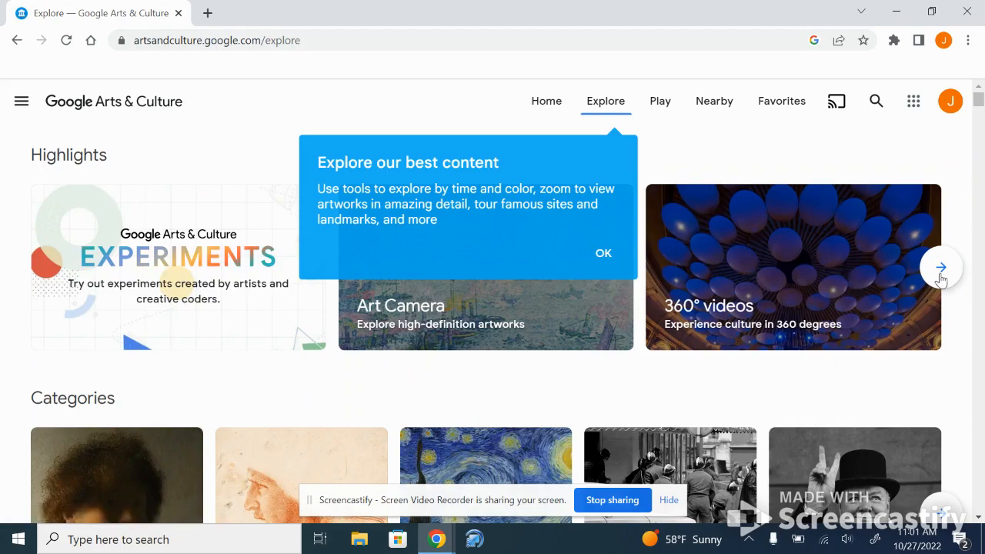
pyautogui.click(792, 265)
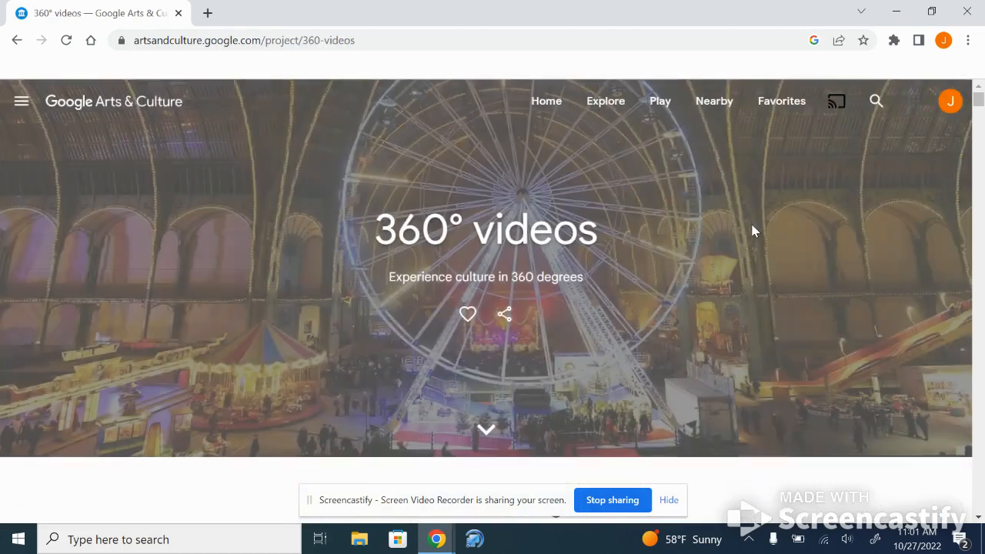
# - Play the 'Go Inside a Space Shuttle in VR' video, then go back to the 360° videos list
pyautogui.scroll(-3)
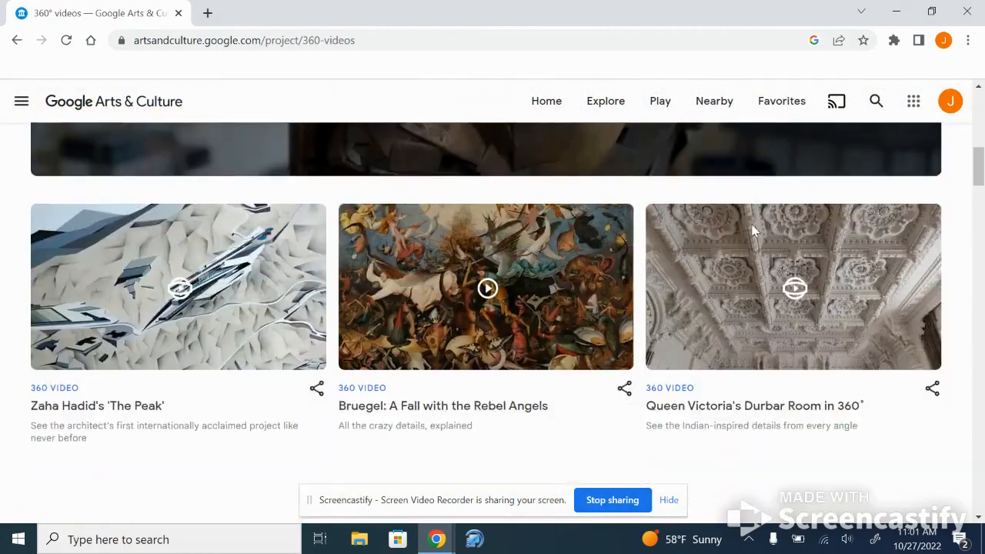
pyautogui.scroll(-3)
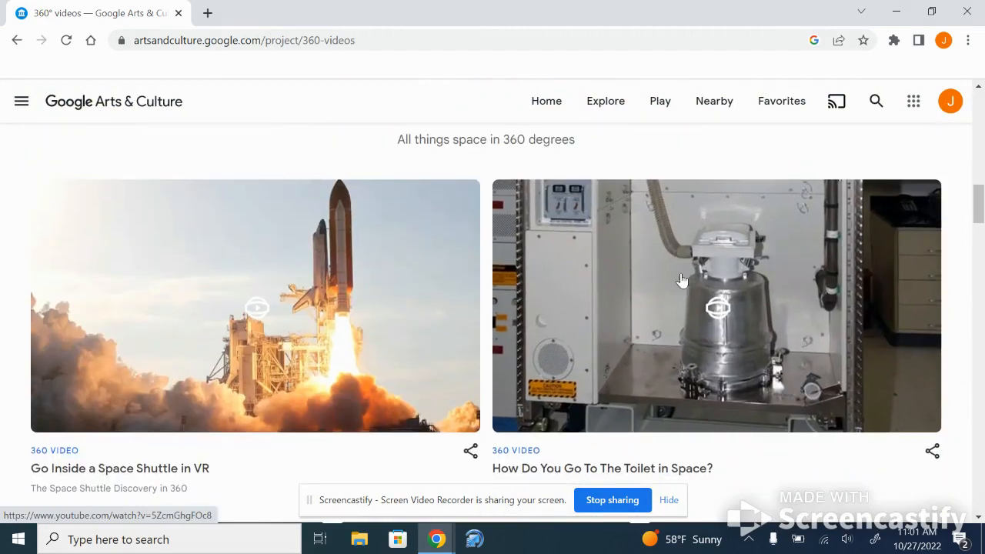
pyautogui.click(256, 305)
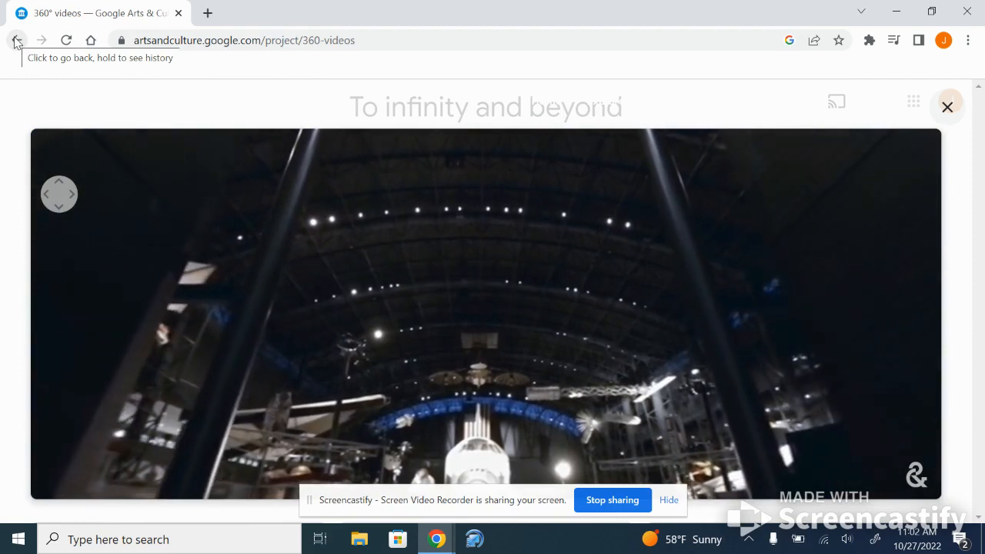
pyautogui.click(16, 40)
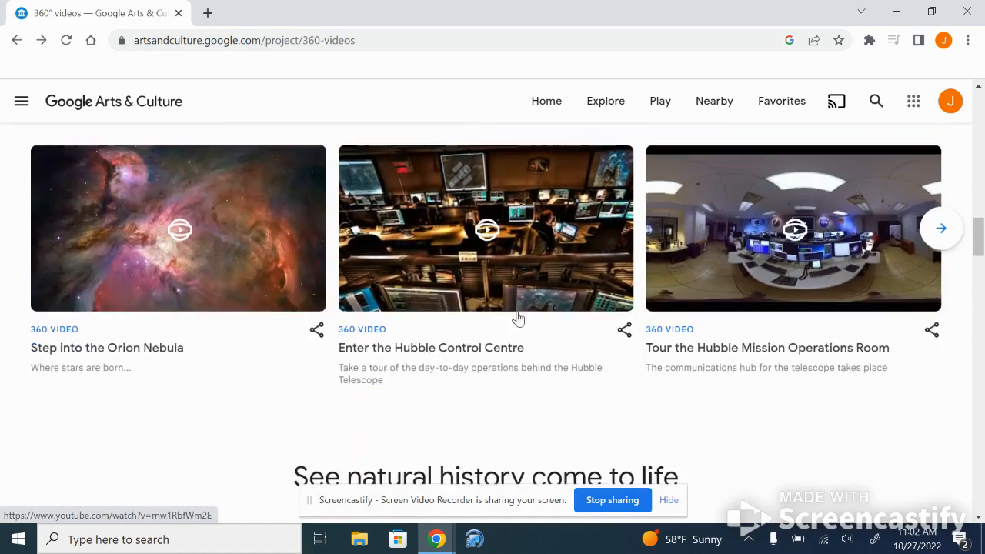
# - Browse the Historical Figures grid past Gandhi and Mandela down to Lincoln and John F. Kennedy
pyautogui.scroll(-3)
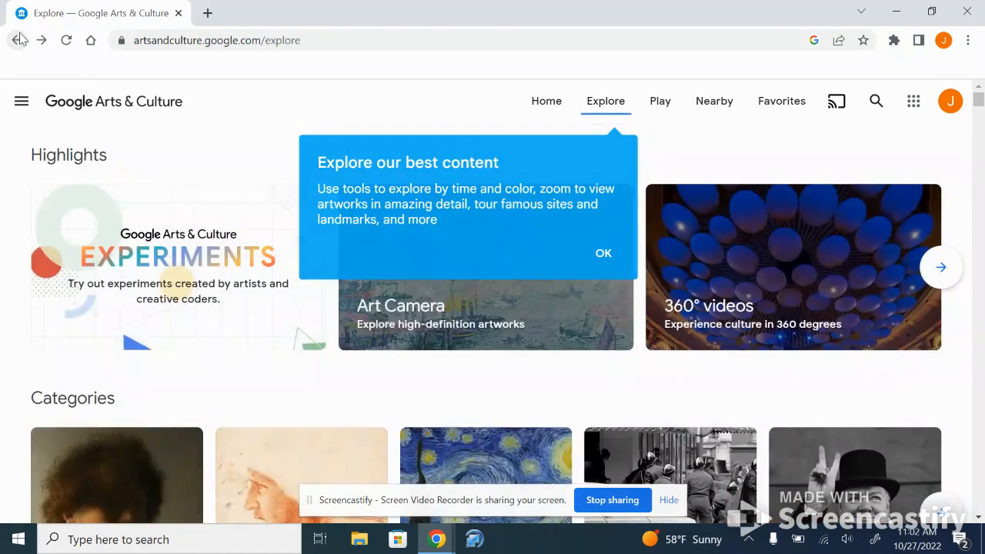
pyautogui.scroll(-3)
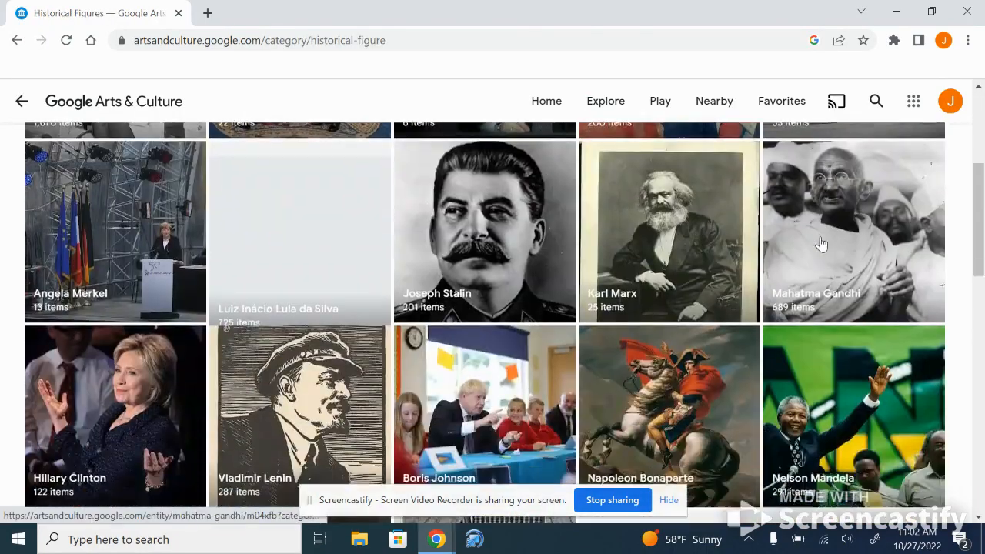
pyautogui.scroll(-3)
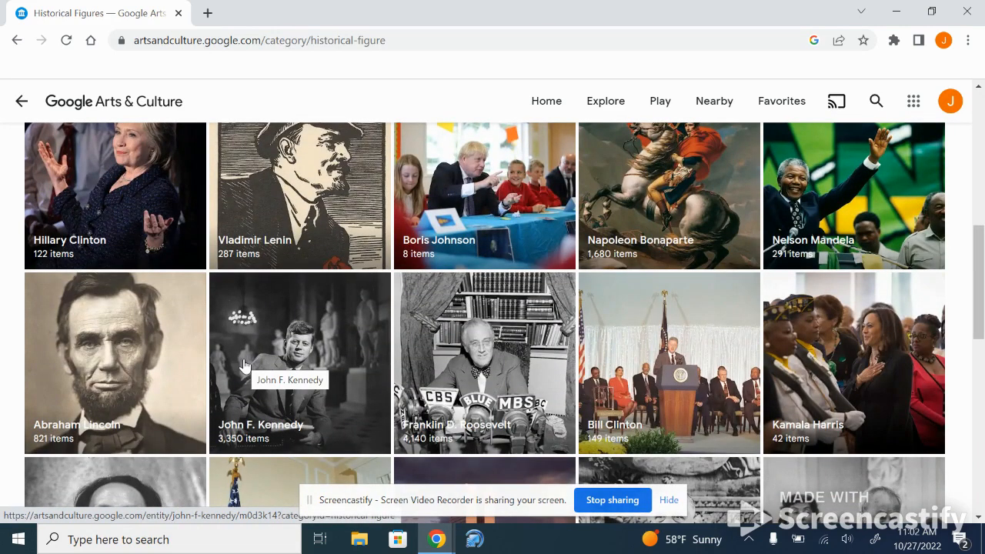
# - View John F. Kennedy's page, scrolling through his 3 stories and 3,355 items
pyautogui.click(299, 363)
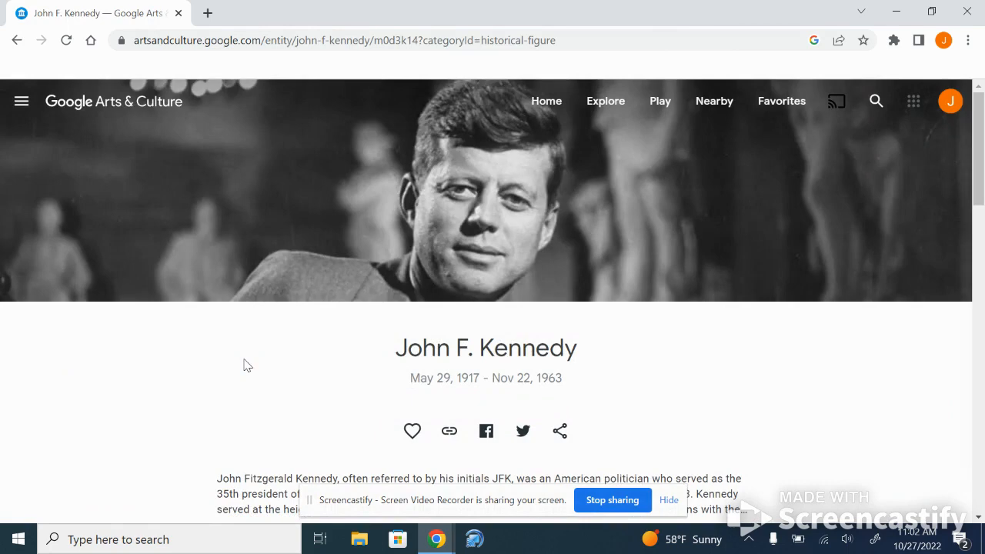
pyautogui.scroll(-3)
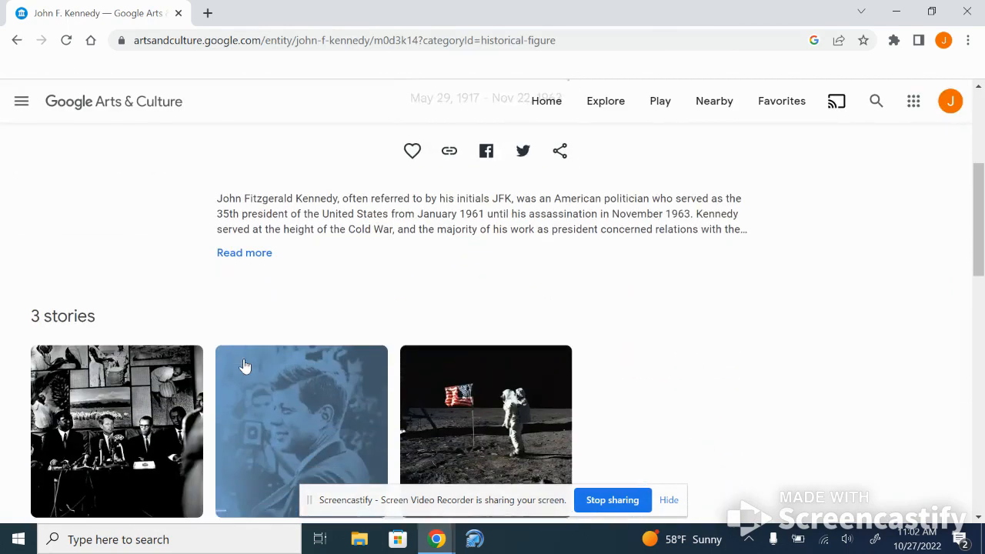
pyautogui.scroll(-3)
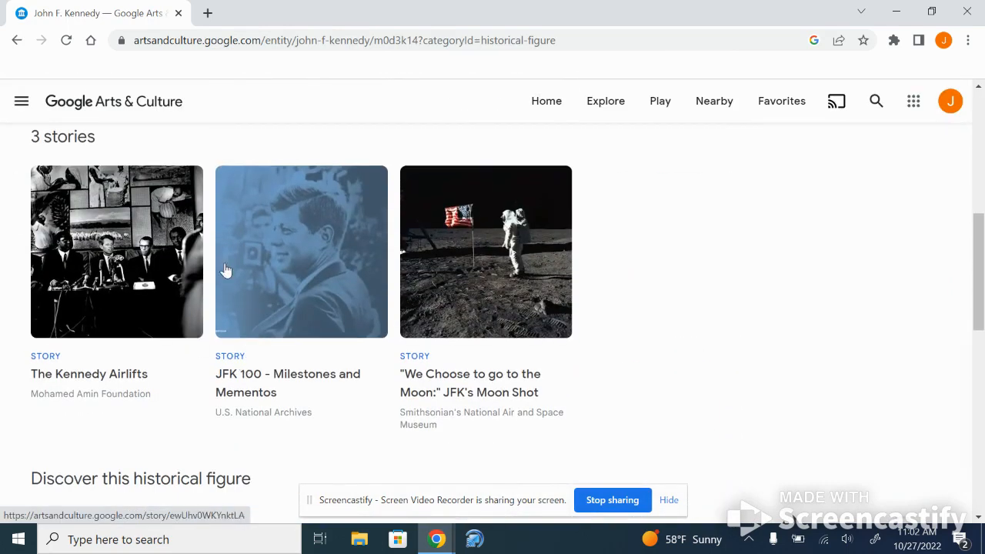
pyautogui.moveTo(154, 274)
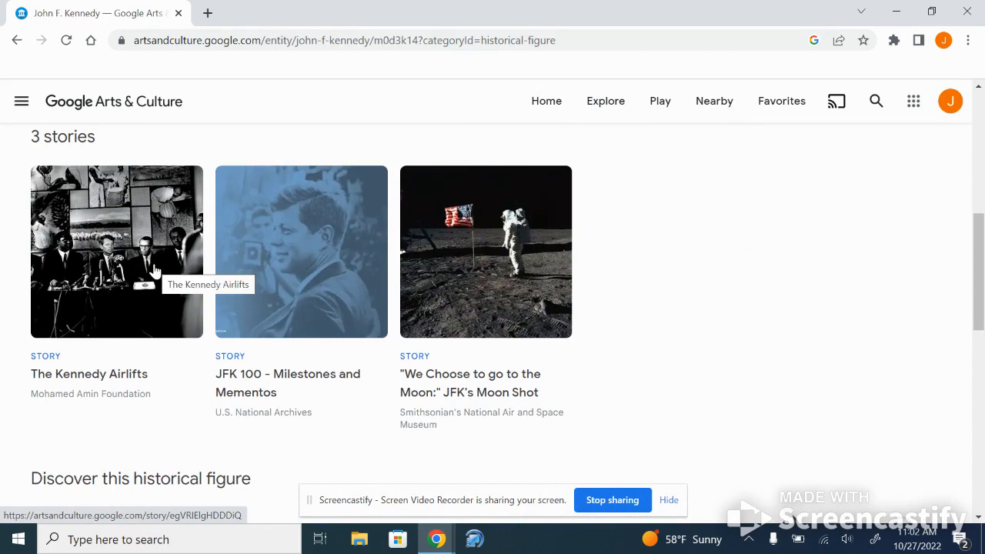
pyautogui.moveTo(306, 262)
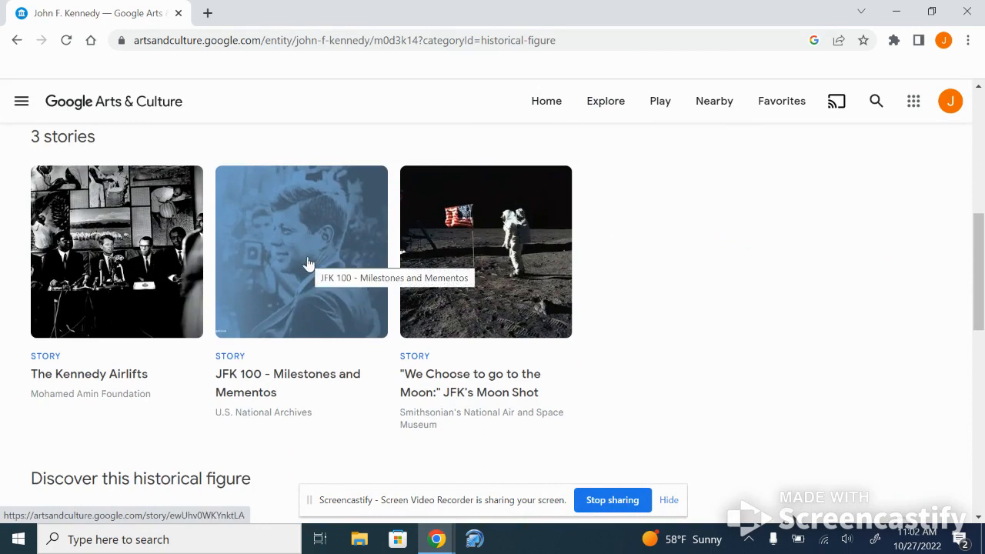
pyautogui.moveTo(684, 317)
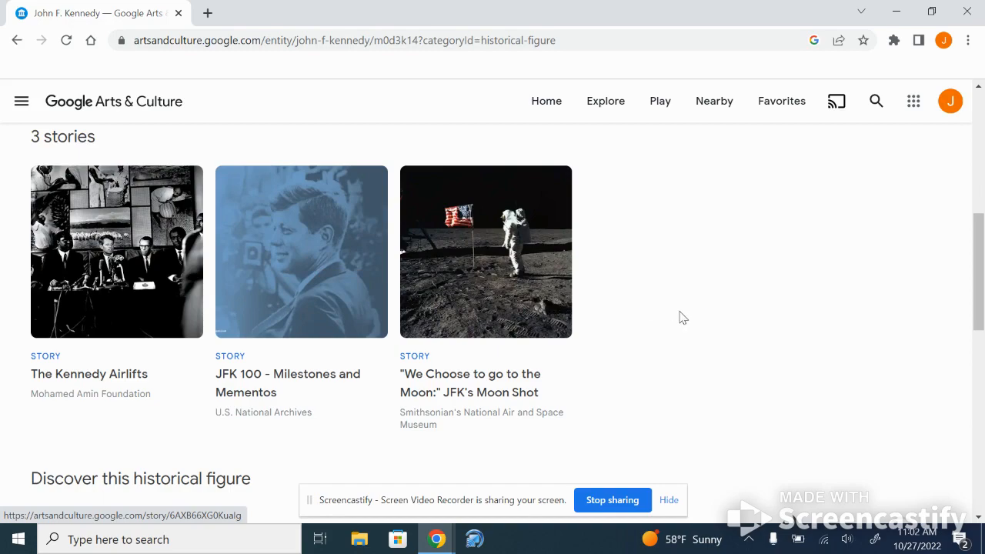
pyautogui.scroll(-3)
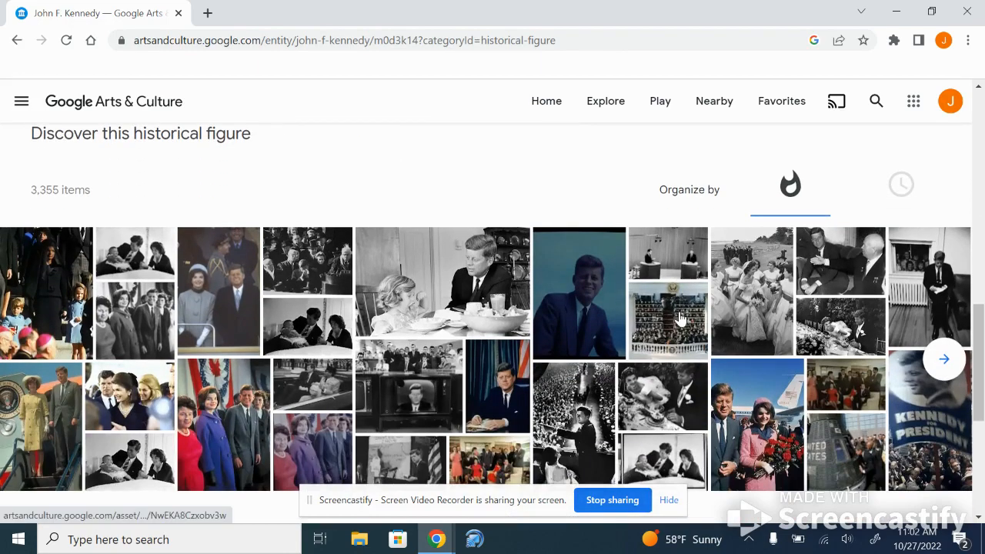
pyautogui.scroll(-3)
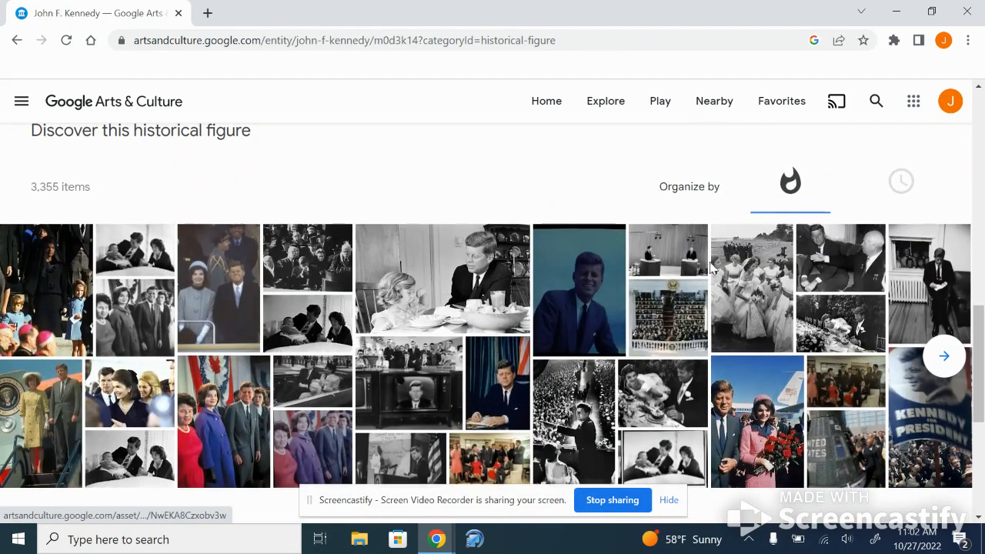
# - Sort Kennedy's items chronologically, then return to the Historical Figures gallery
pyautogui.click(901, 182)
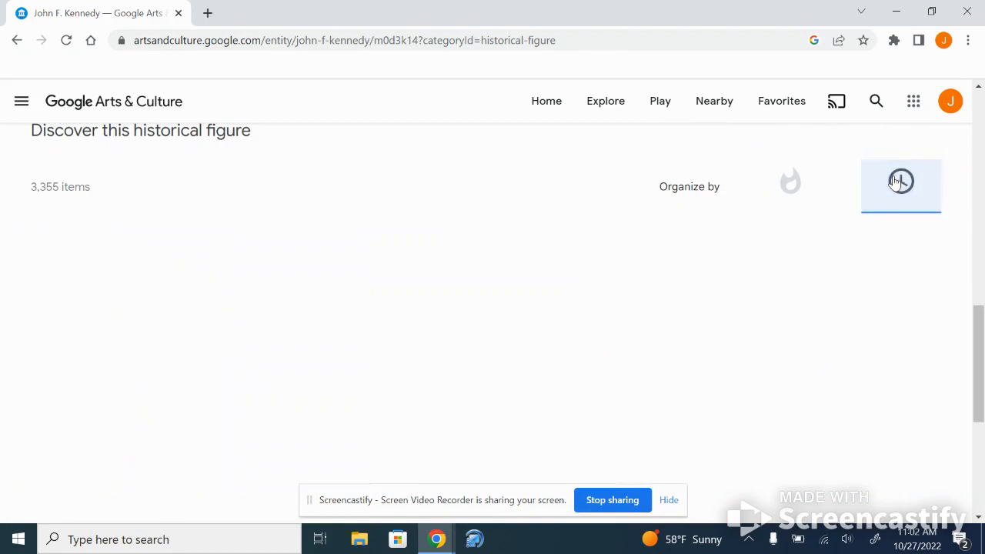
pyautogui.click(901, 182)
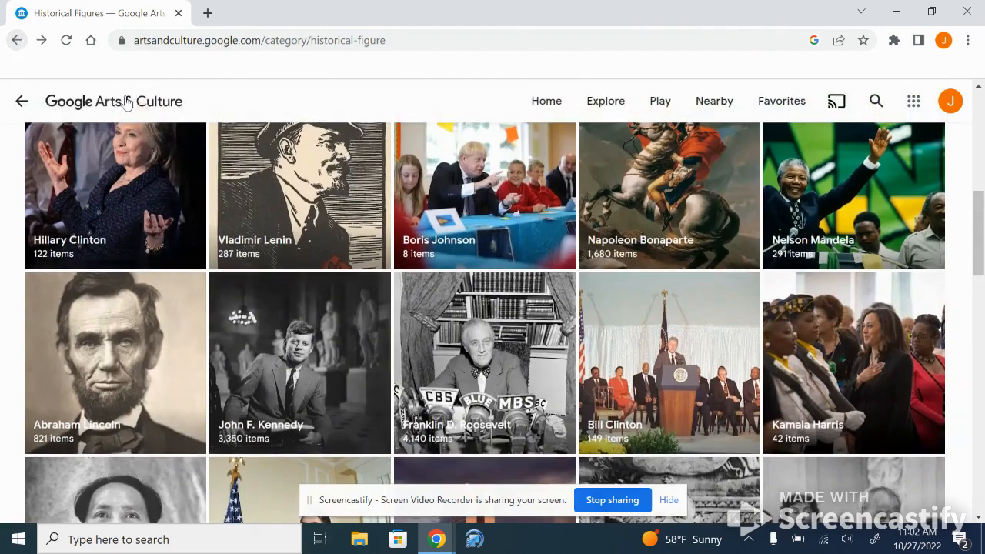
# - Browse the Explore page through Collections and Popular topics
pyautogui.click(605, 102)
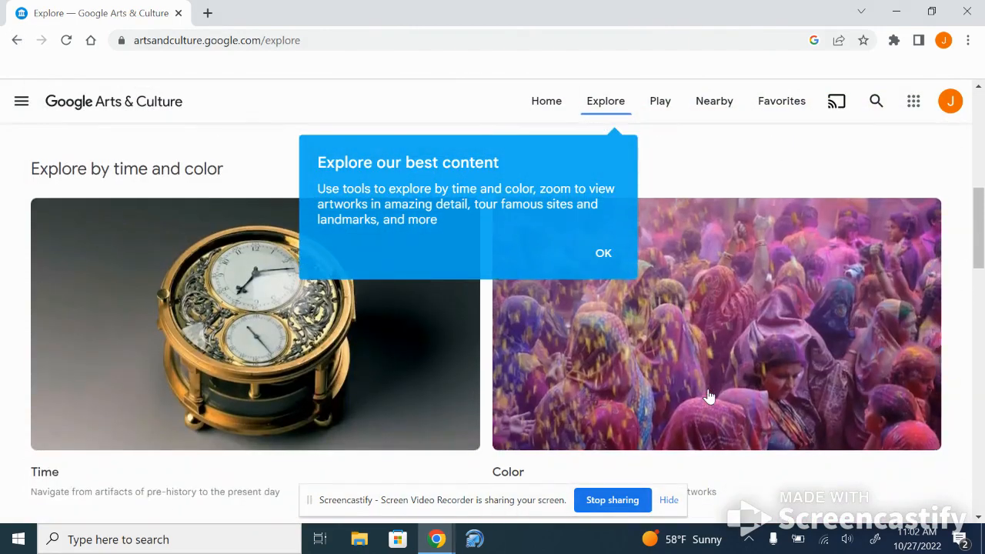
pyautogui.scroll(-3)
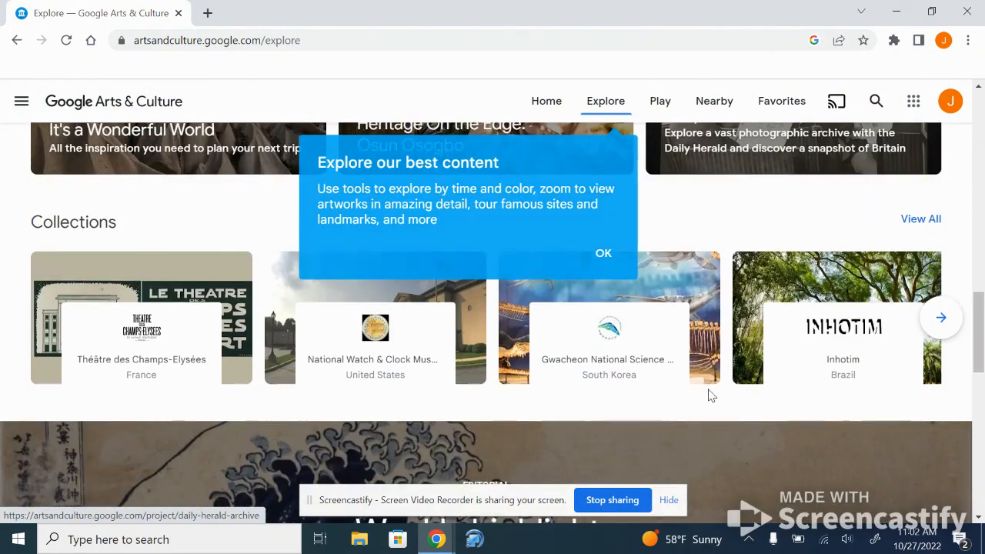
pyautogui.scroll(-3)
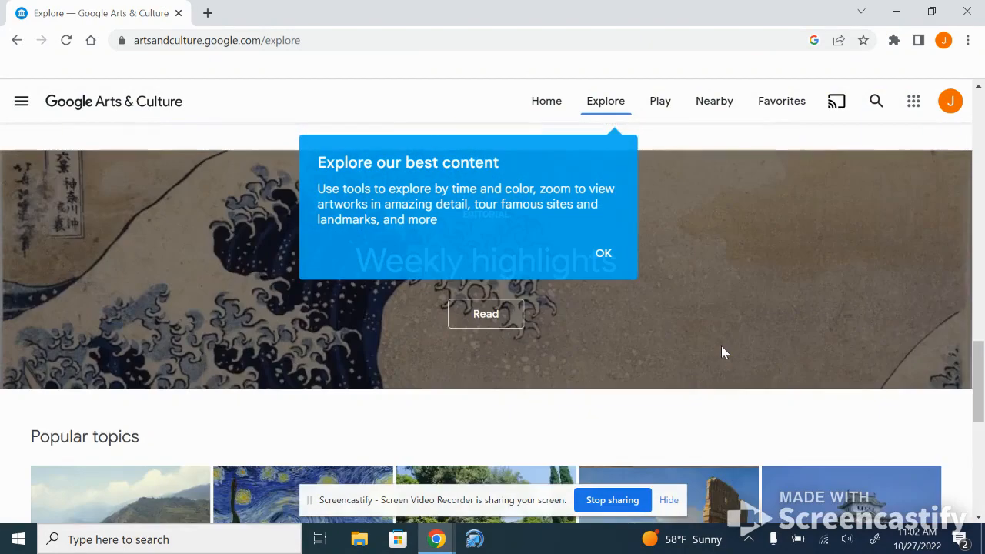
pyautogui.scroll(-3)
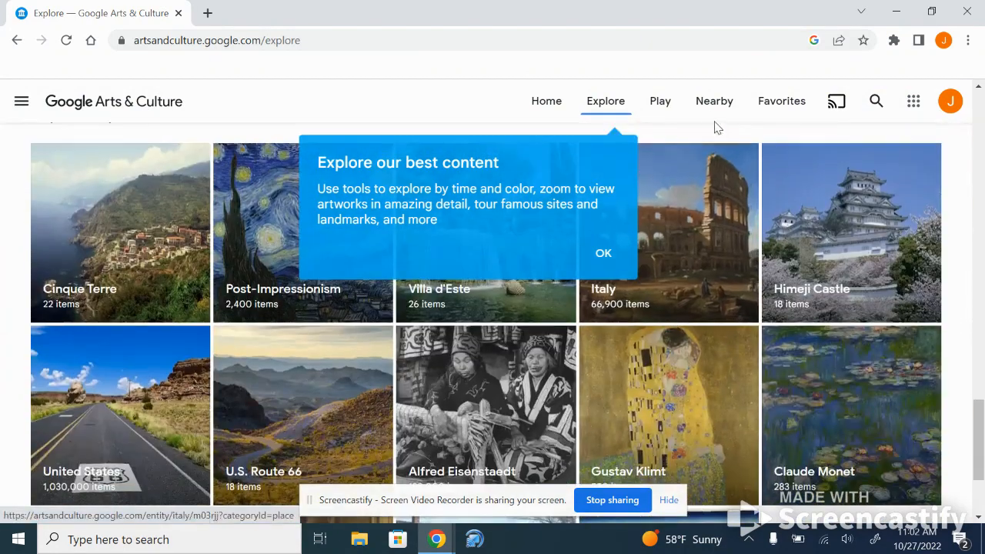
# - Go to the Nearby museums page and block the location permission request
pyautogui.click(714, 101)
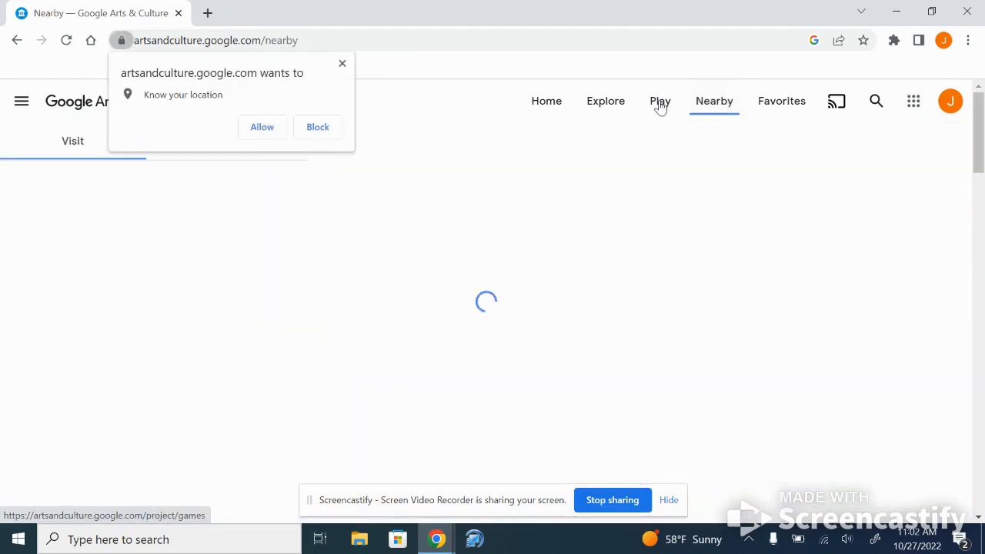
pyautogui.click(317, 126)
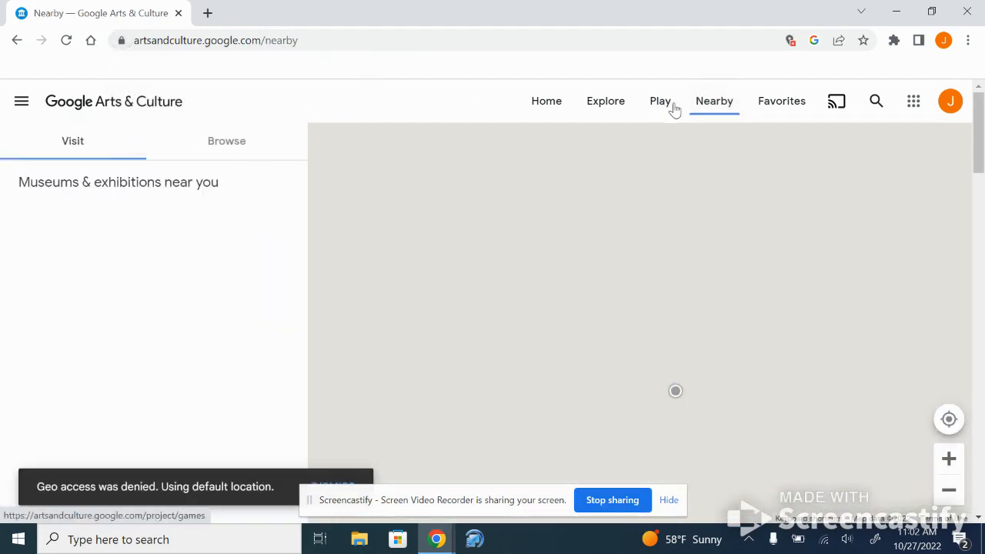
# - Browse the Play page past trivia, puzzles and 3D Pottery to the latest-game feature
pyautogui.click(659, 102)
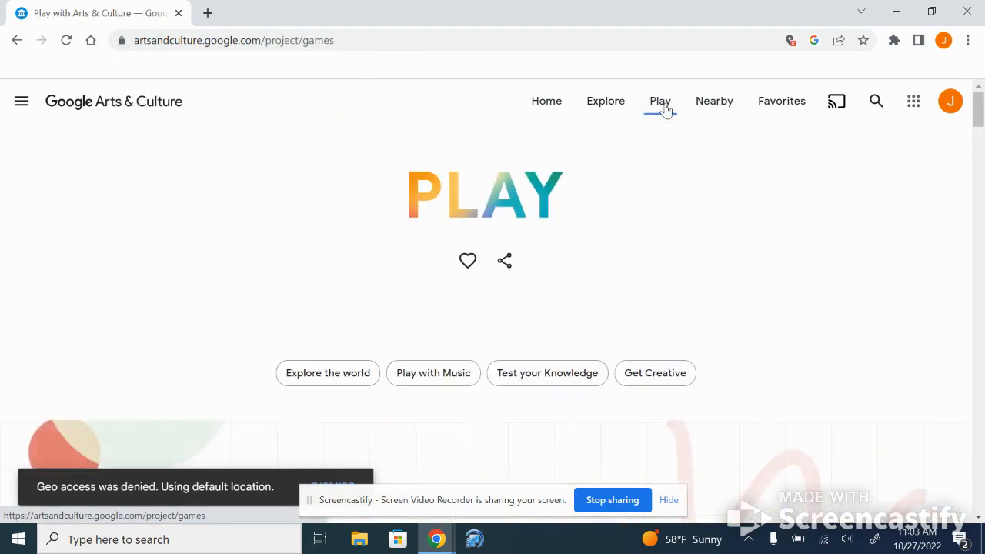
pyautogui.scroll(-3)
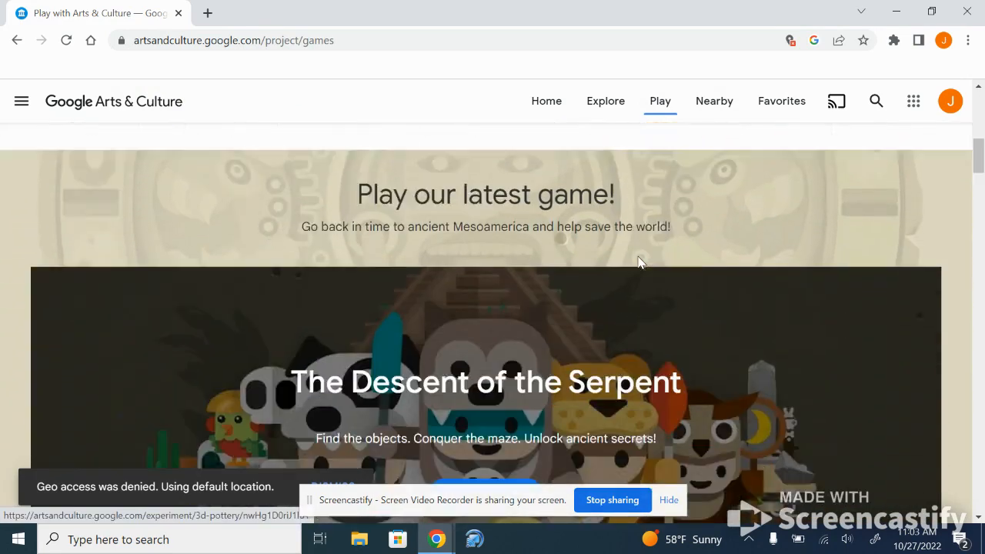
pyautogui.scroll(-3)
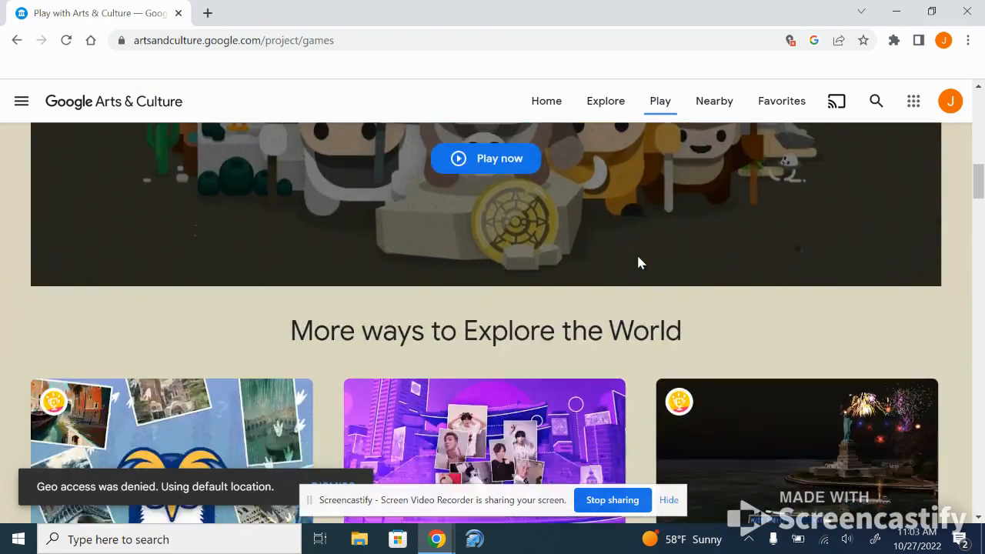
pyautogui.scroll(-3)
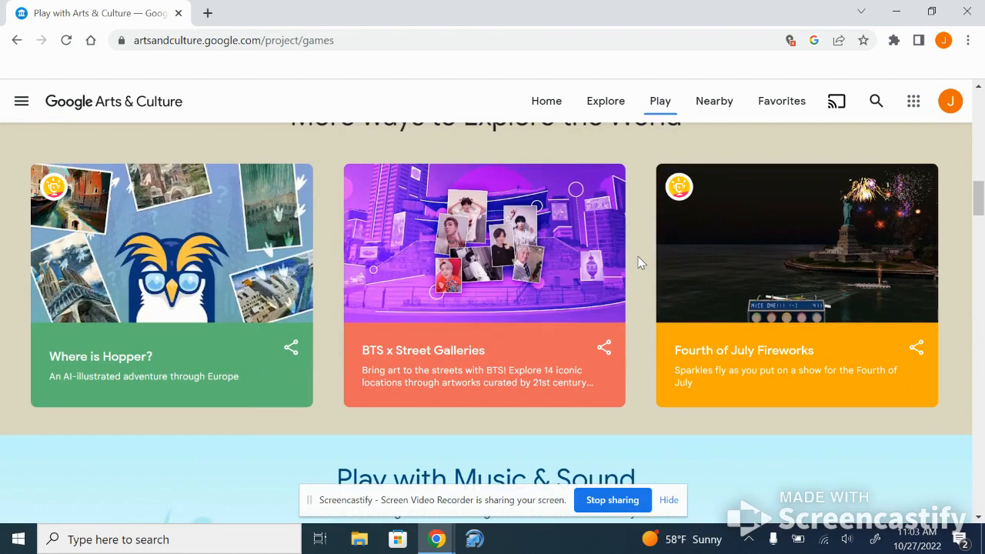
pyautogui.scroll(-3)
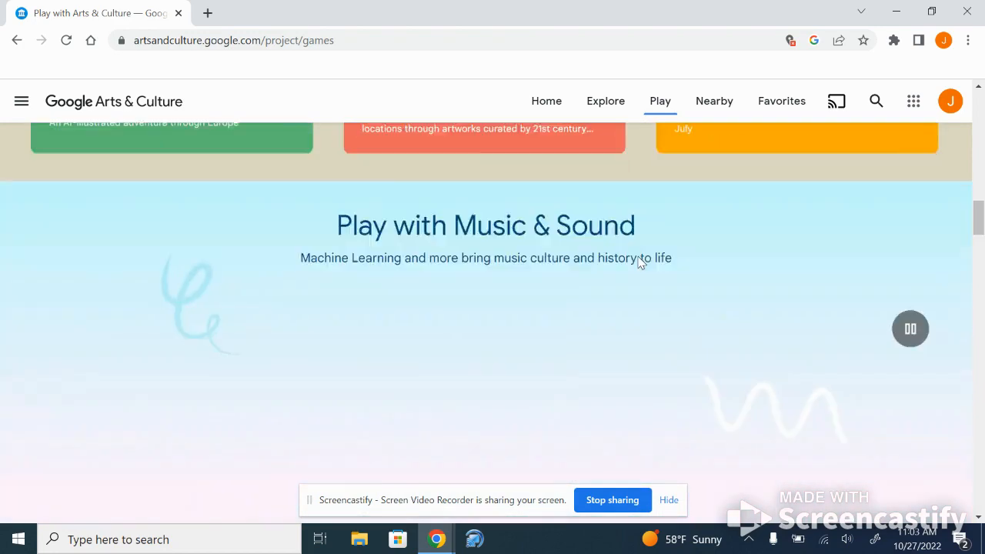
pyautogui.scroll(-3)
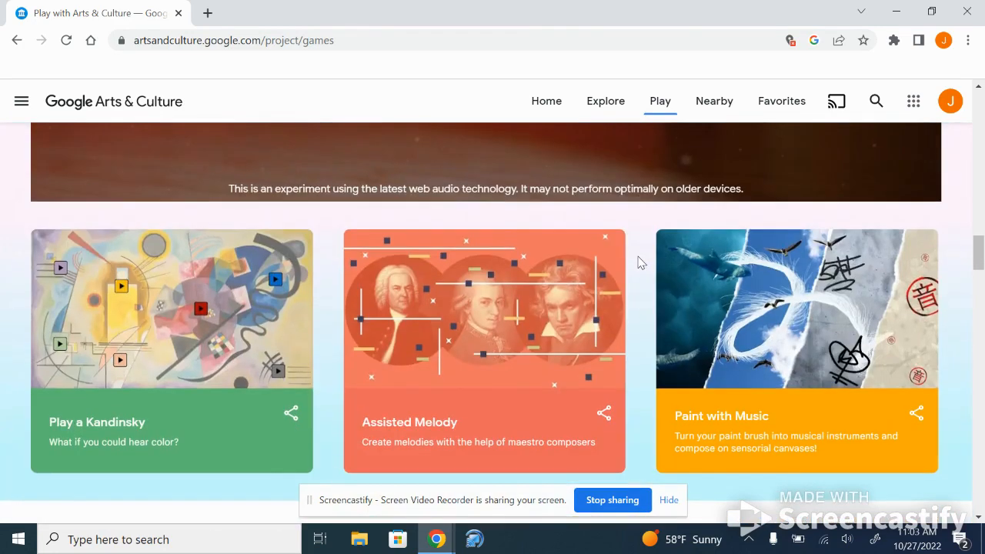
pyautogui.scroll(-3)
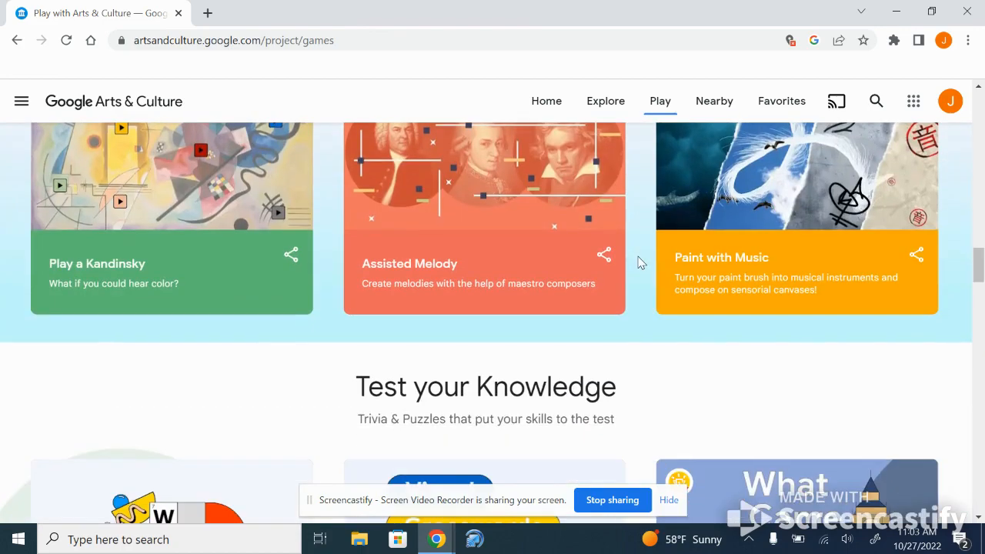
pyautogui.scroll(-3)
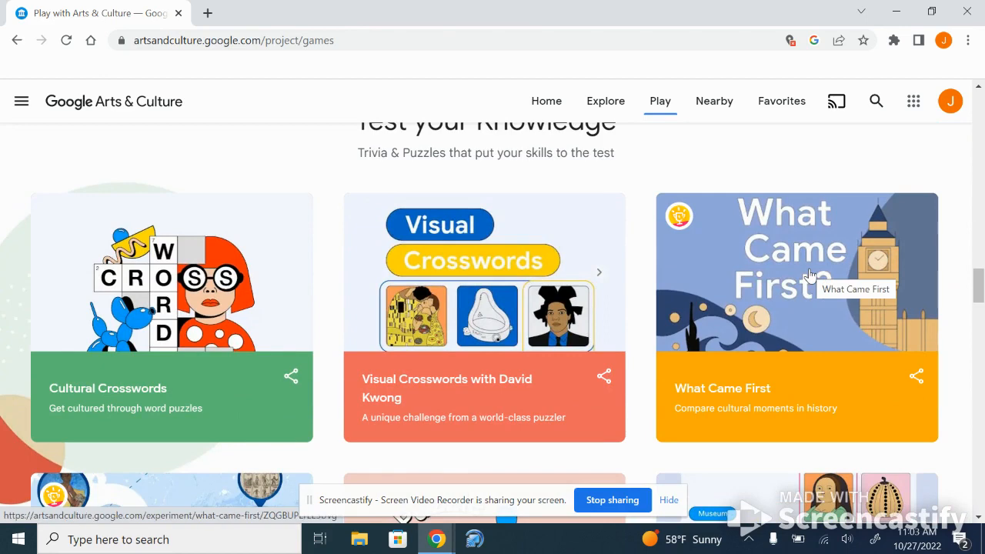
pyautogui.scroll(-3)
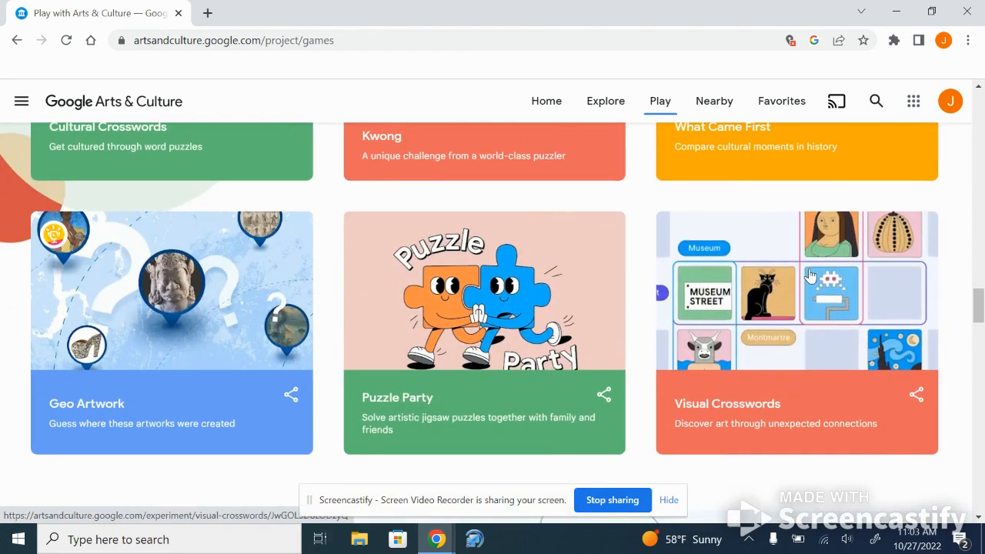
pyautogui.scroll(-3)
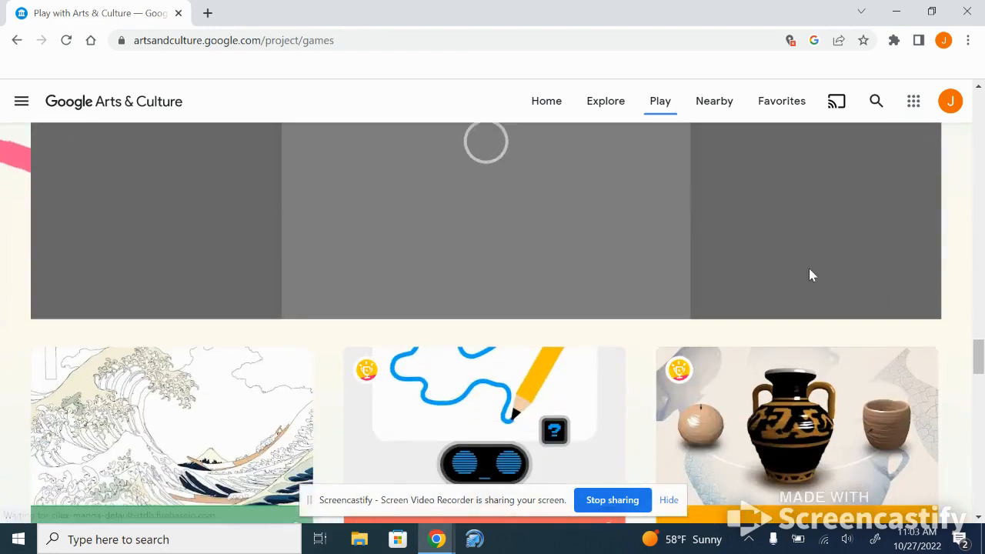
pyautogui.scroll(-3)
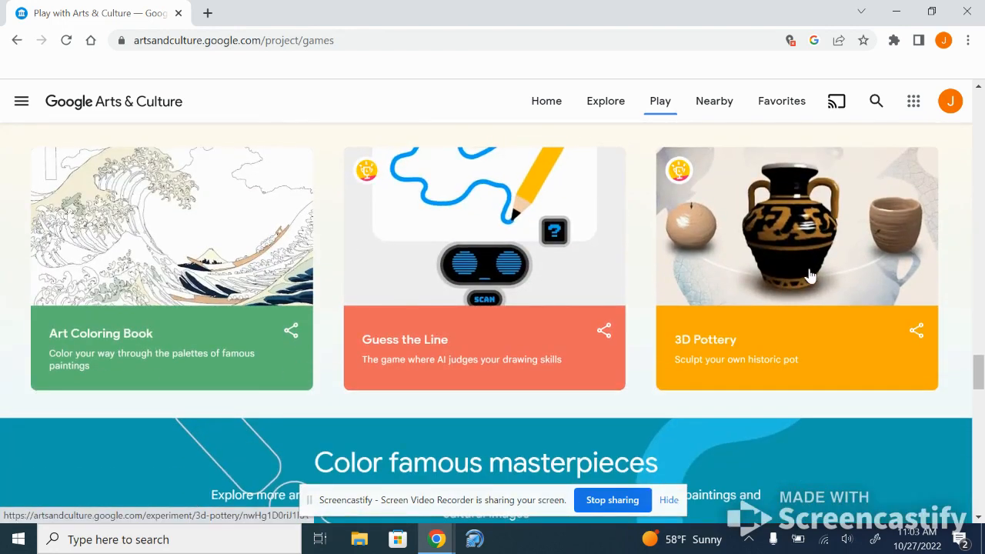
pyautogui.scroll(-3)
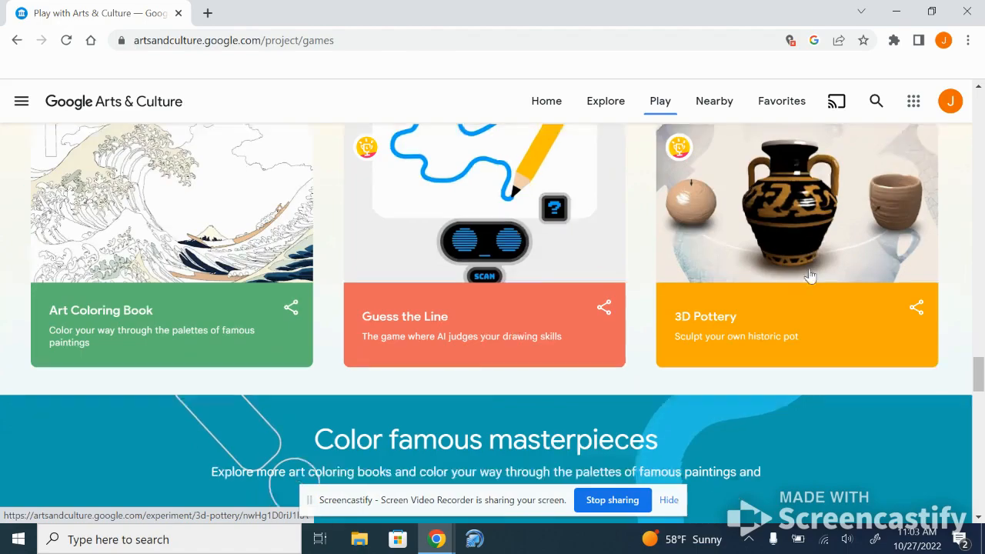
pyautogui.scroll(-3)
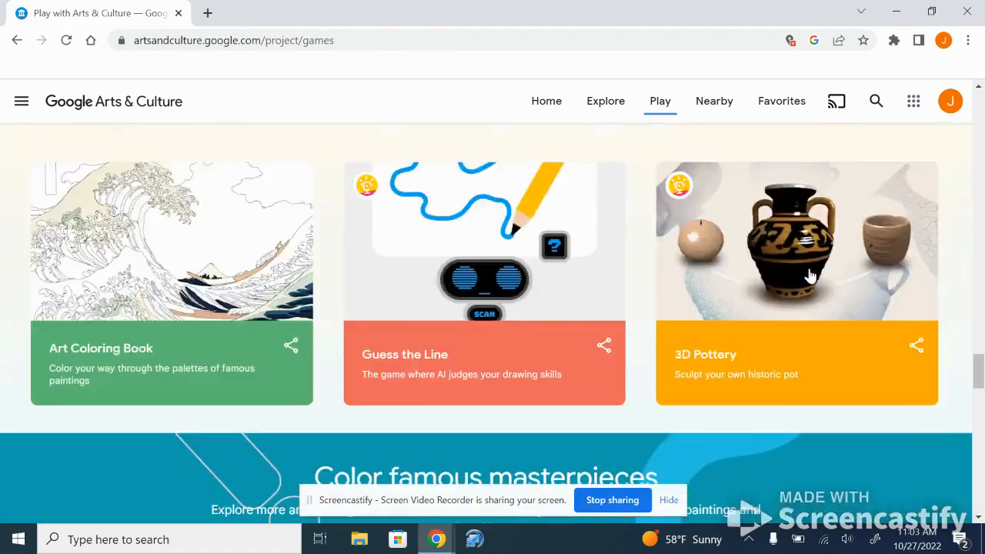
pyautogui.scroll(-3)
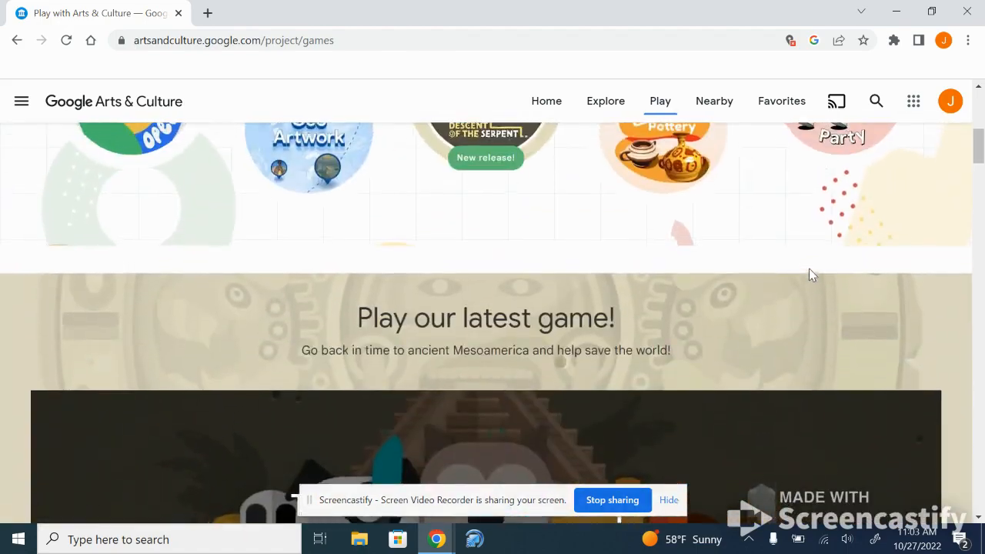